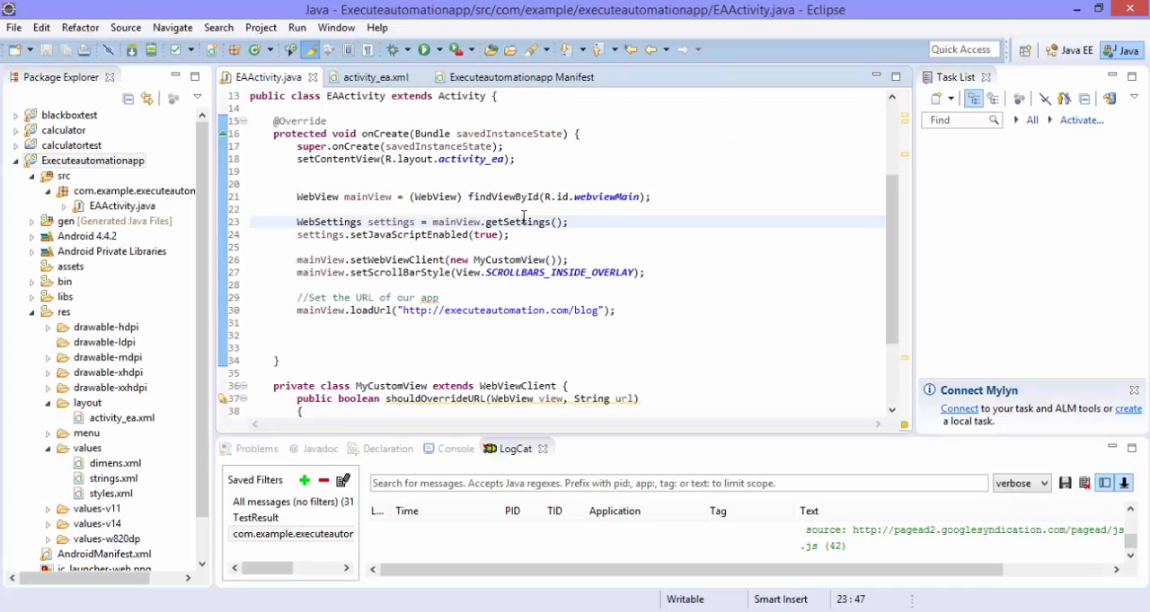
Run the Execute Automation app in the emulator and scroll through the blog page.
click(327, 120)
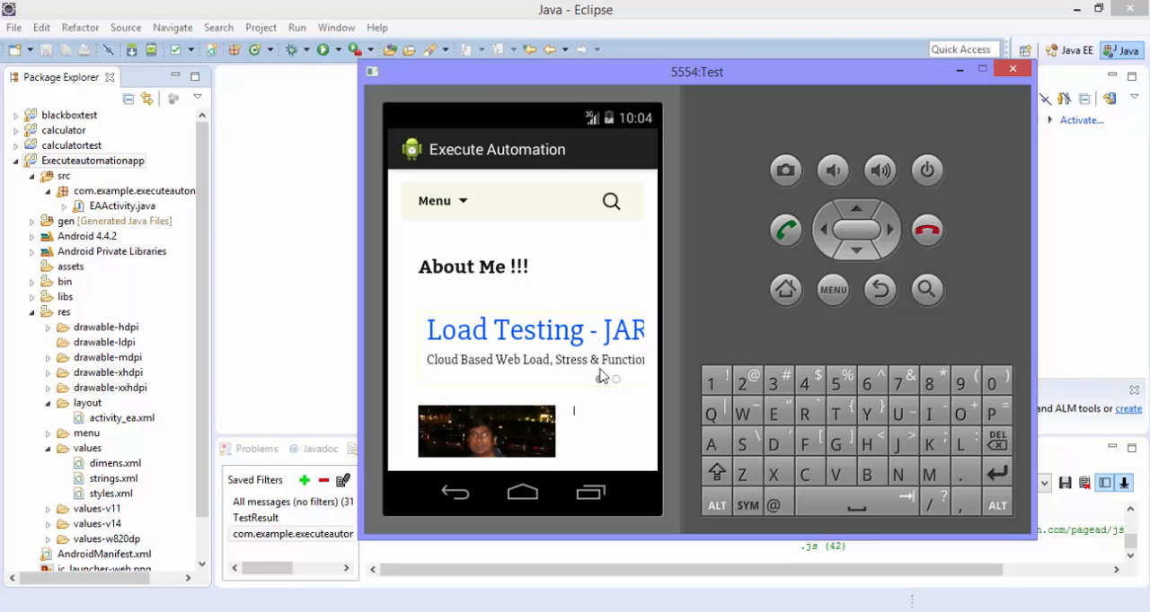
scroll(down, 3)
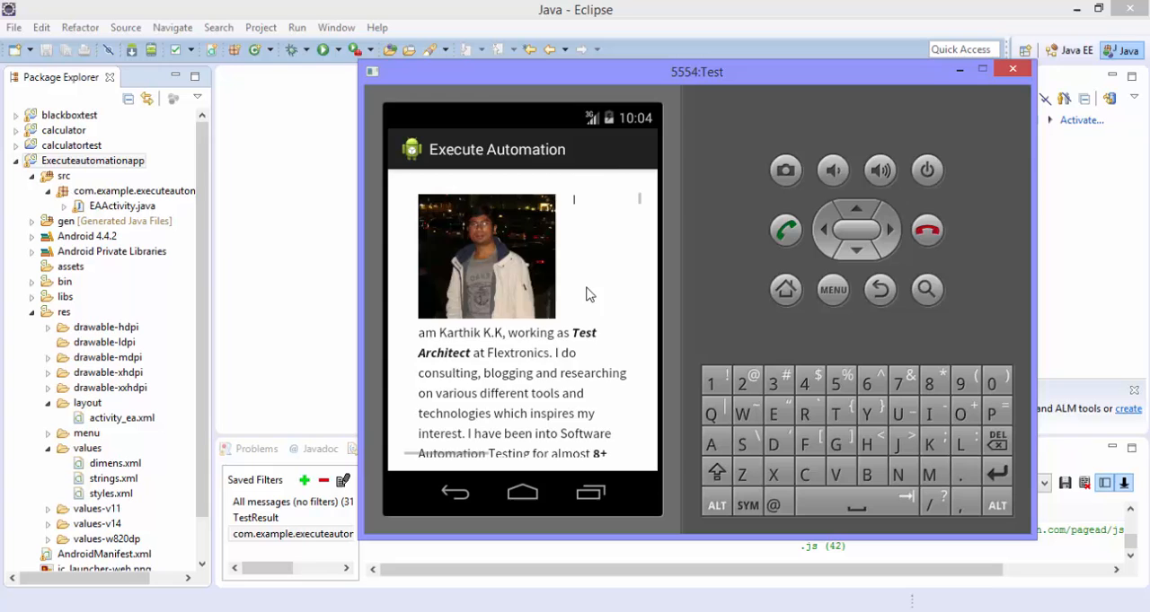
scroll(down, 3)
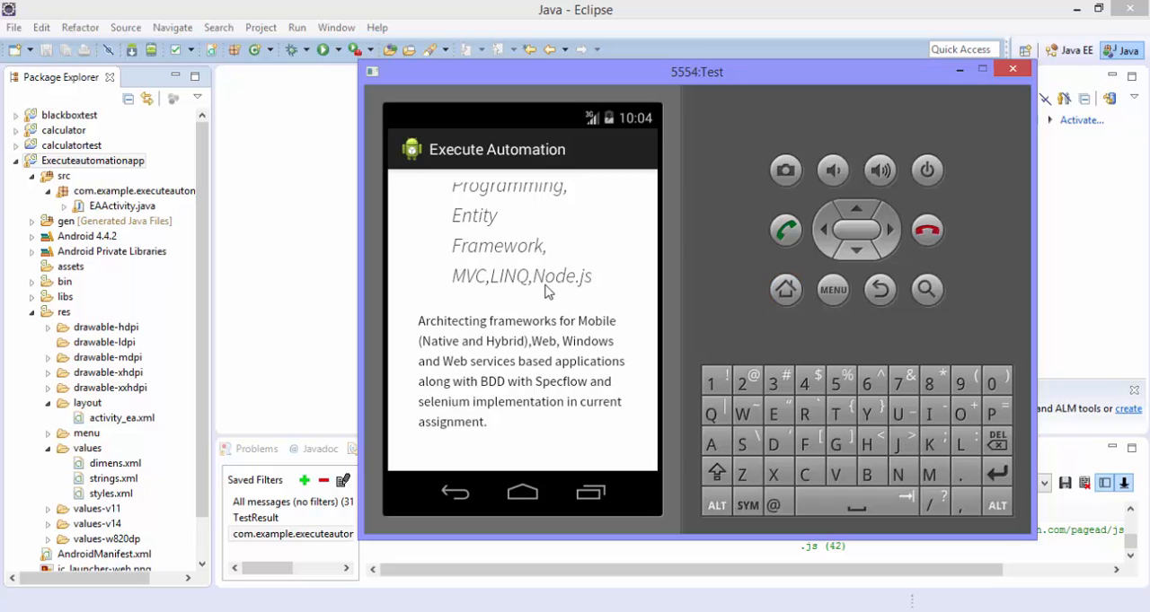
Return the emulator to its home screen and browse the app drawer.
click(522, 491)
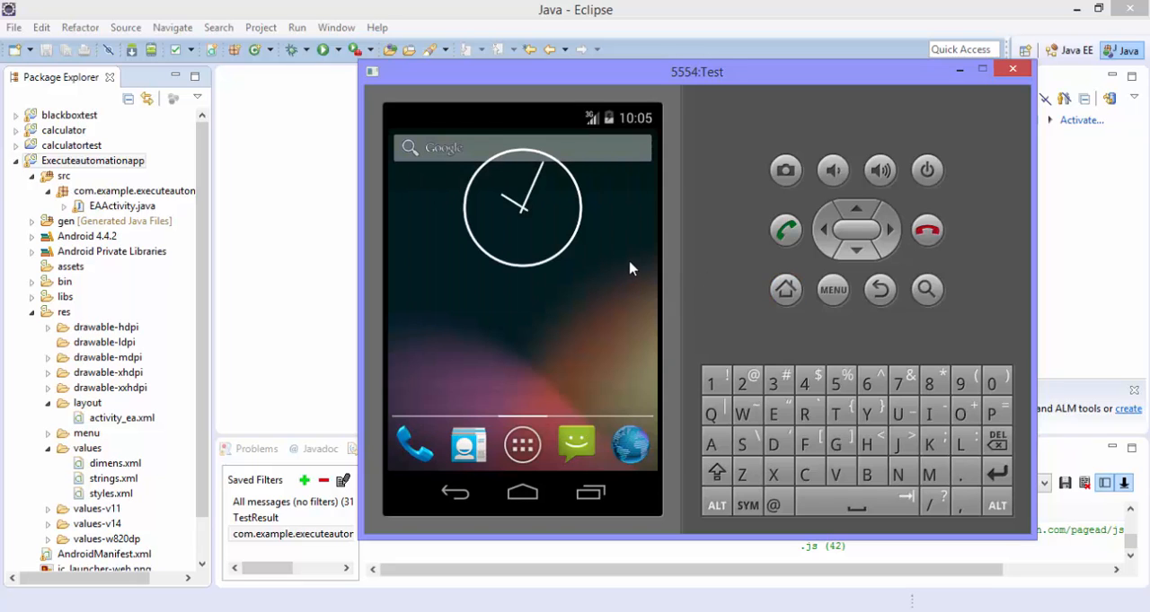
click(522, 445)
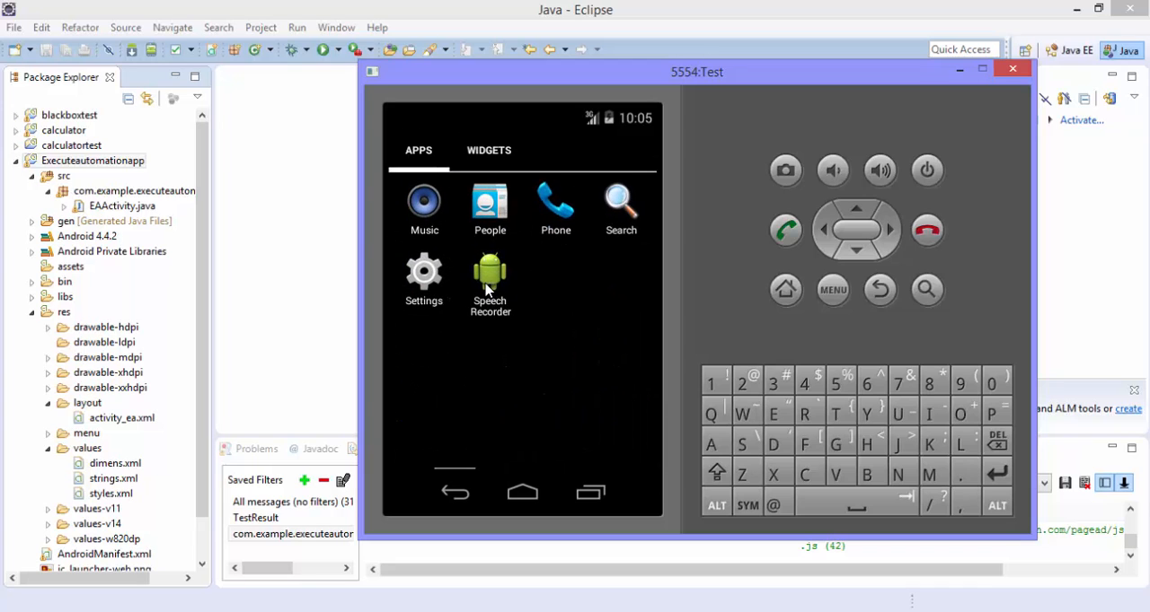
scroll(up, 3)
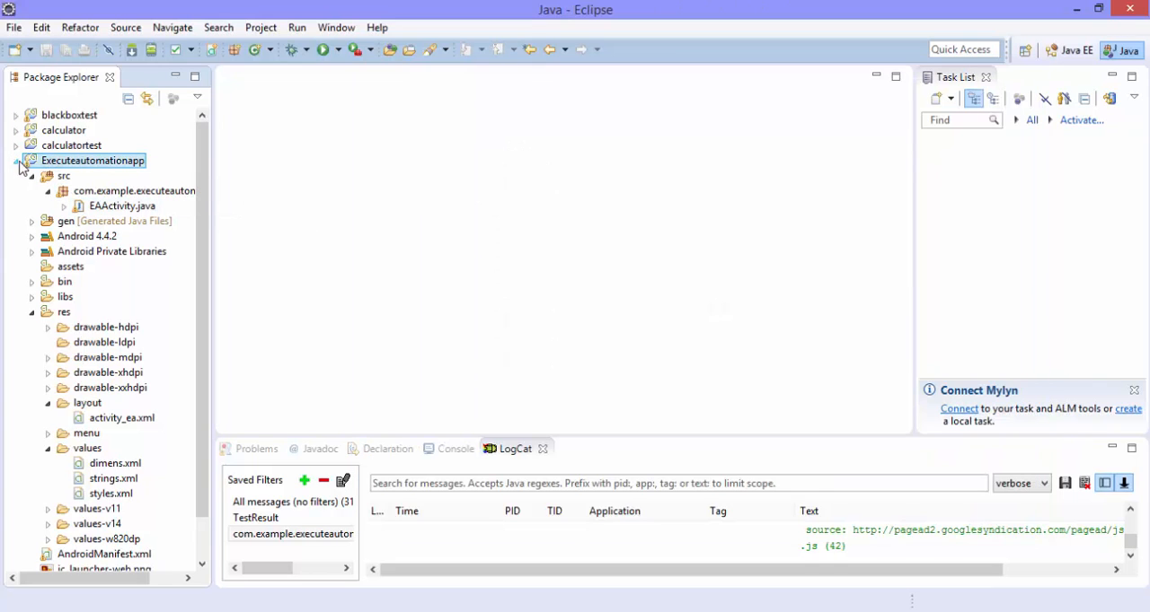
Open EAActivity.java from the Executeautomationapp project in Package Explorer.
click(122, 205)
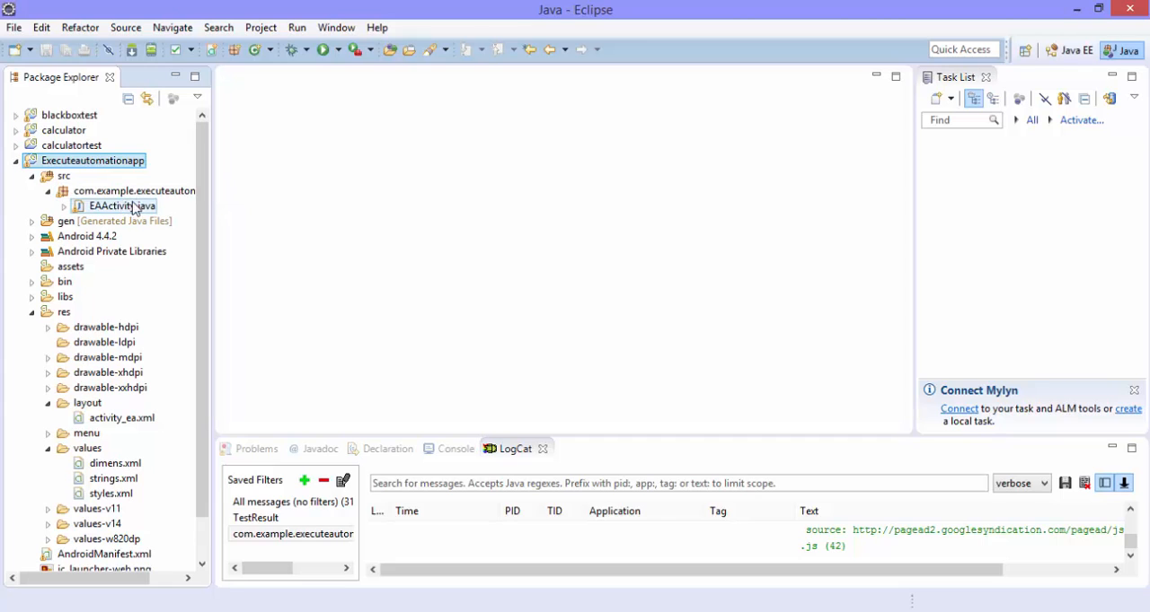
click(123, 206)
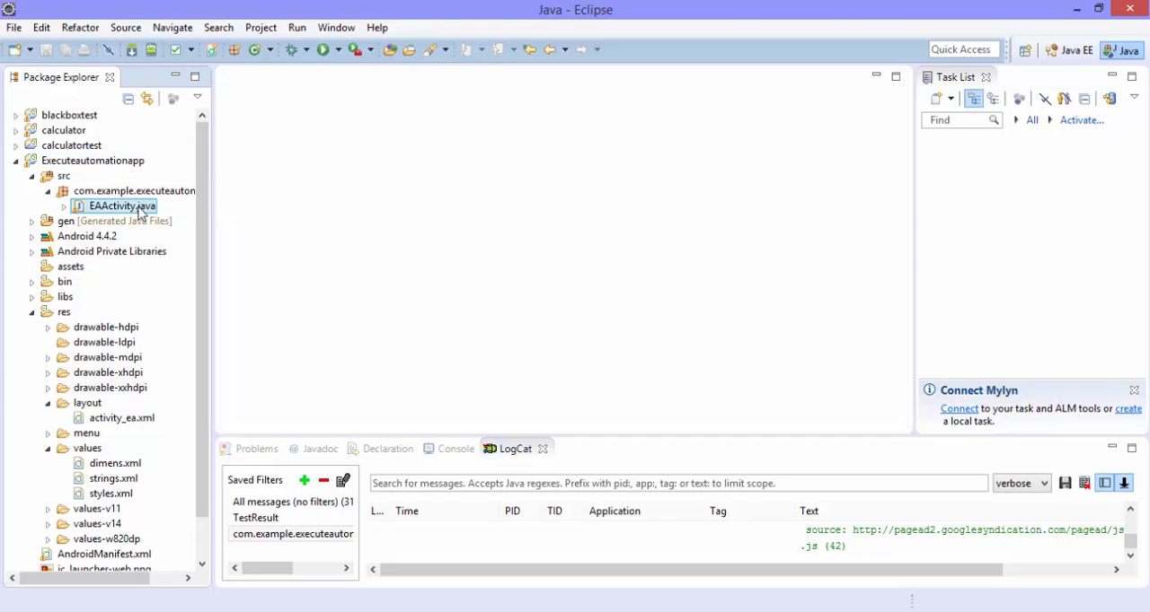
double_click(121, 206)
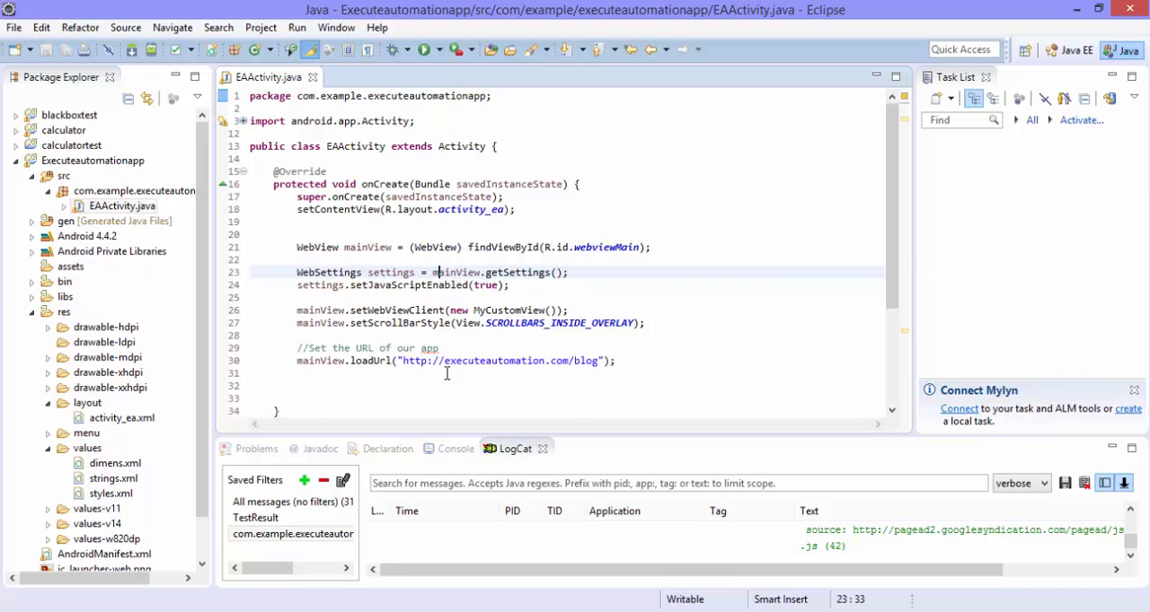
double_click(454, 360)
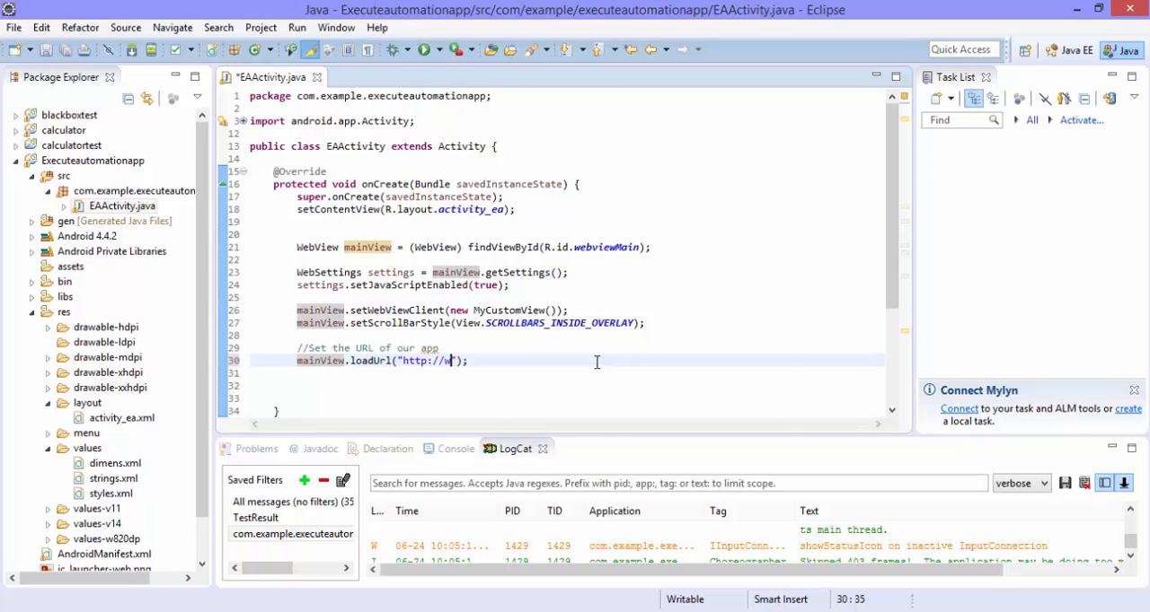
text(ww.execute)
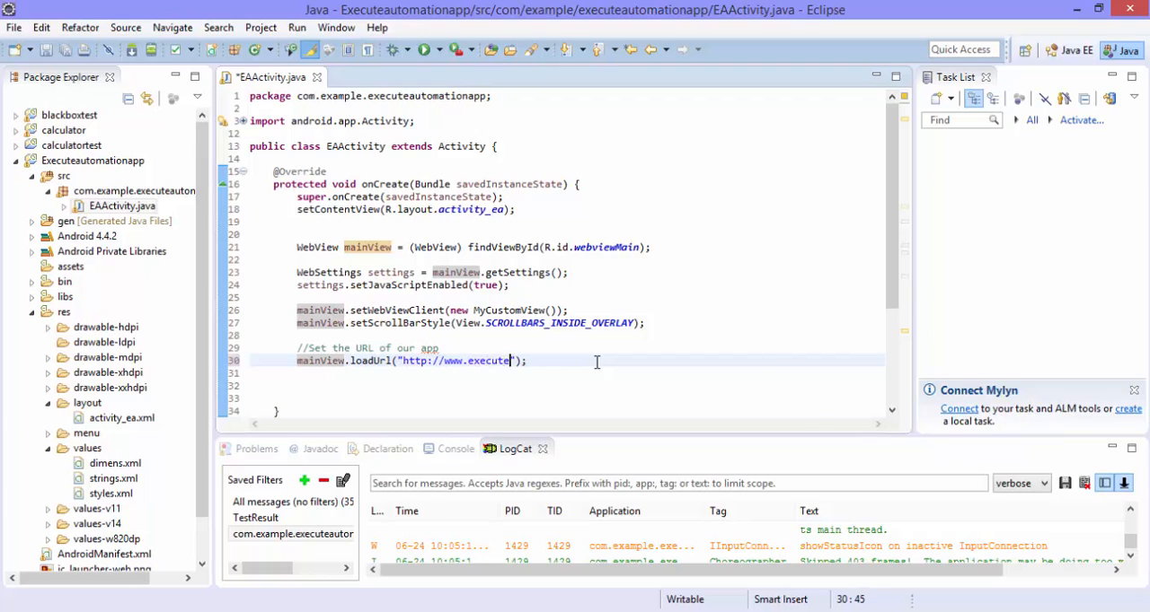
key(BackSpace)
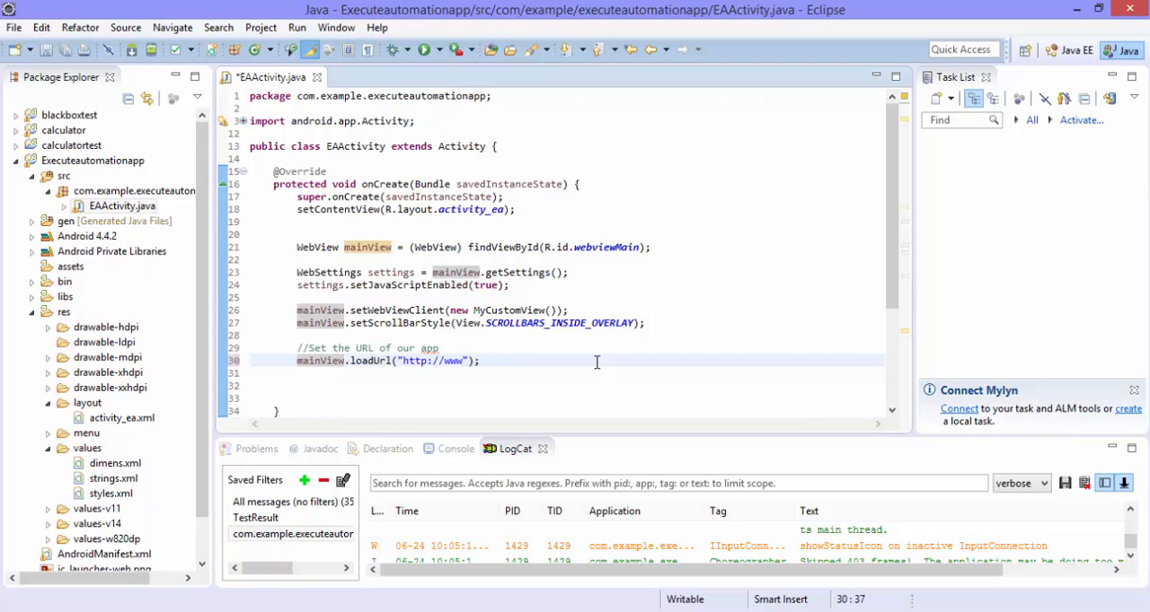
text(.google.co)
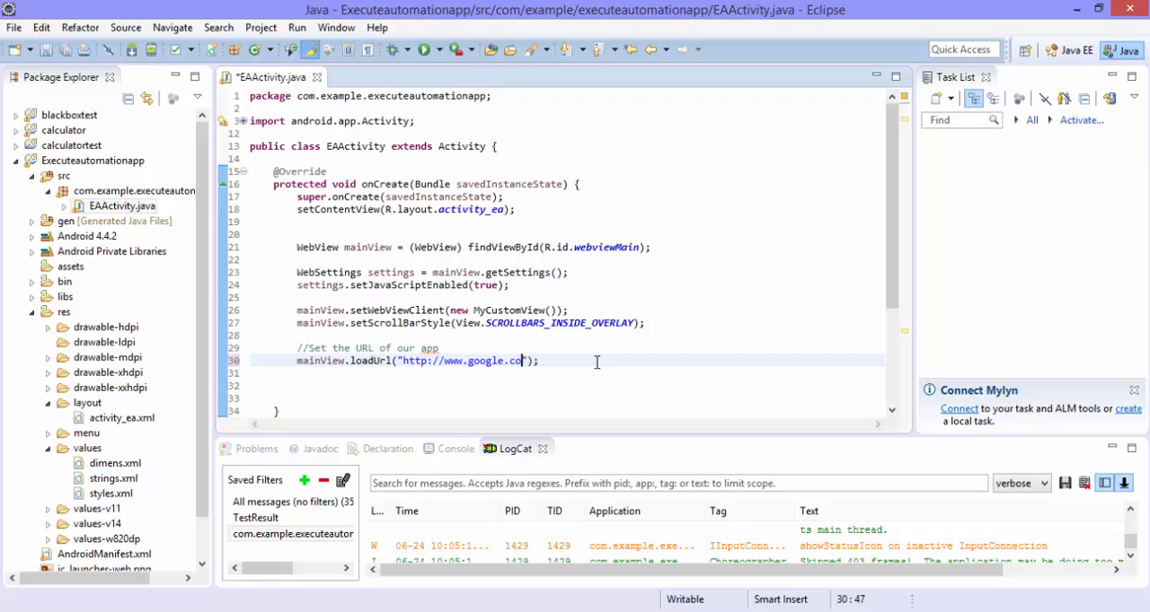
text(m)
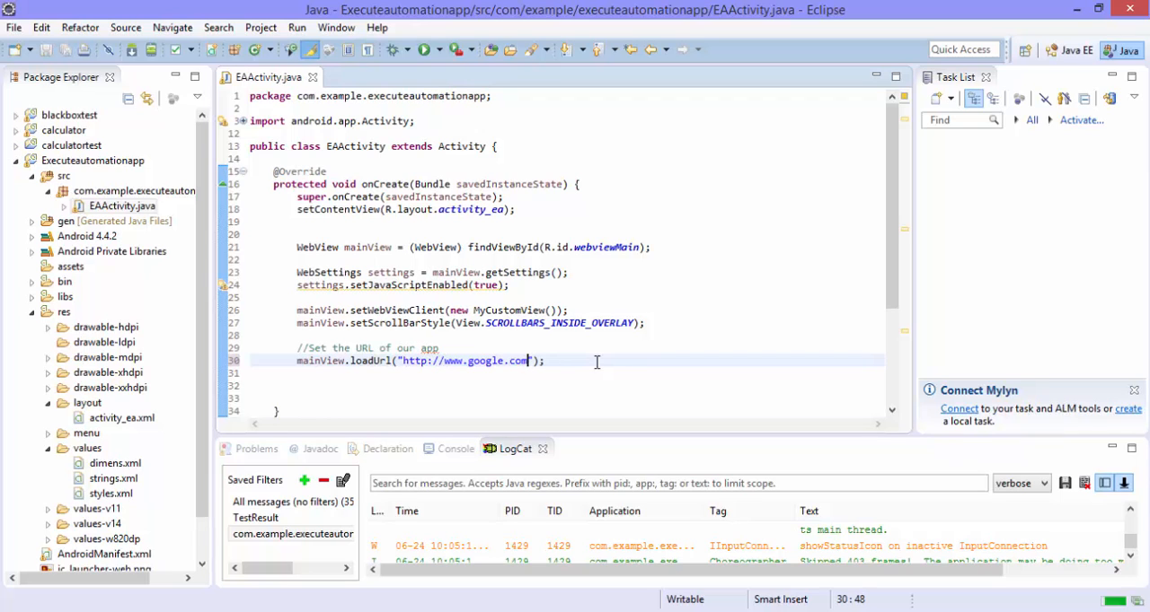
Collapse Executeautomationapp and start the Android Test Project wizard from File > New.
click(424, 49)
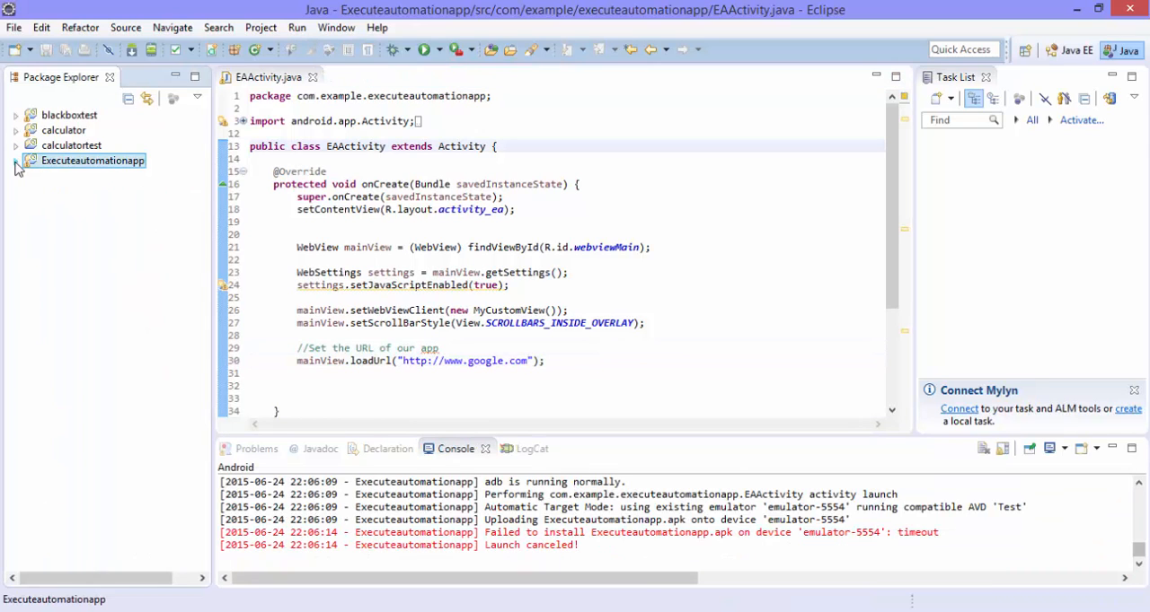
mouse_move(18, 40)
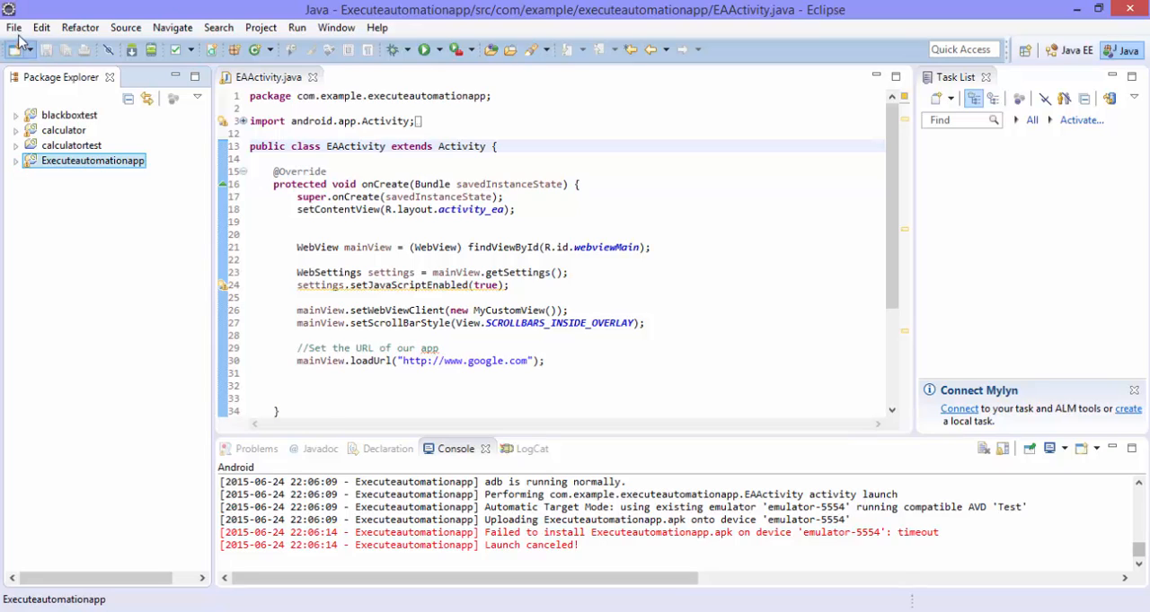
click(14, 27)
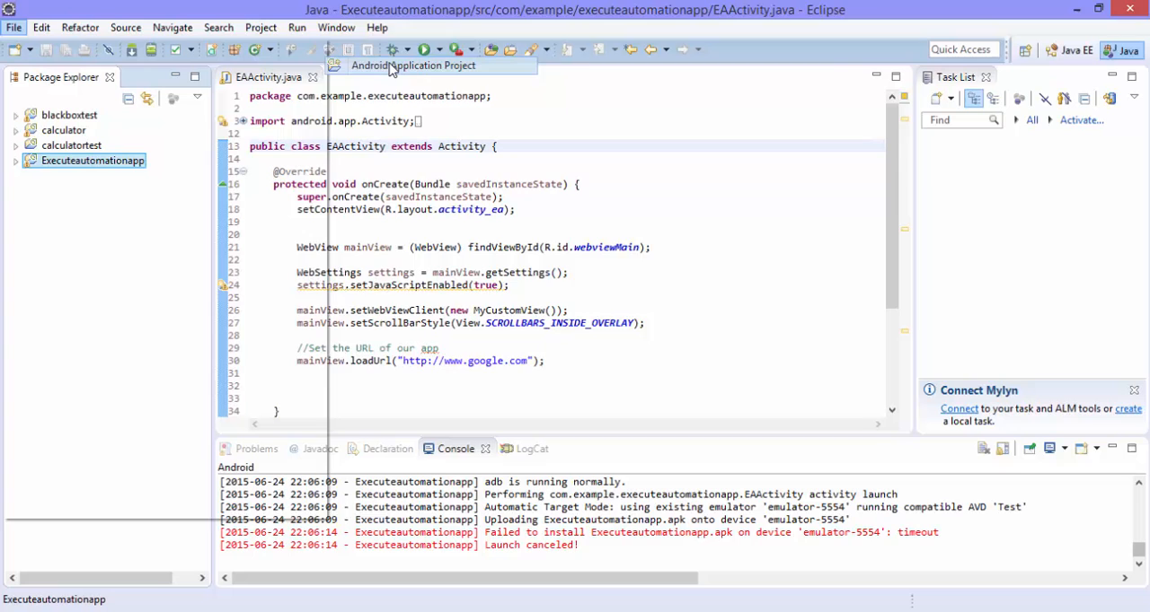
click(414, 65)
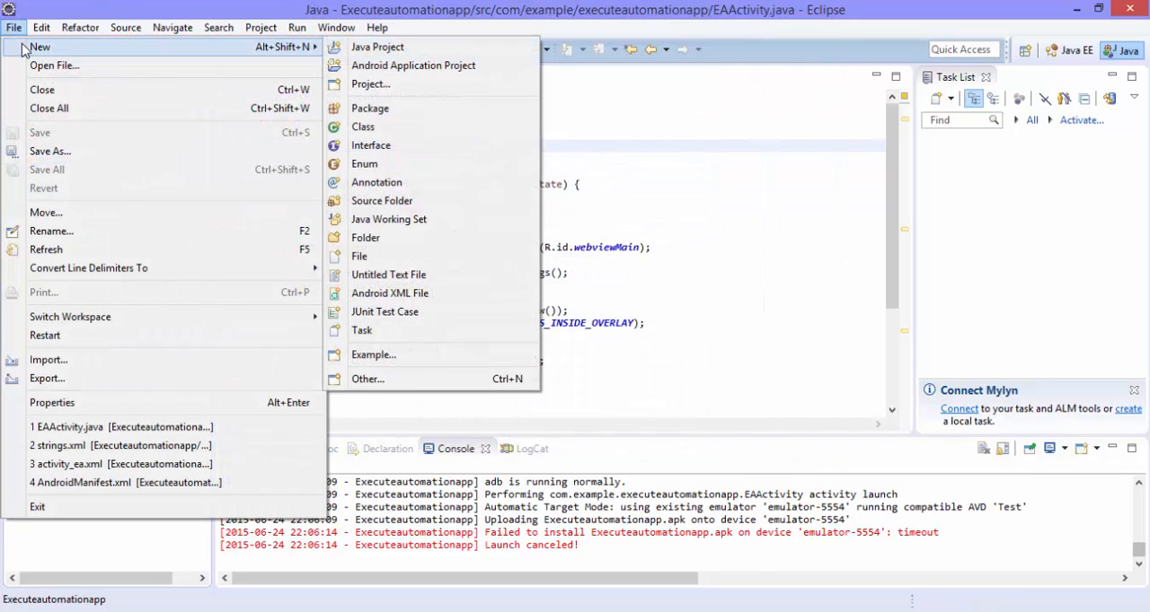
click(367, 378)
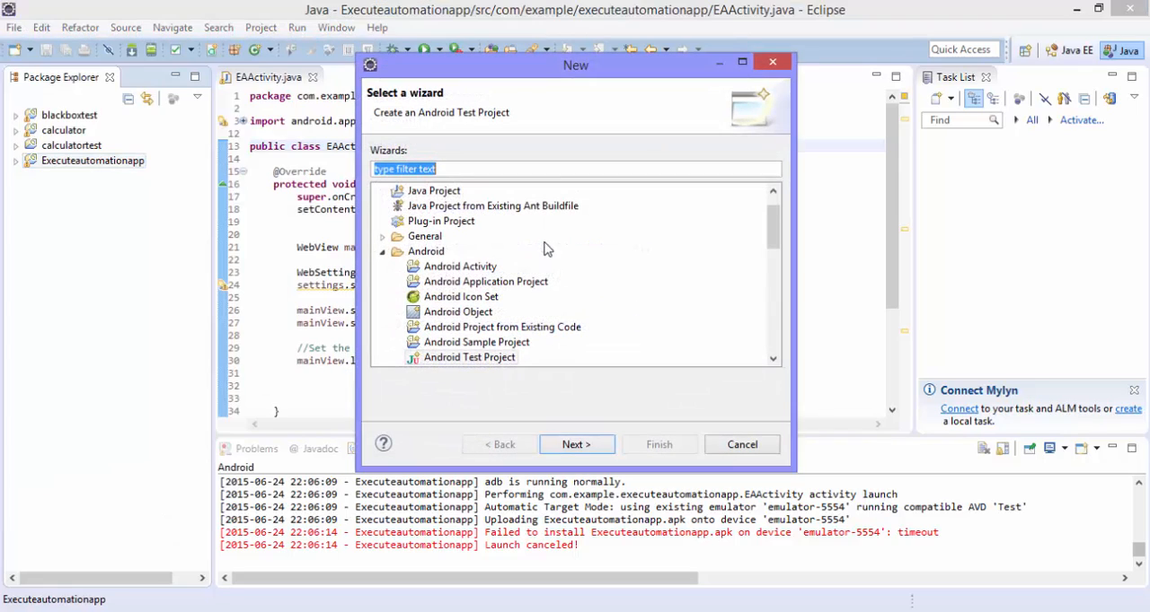
click(469, 357)
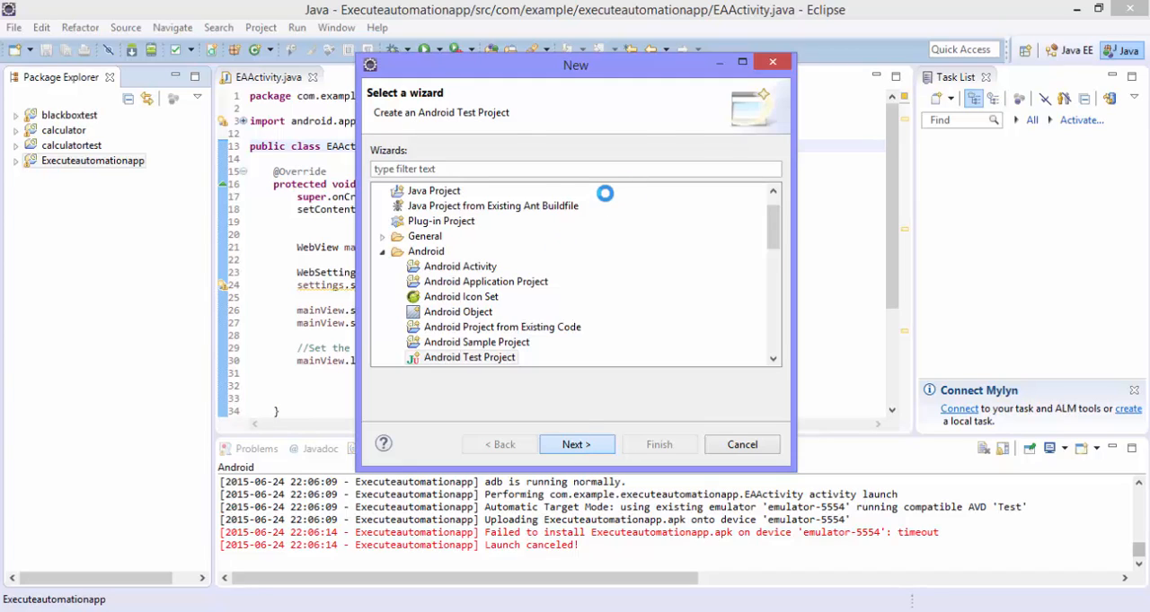
Name the test project HybridAppTest and select Executeautomationapp as the project under test.
click(576, 445)
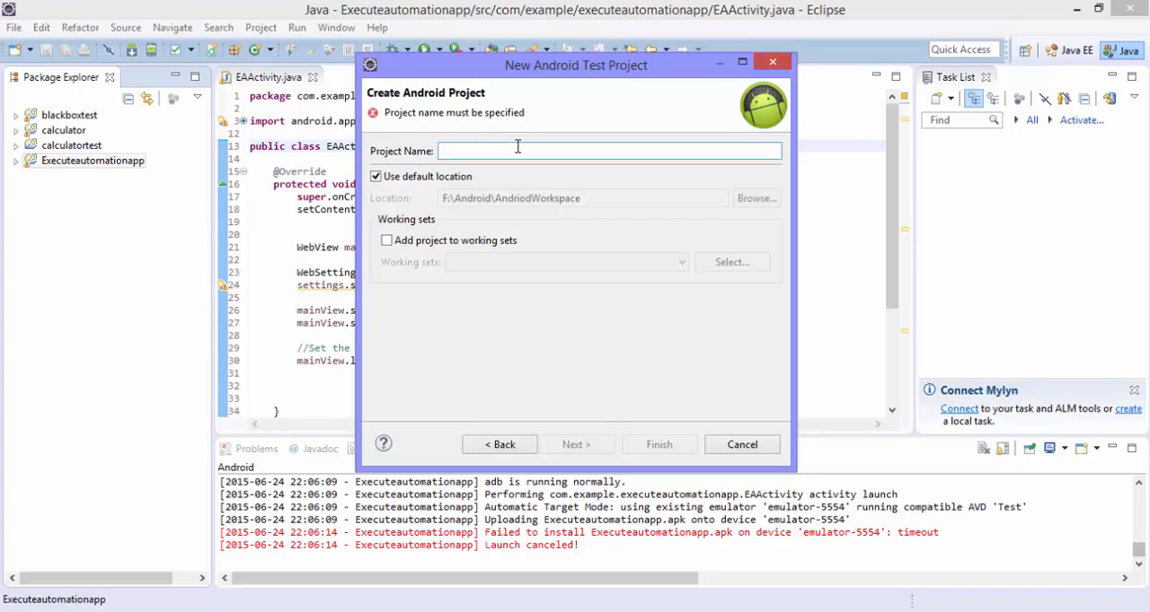
text(Hyb)
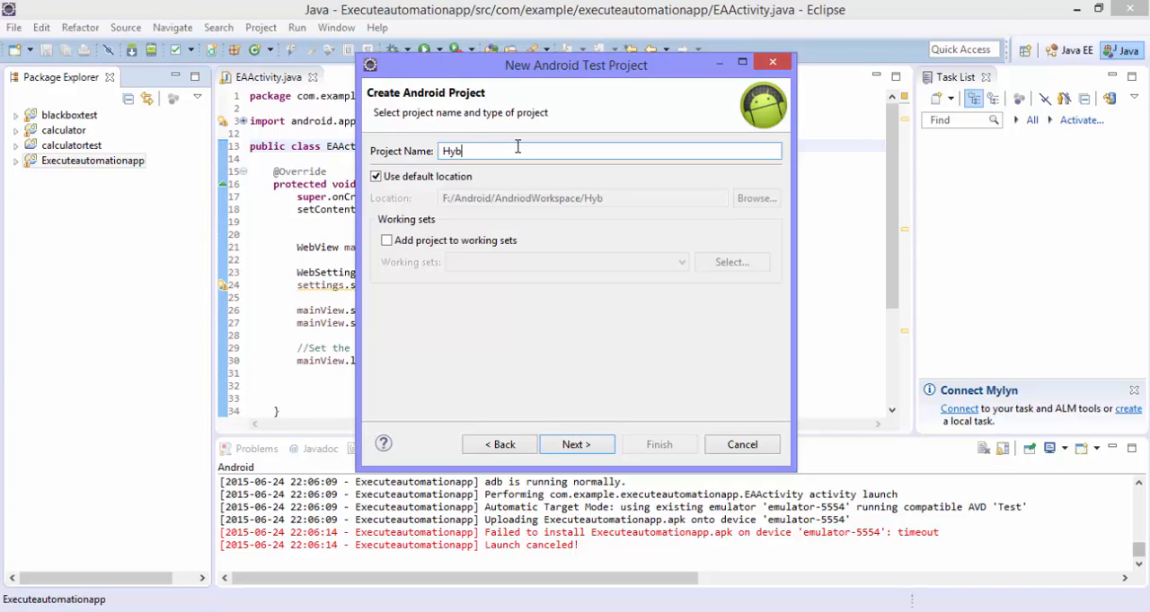
text(ridAppTest)
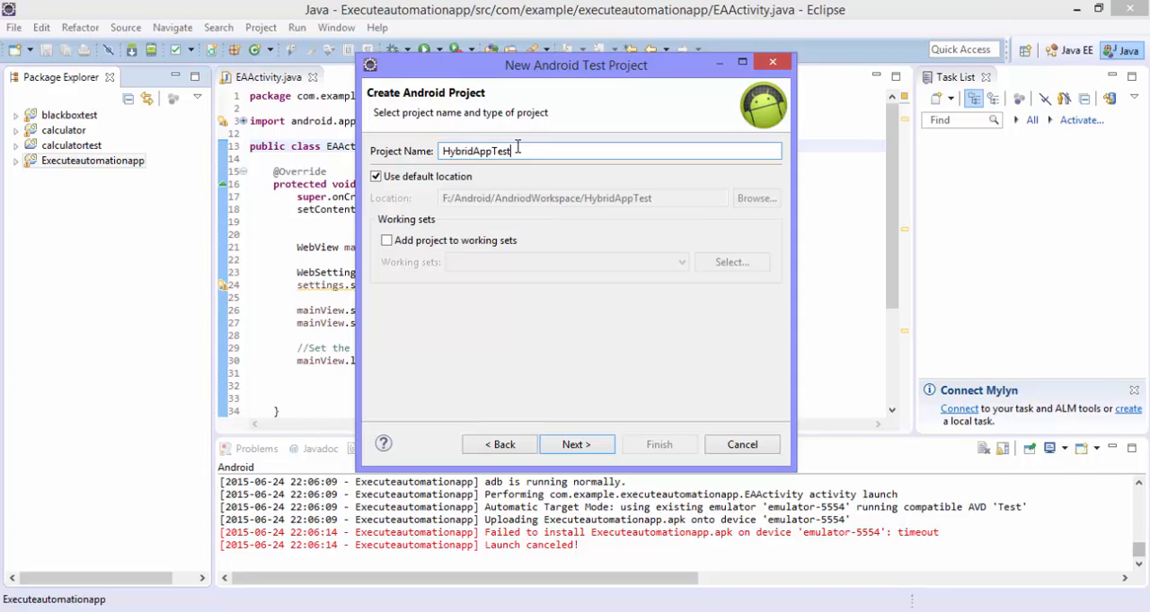
click(575, 445)
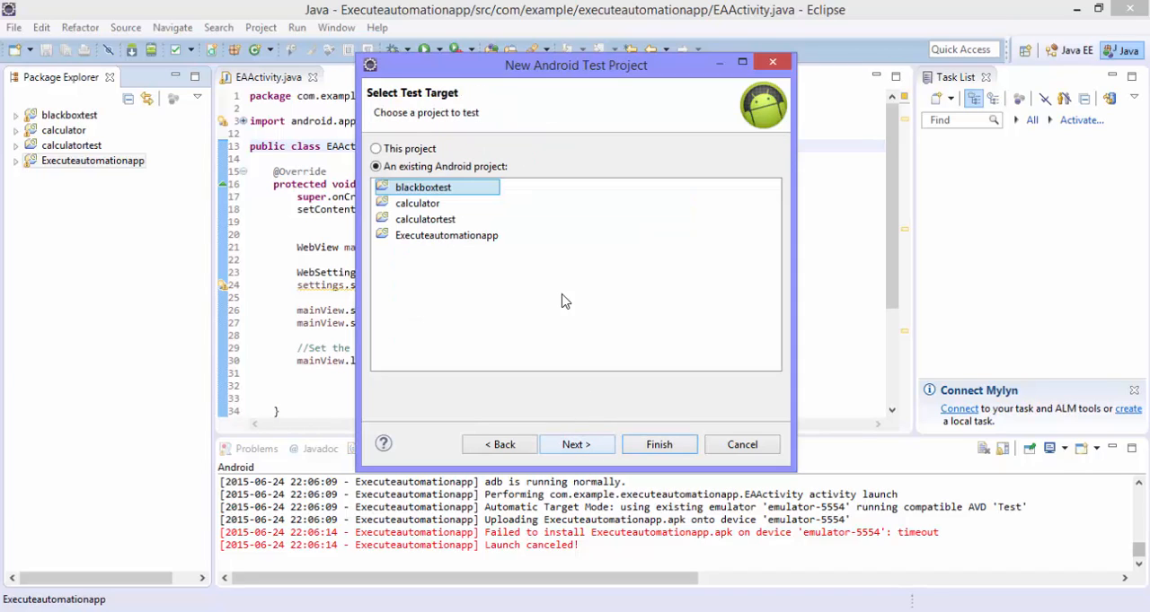
click(447, 235)
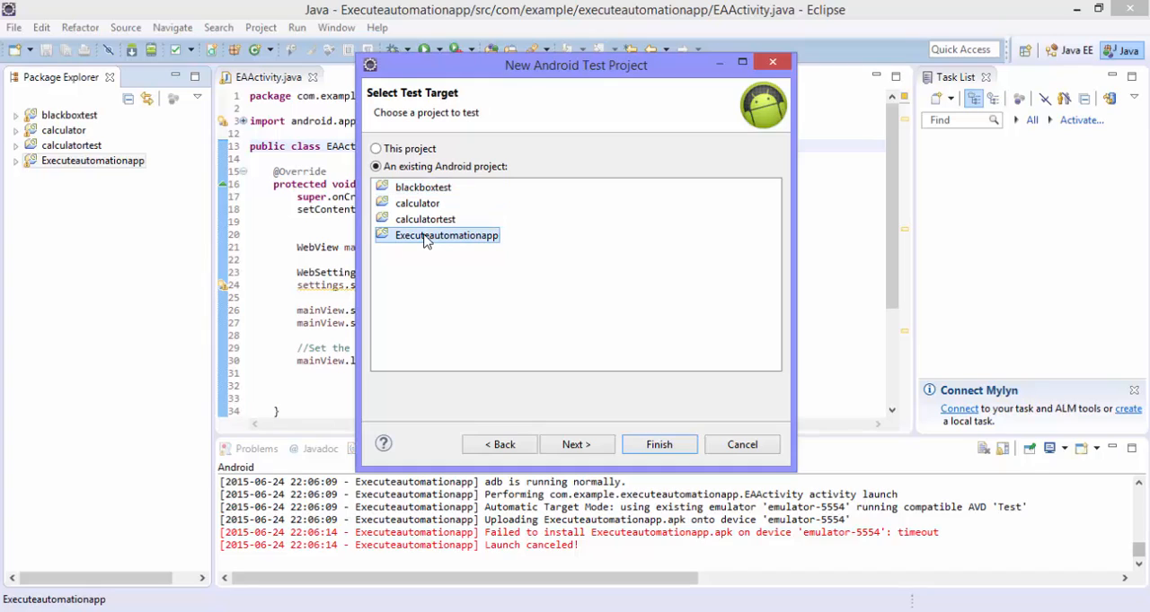
mouse_move(575, 444)
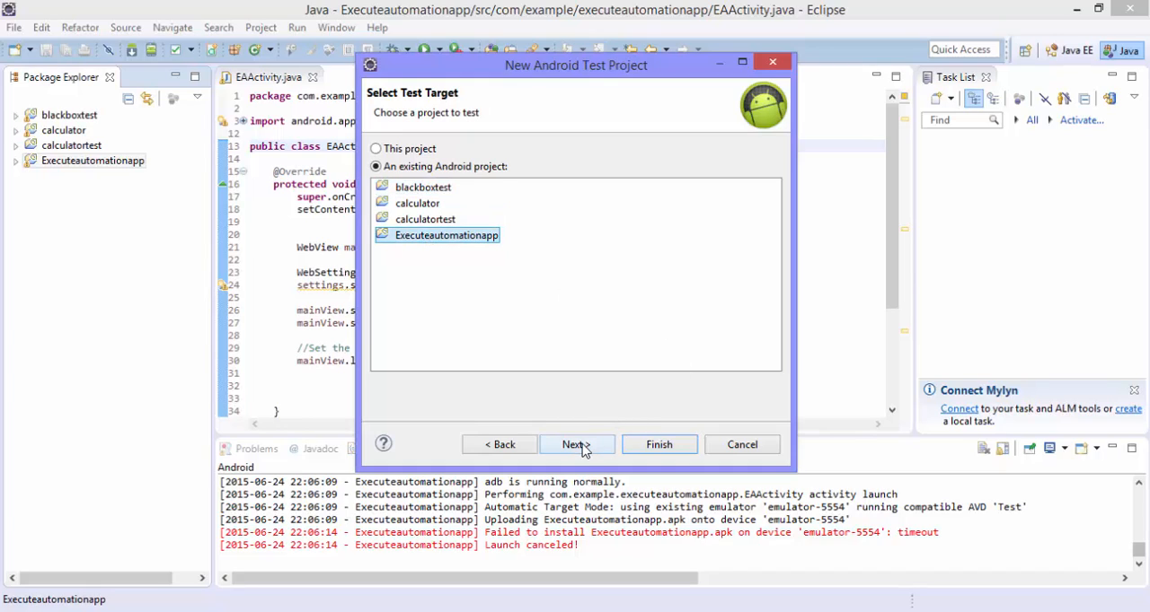
Advance to the SDK build target page, then cancel the wizard.
click(575, 445)
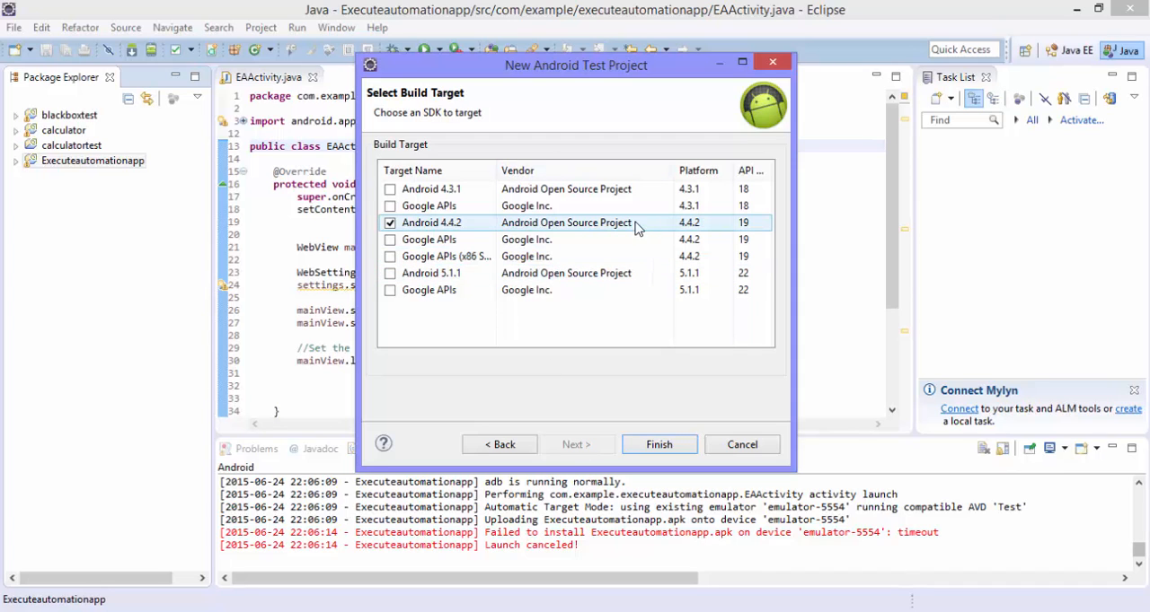
click(658, 445)
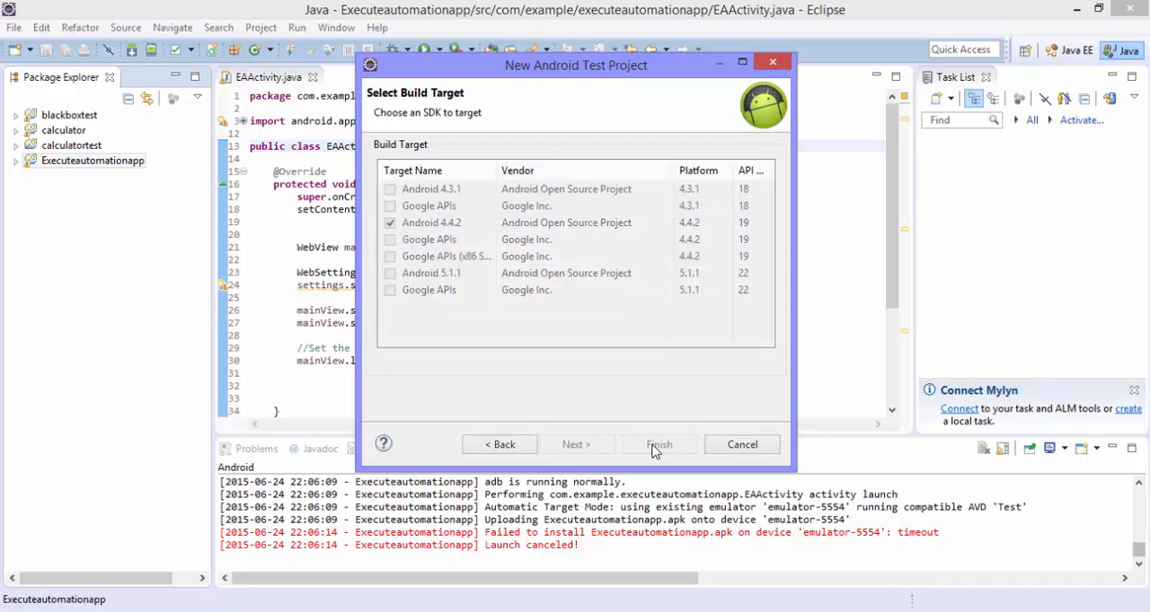
click(658, 445)
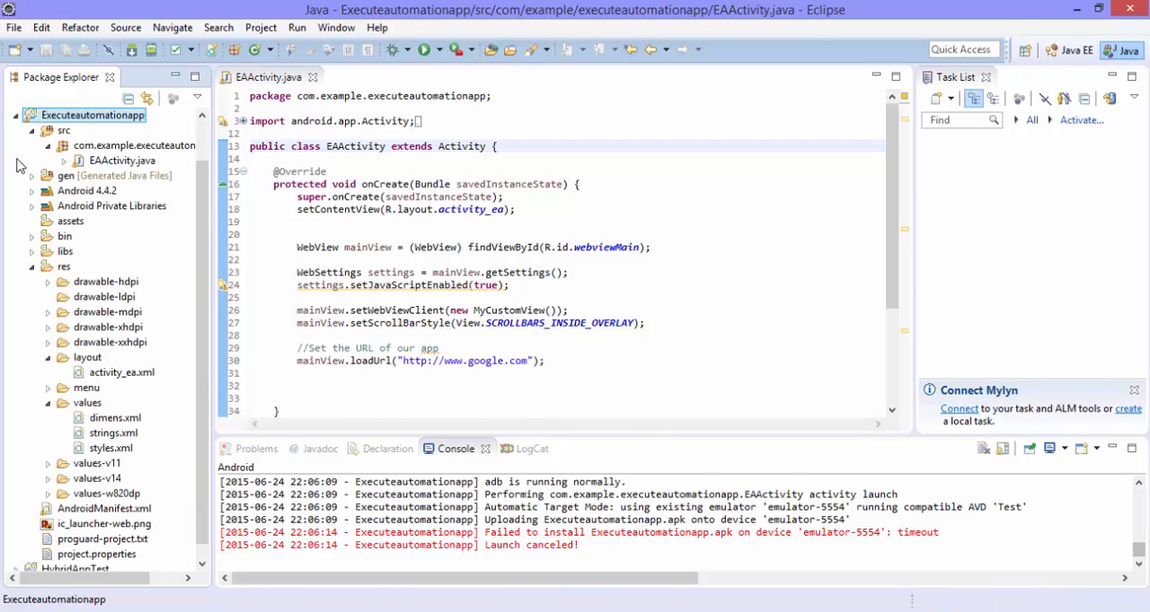
Expand HybridAppTest's src folder and right-click the com.example test package.
click(15, 115)
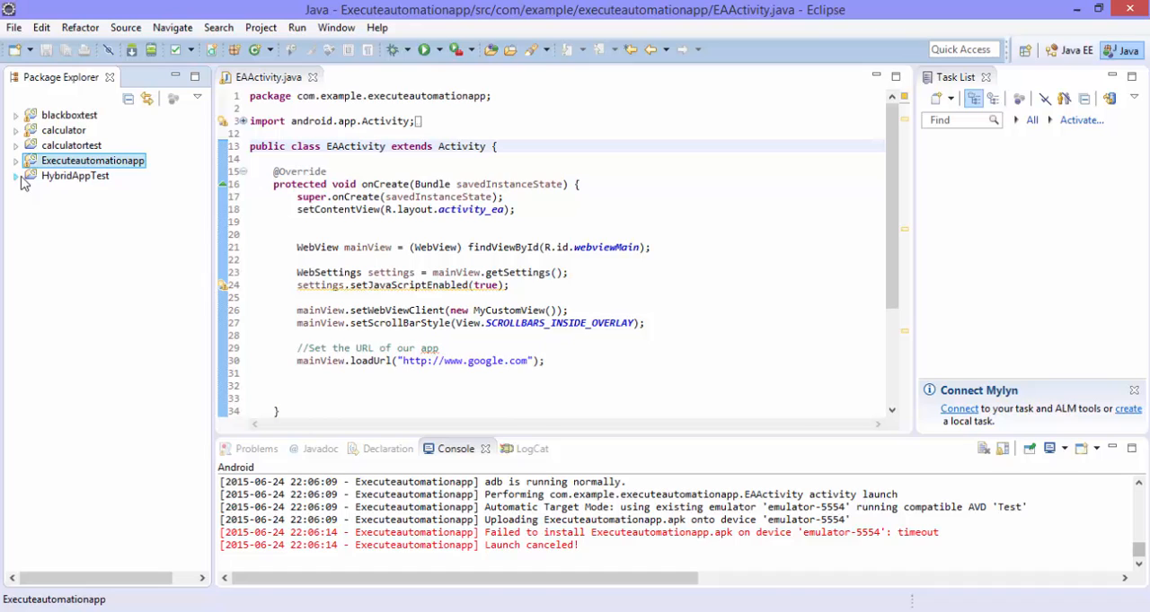
click(16, 175)
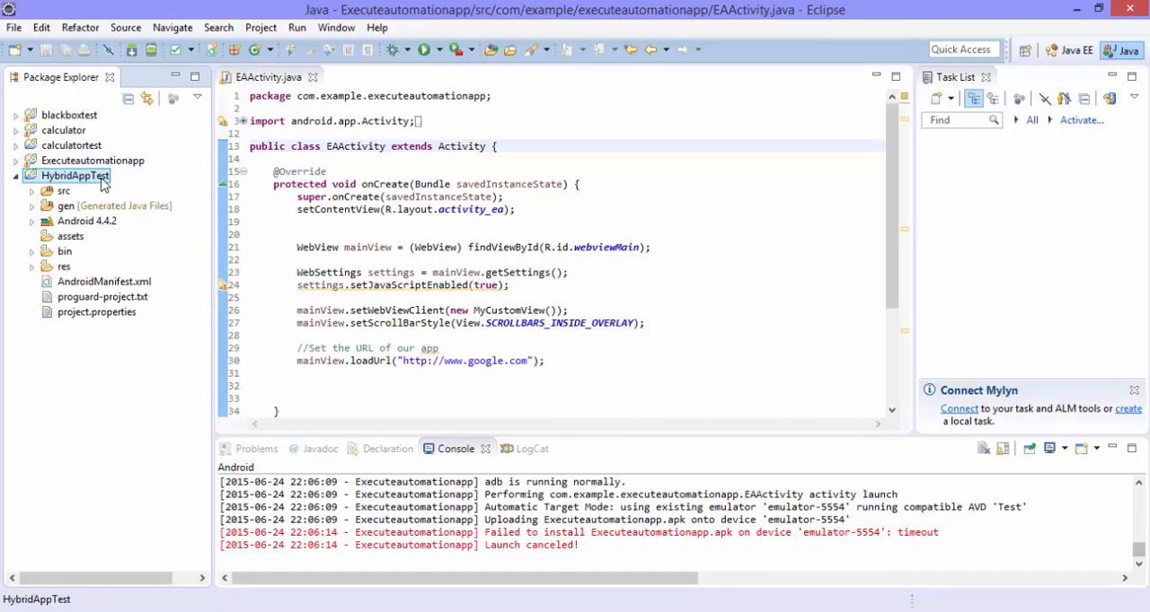
click(64, 190)
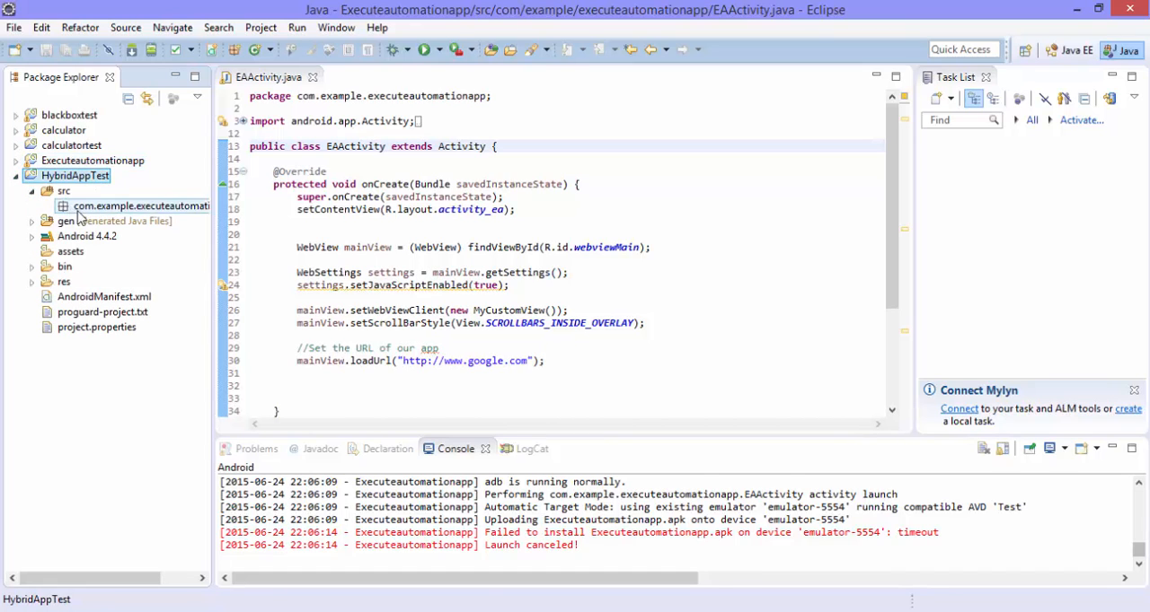
right_click(140, 205)
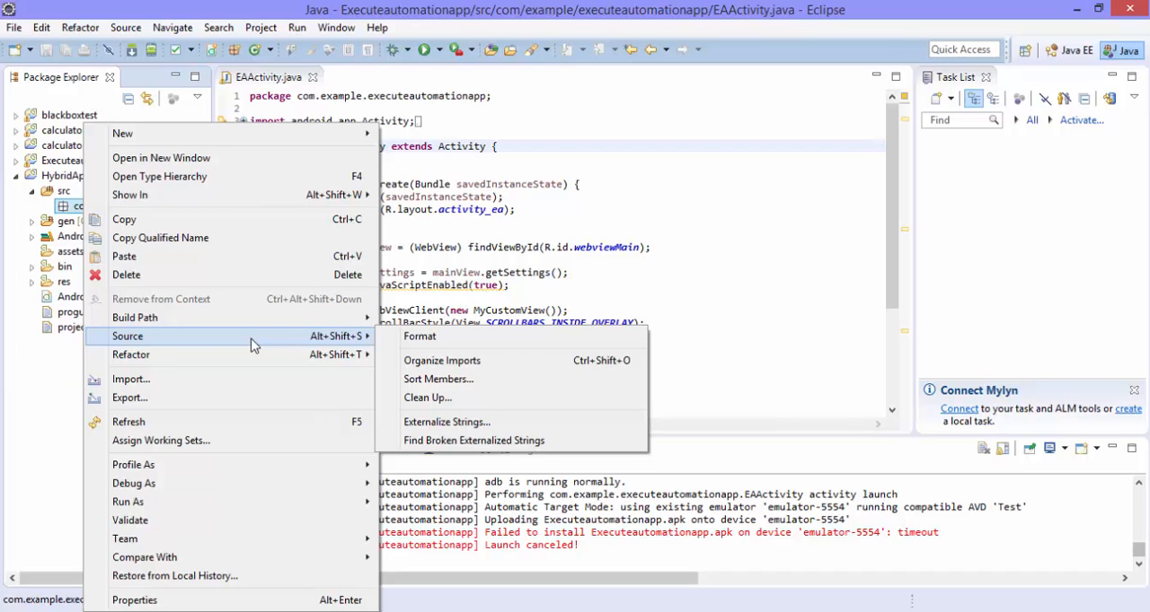
mouse_move(332, 176)
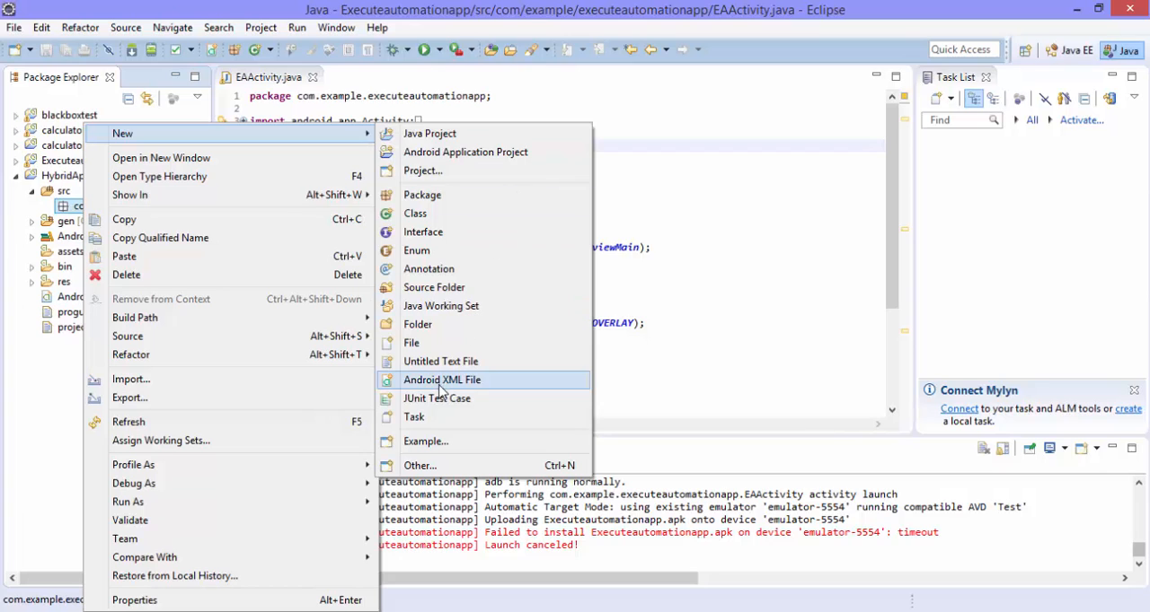
mouse_move(436, 397)
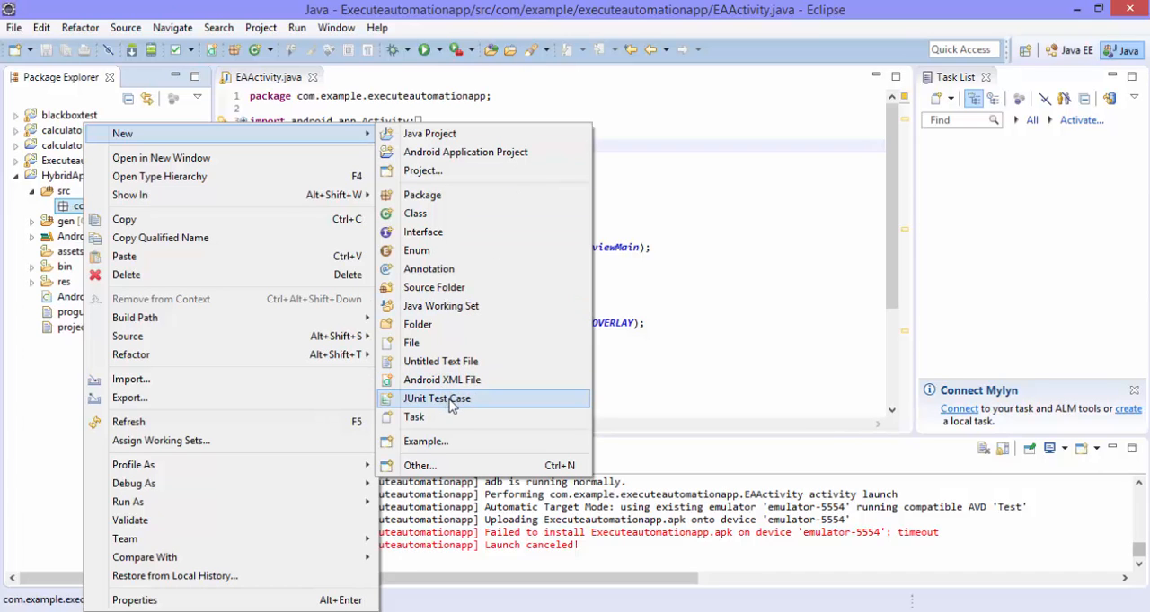
Start a new JUnit Test Case named GoogleSearchTC.
click(437, 398)
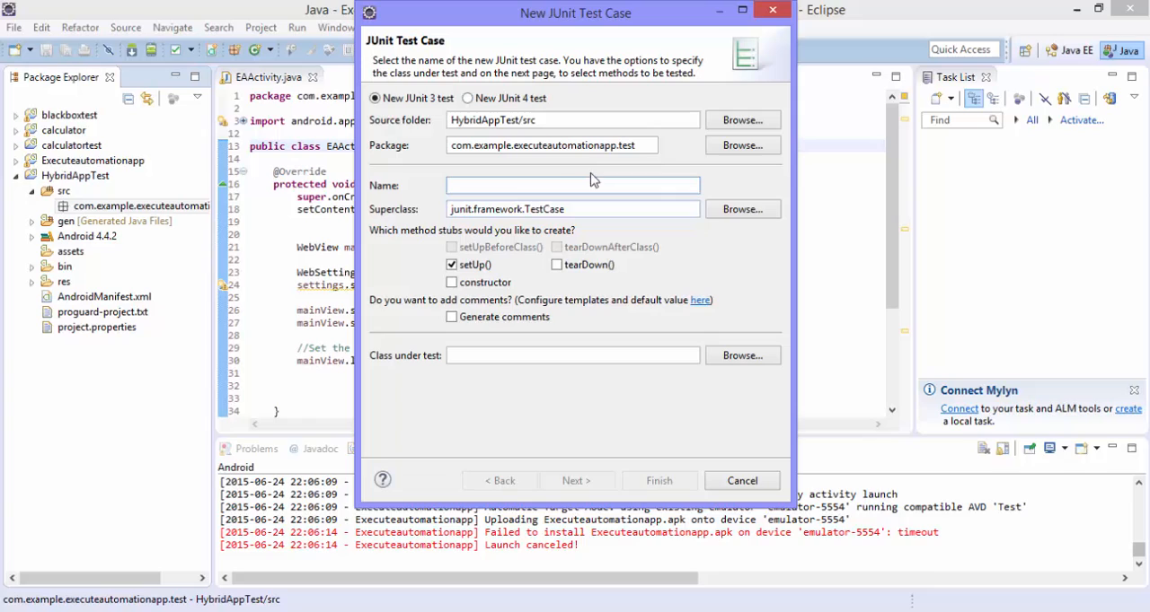
click(572, 185)
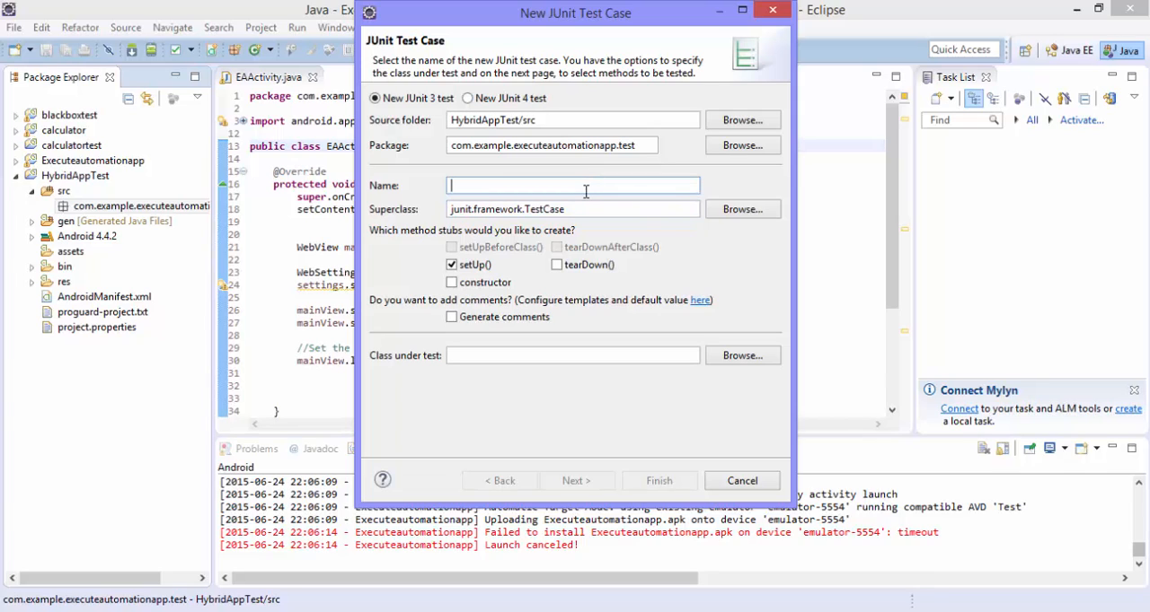
text(Goo)
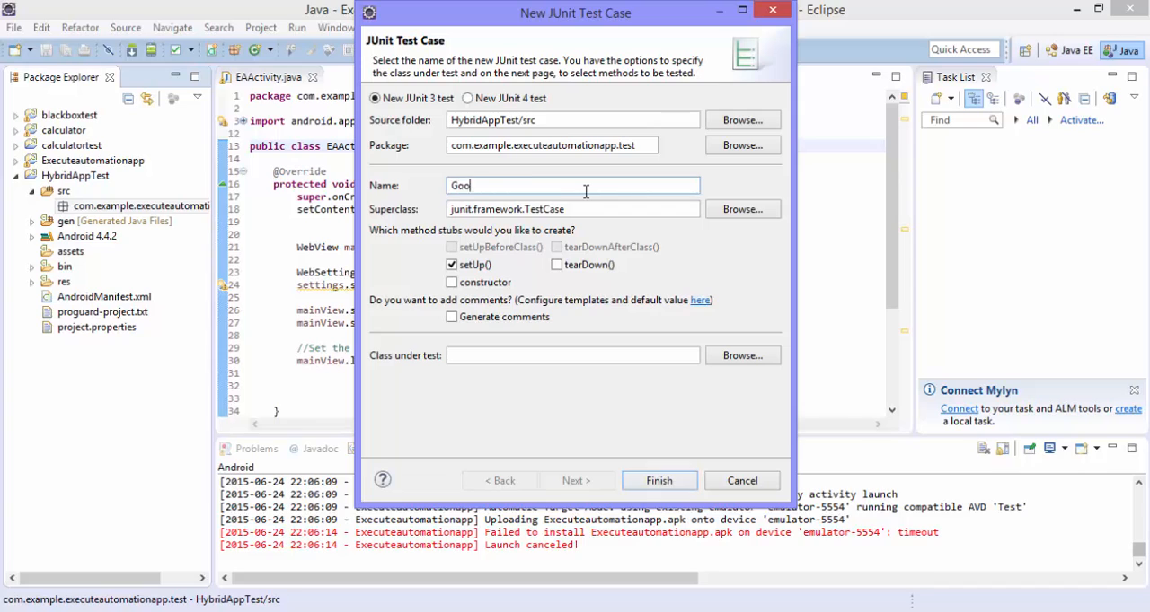
text(gleSearch)
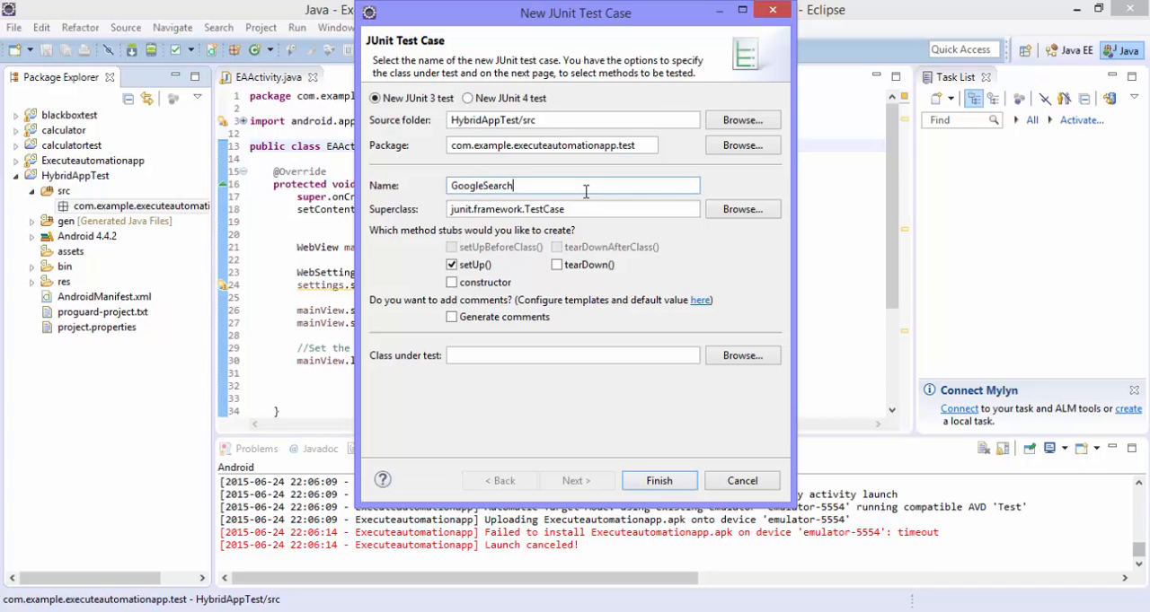
text(TC)
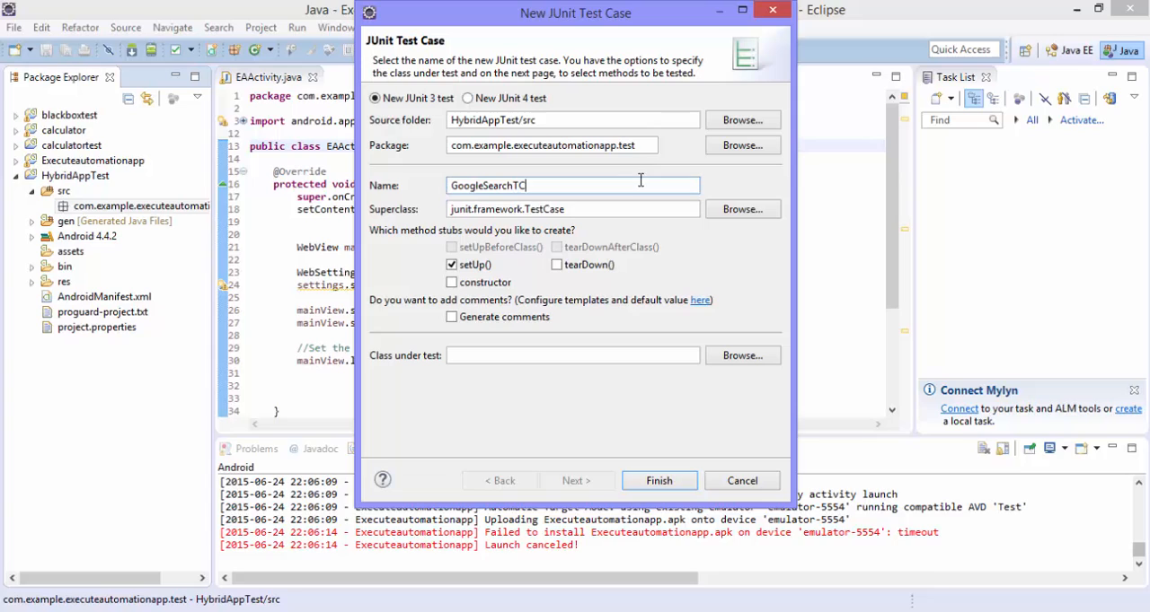
Set the superclass to ActivityInstrumentationTestCase2 and finish creating the test case.
triple_click(572, 208)
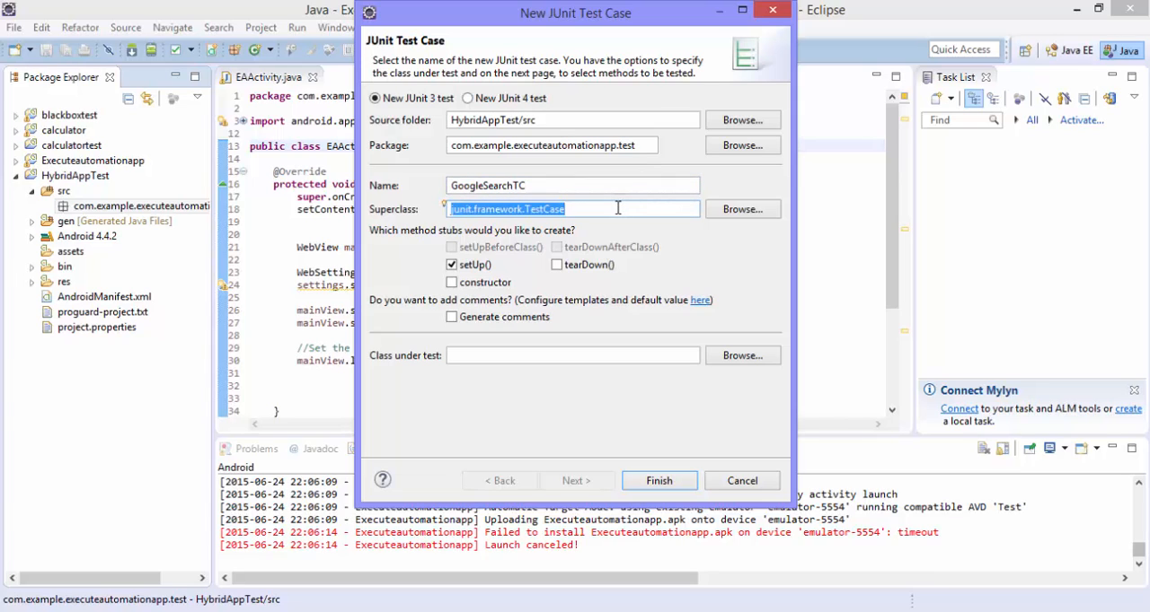
text(ActivityInstru)
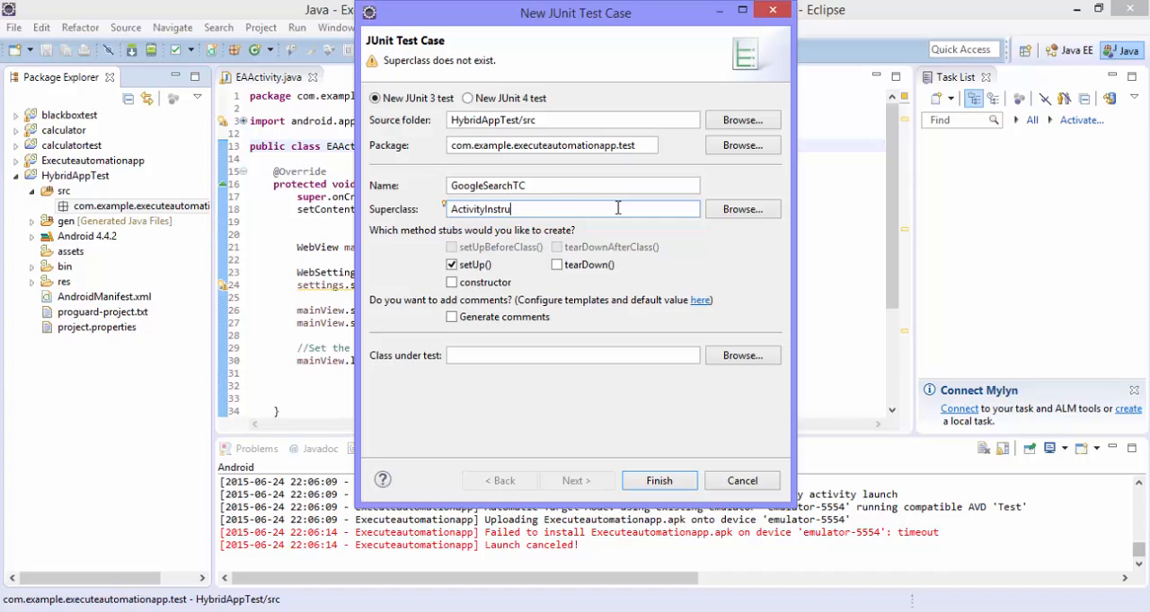
text(mentationT)
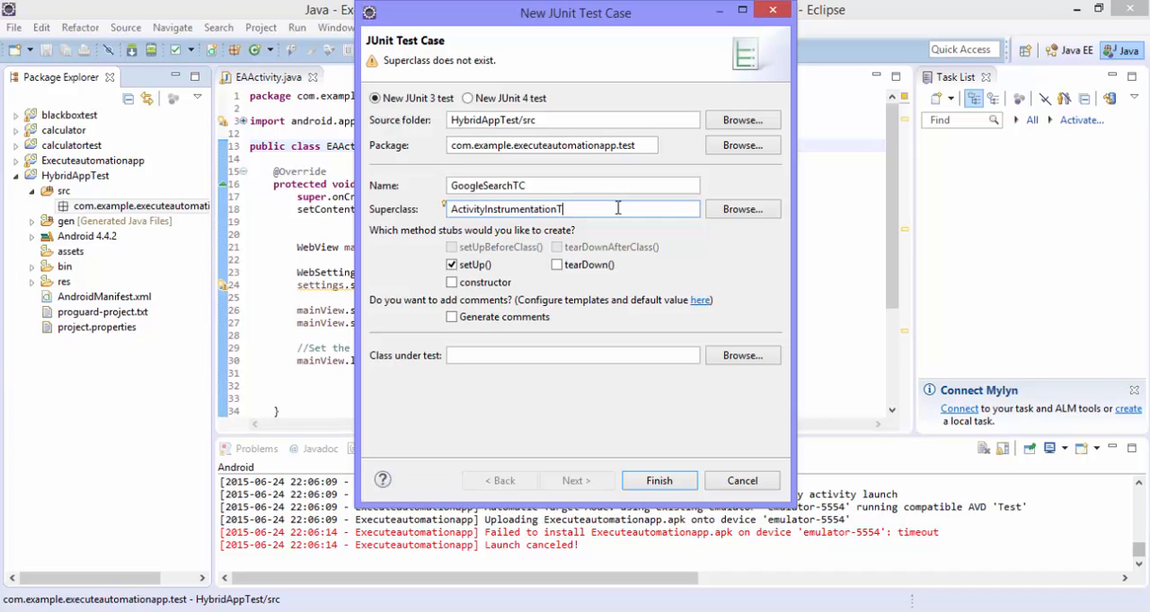
click(741, 209)
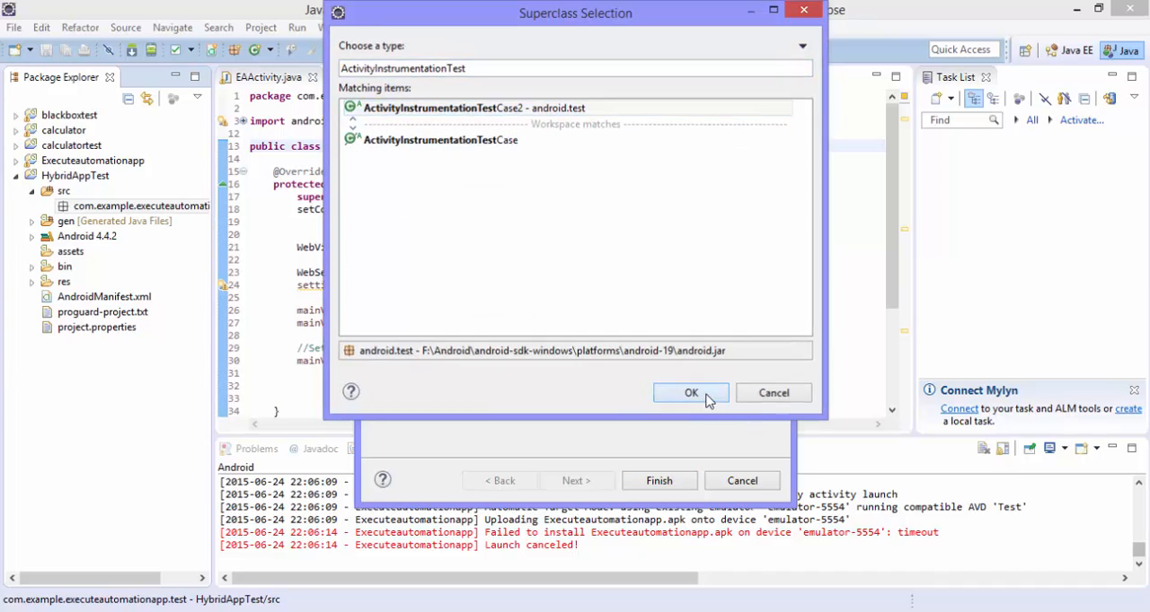
click(691, 393)
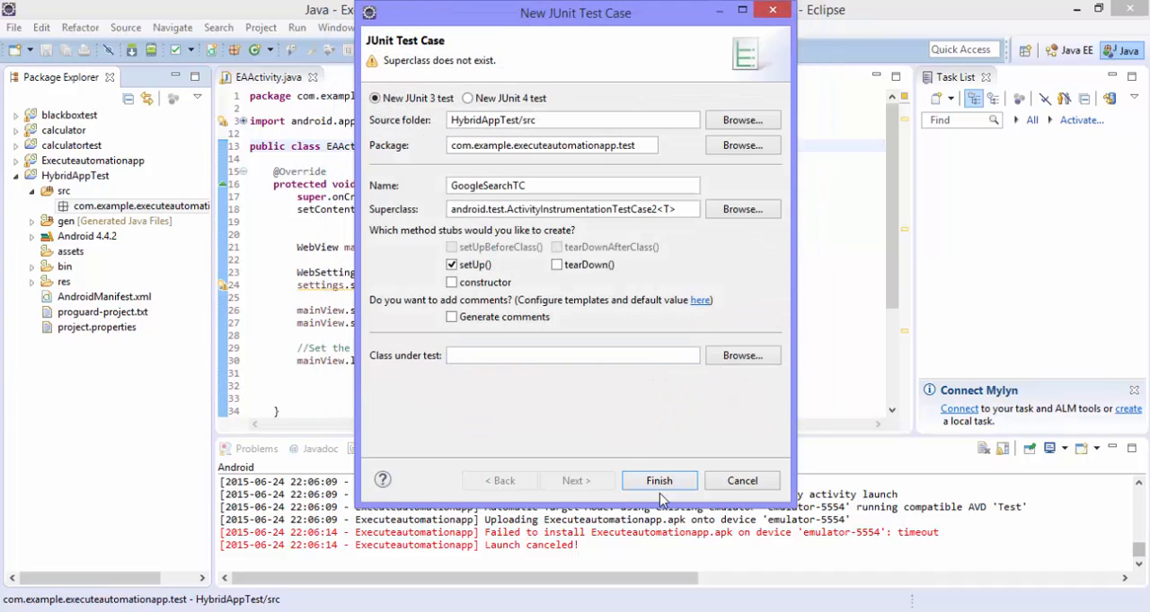
click(658, 480)
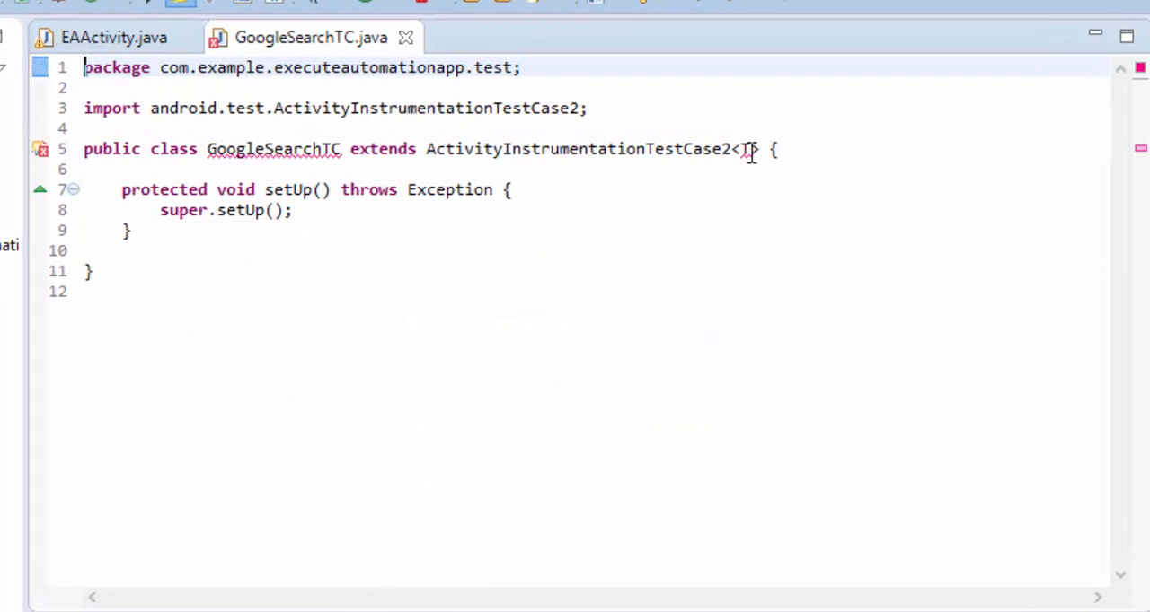
Change the superclass type parameter to EAActivity with its import, and save.
text(>)
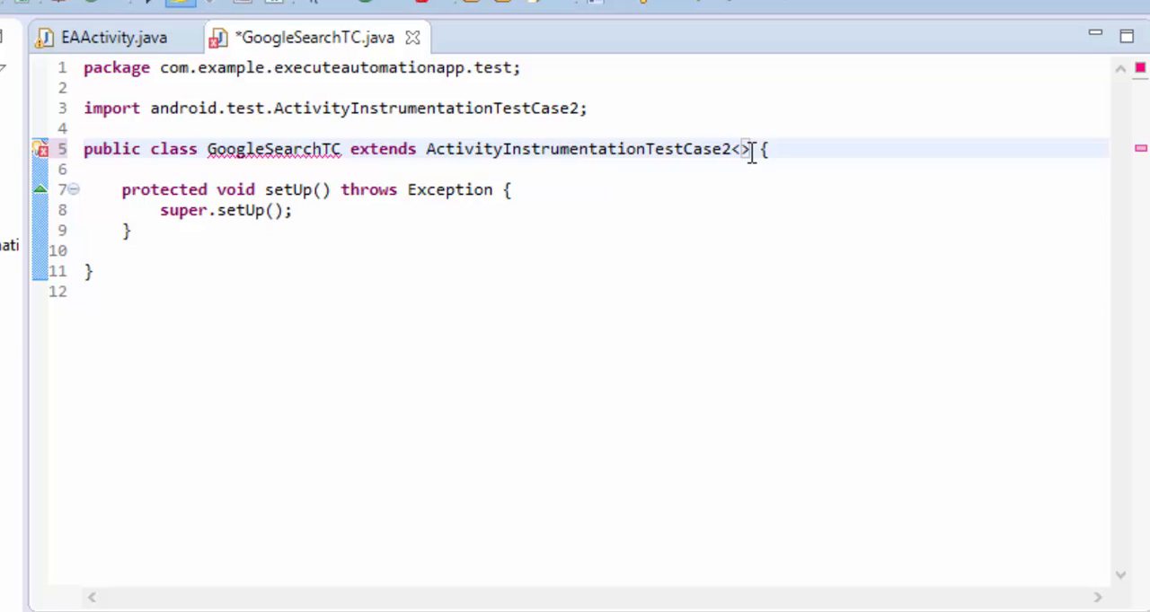
text(MainActiv)
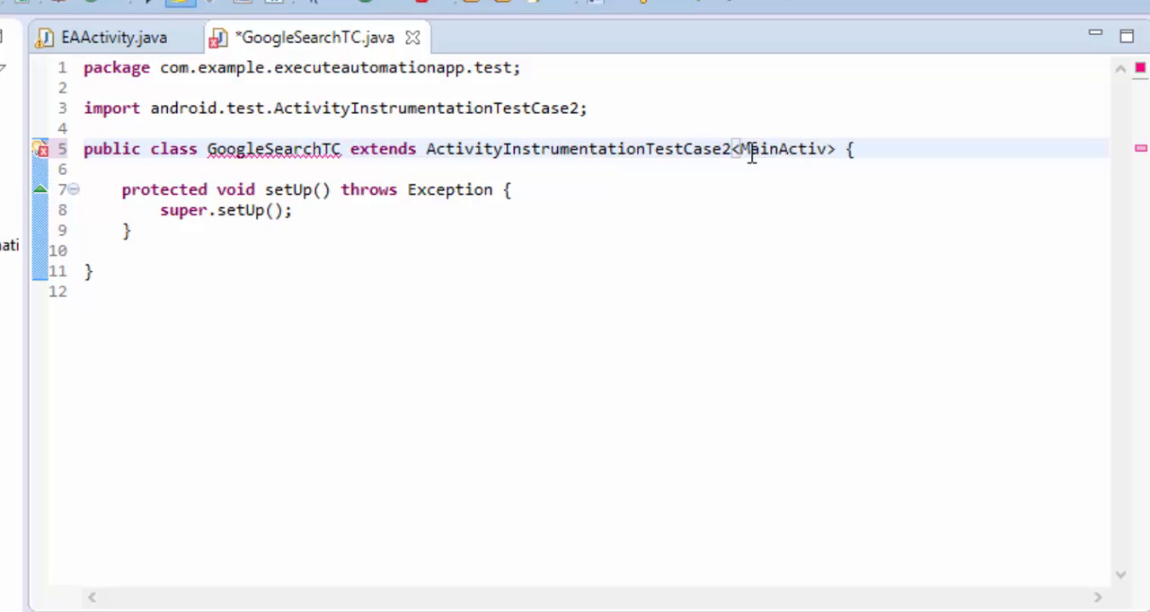
text(ity)
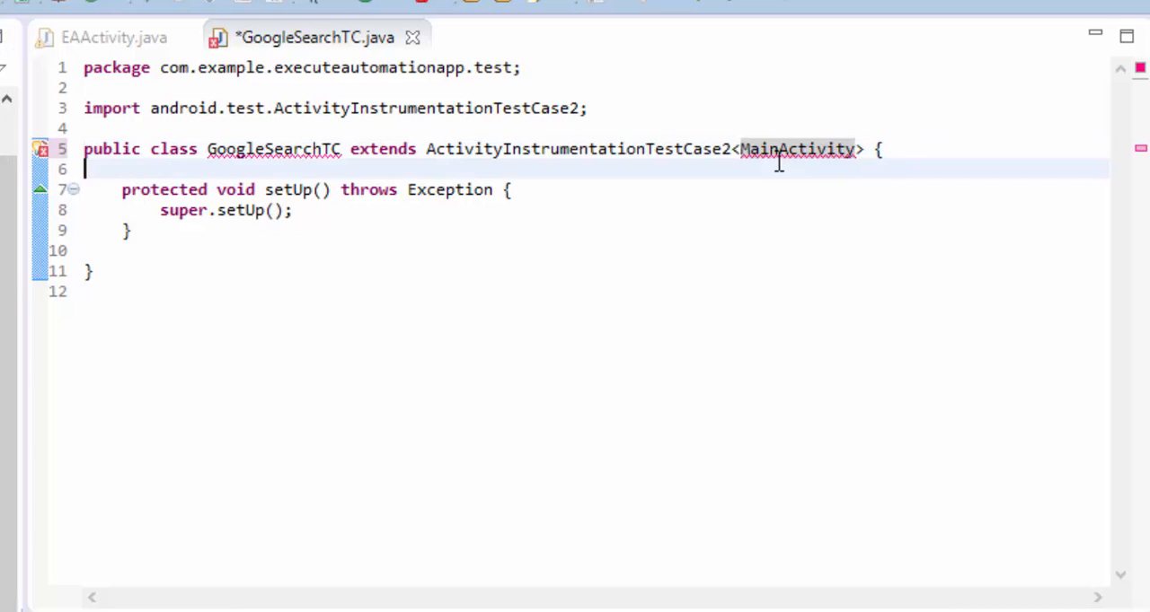
text(EA)
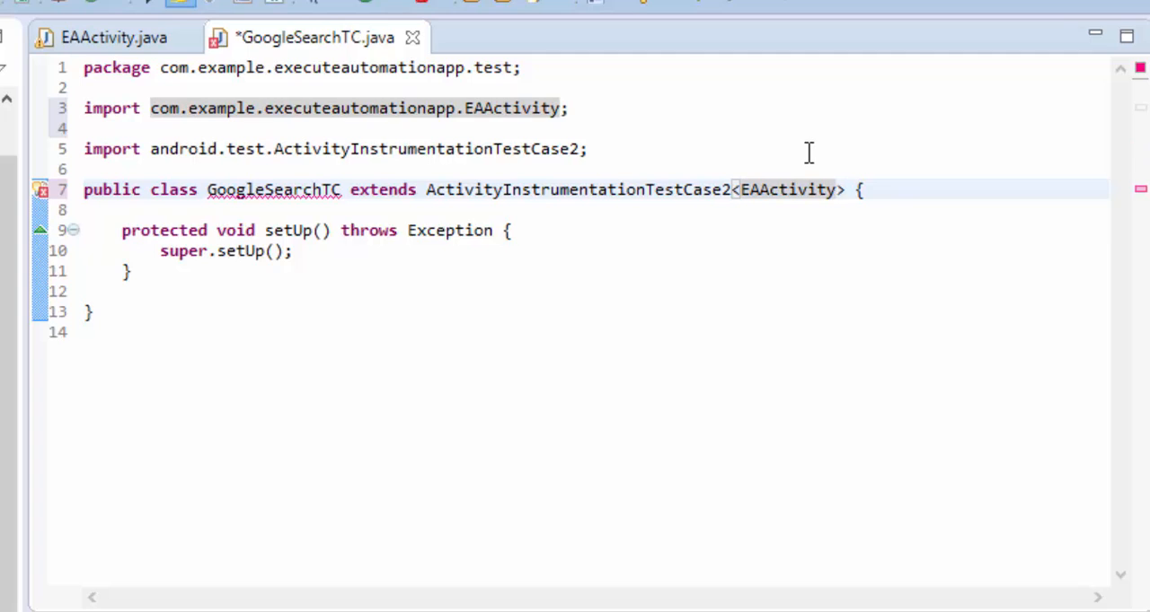
key(ctrl+s)
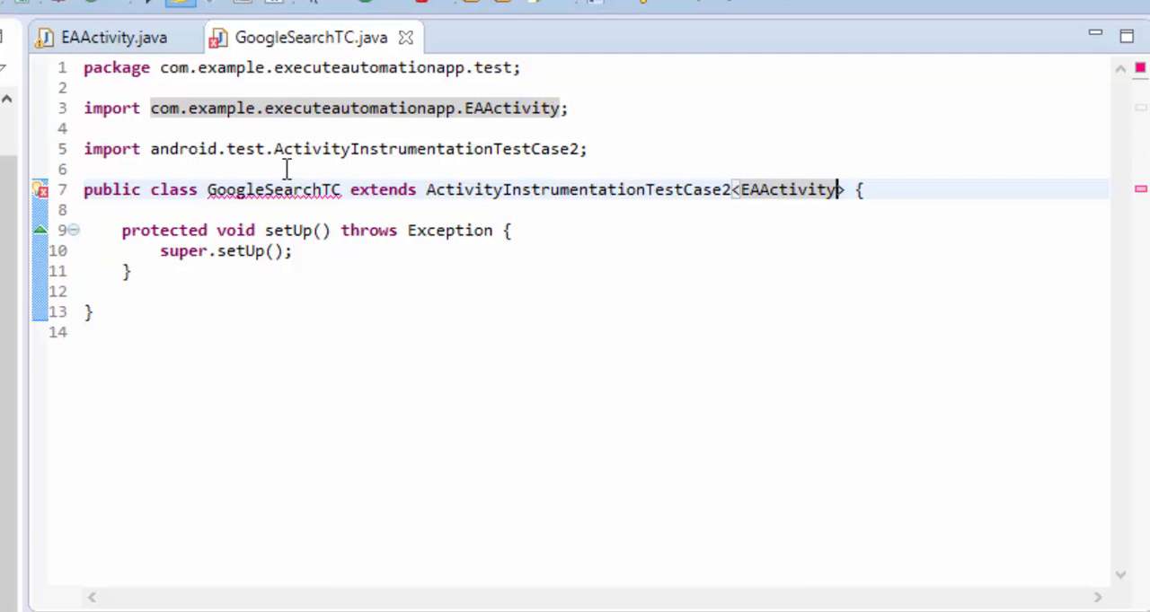
double_click(274, 189)
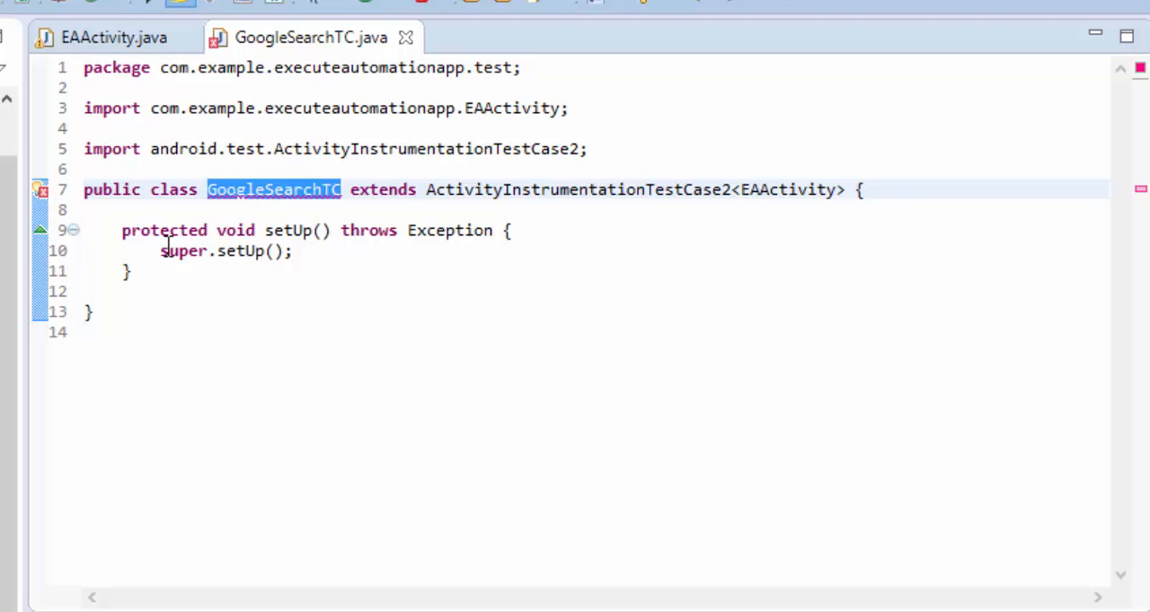
mouse_move(319, 238)
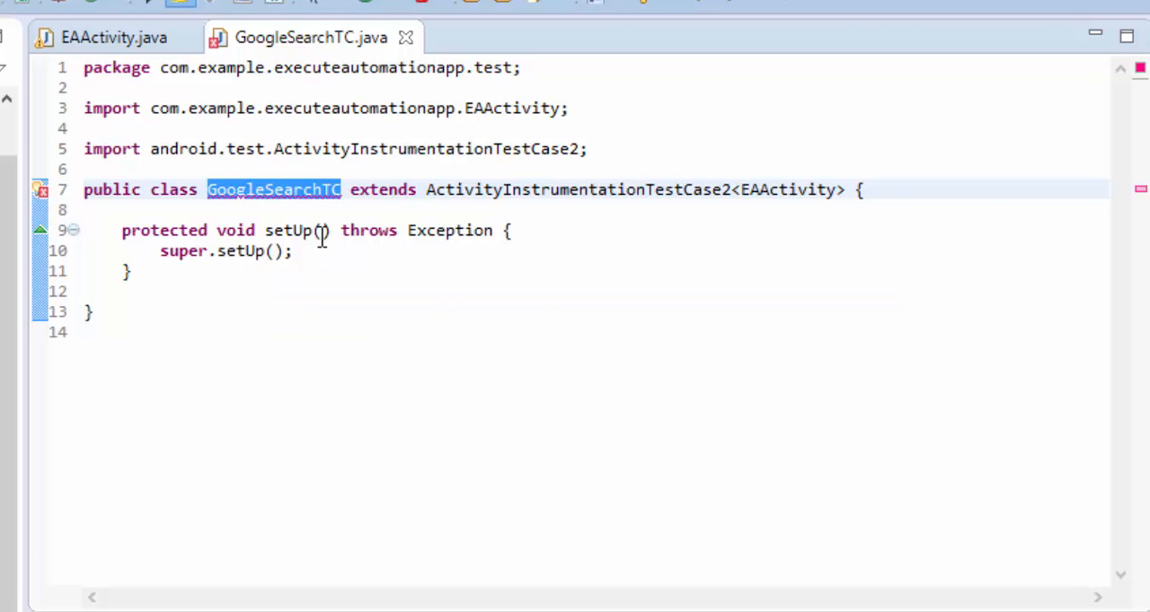
mouse_move(417, 219)
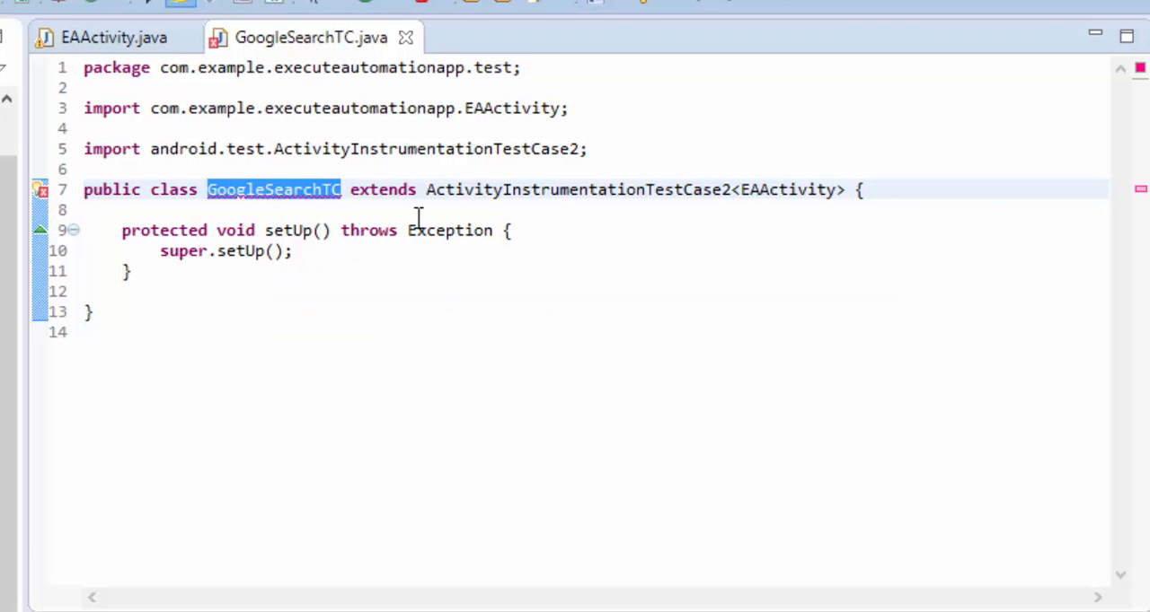
mouse_move(312, 251)
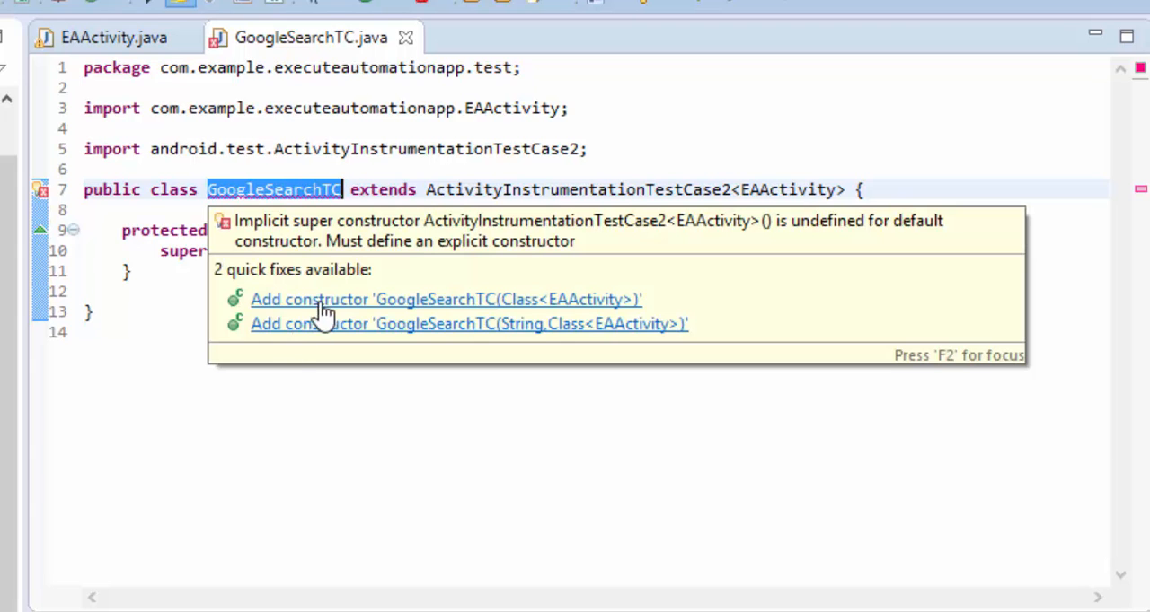
Make the constructor call super(EAActivity.class) using autocomplete.
click(445, 299)
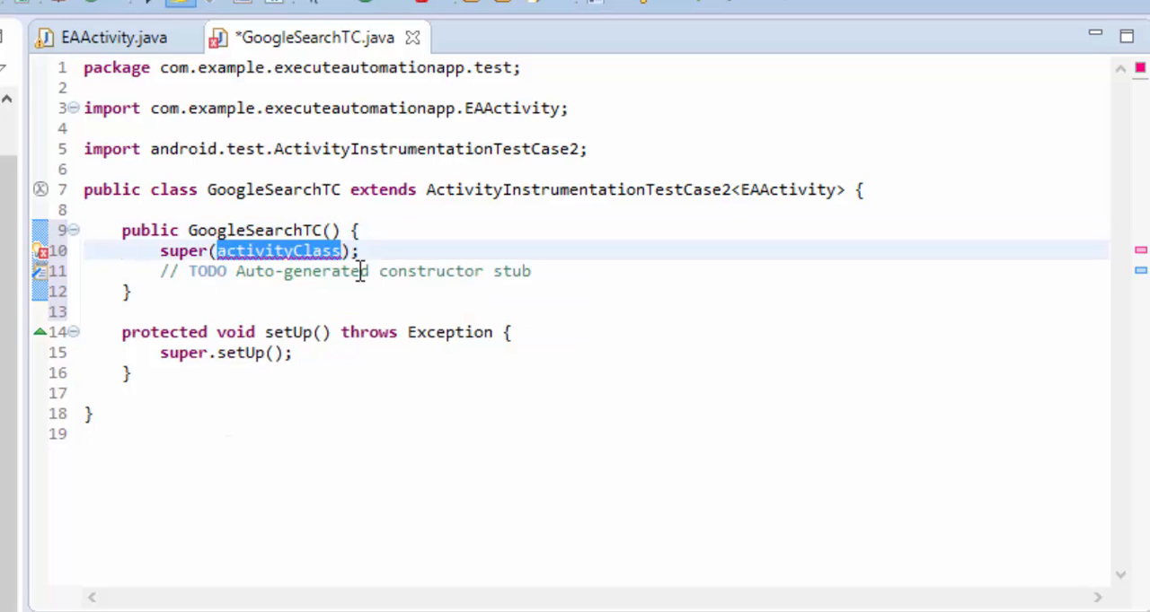
text(EAA)
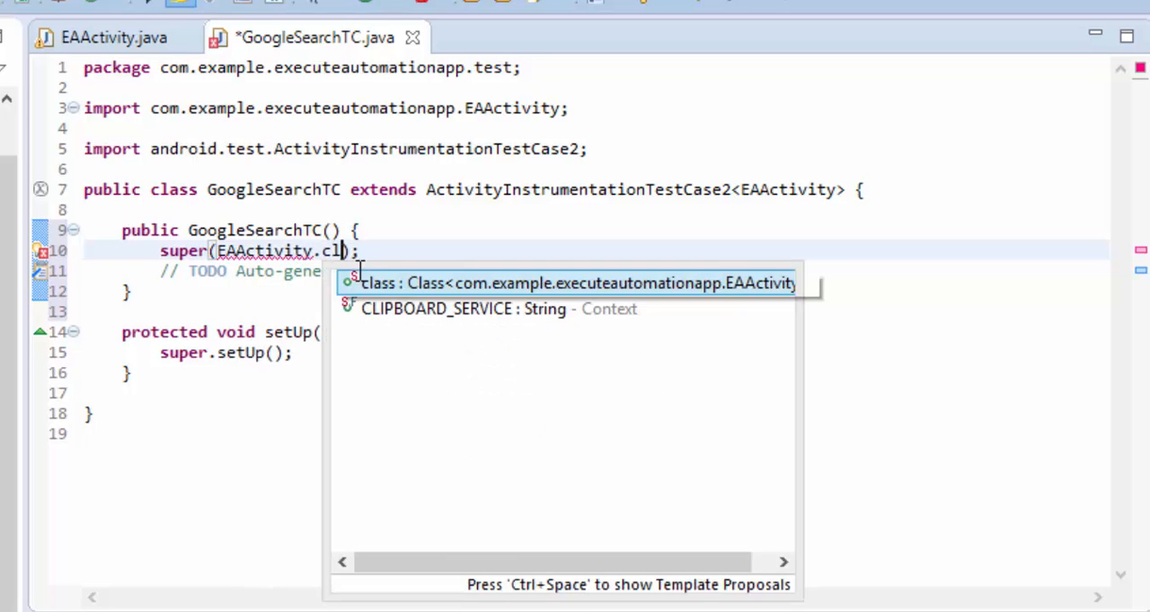
click(574, 282)
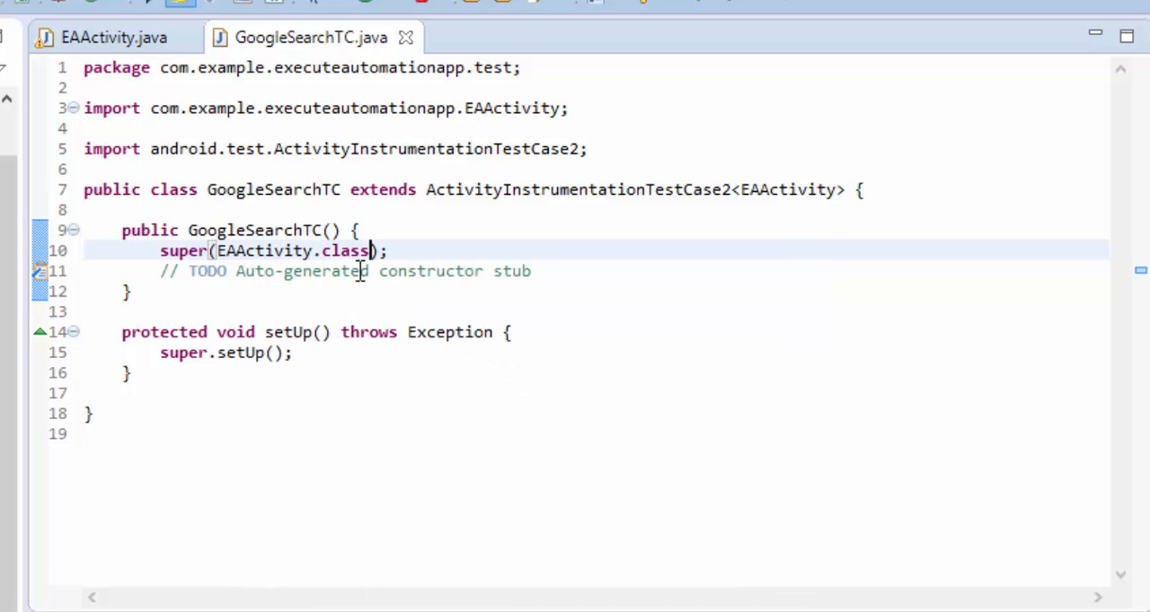
mouse_move(456, 316)
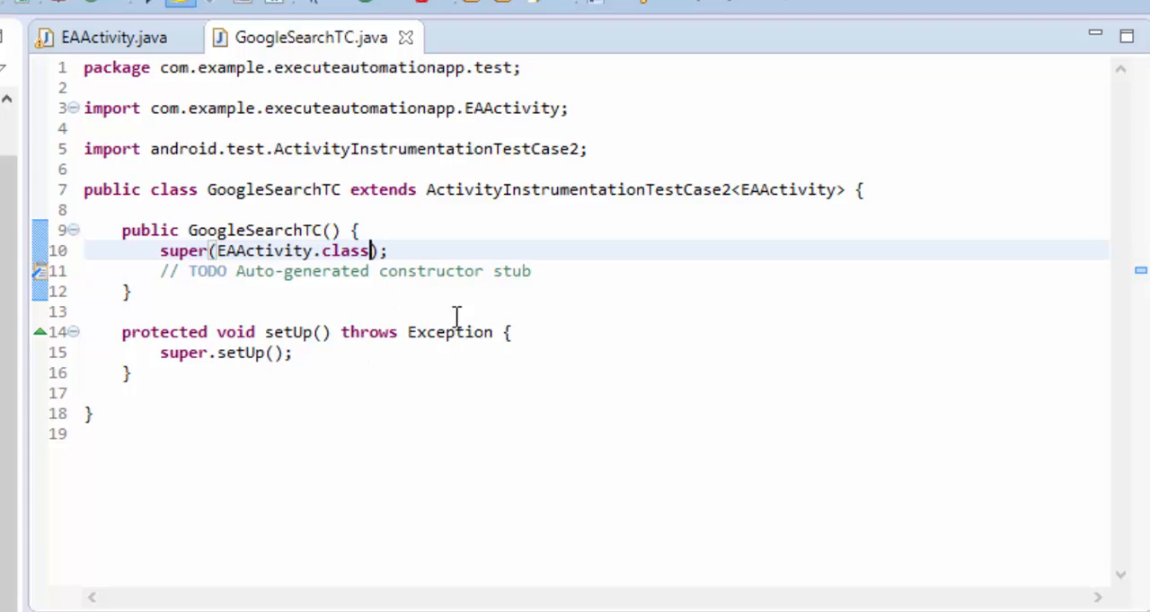
mouse_move(353, 355)
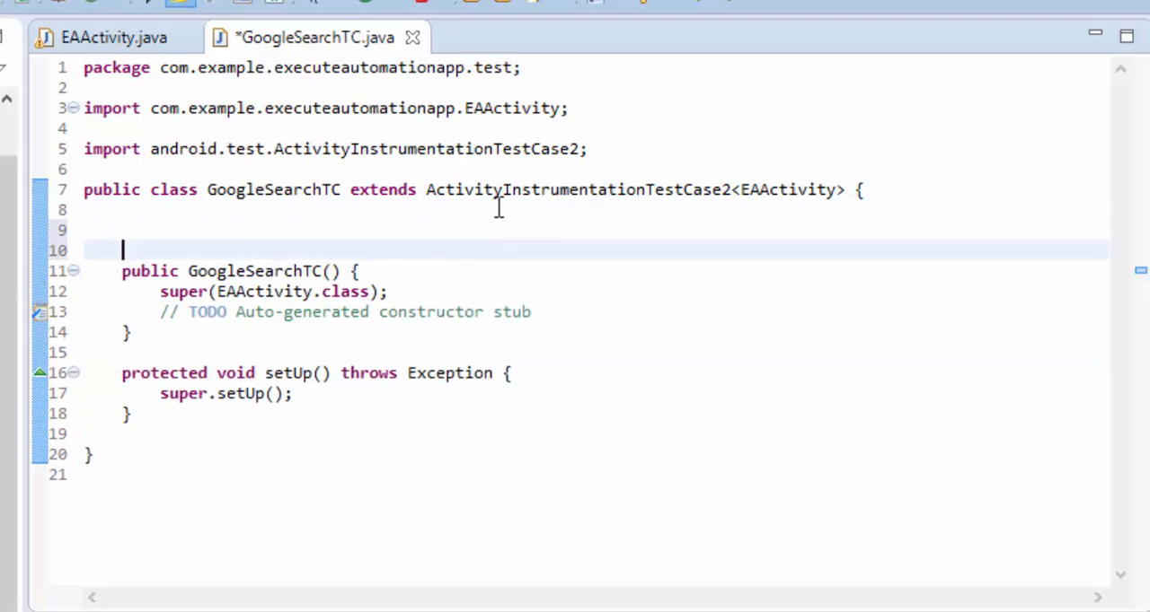
Type the field declaration 'Solo solo;' above the constructor.
text(So)
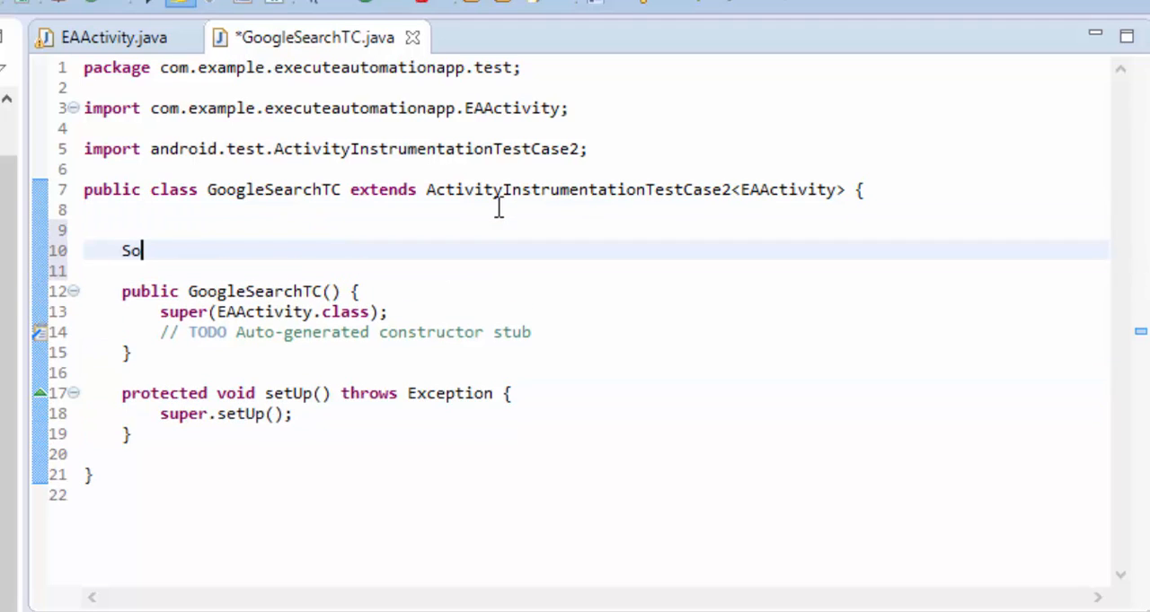
text(lo sol)
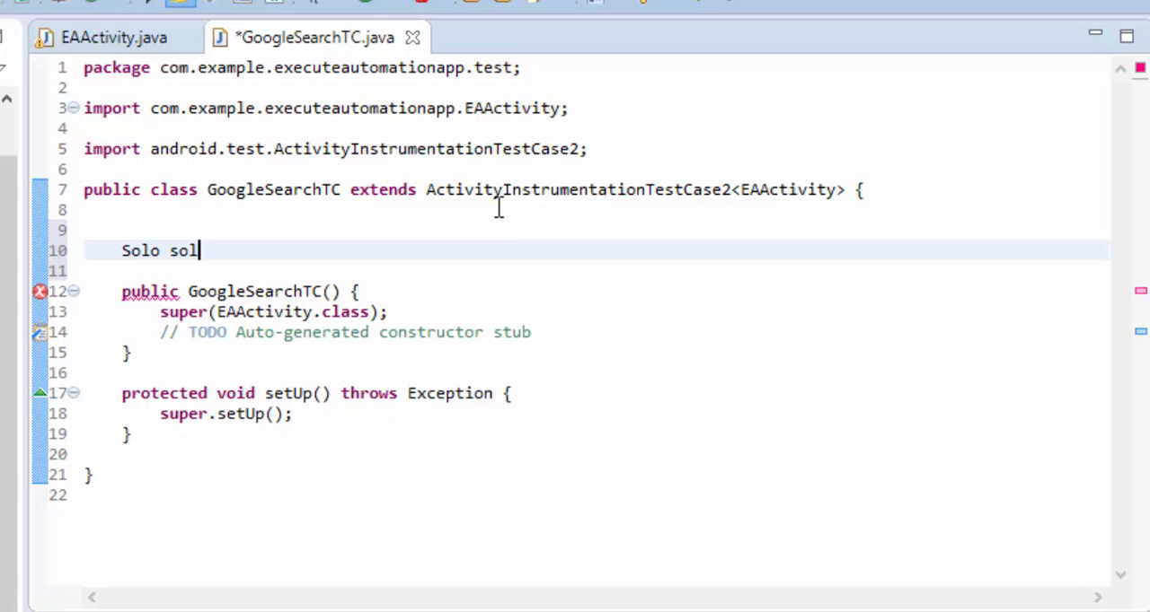
text(o;)
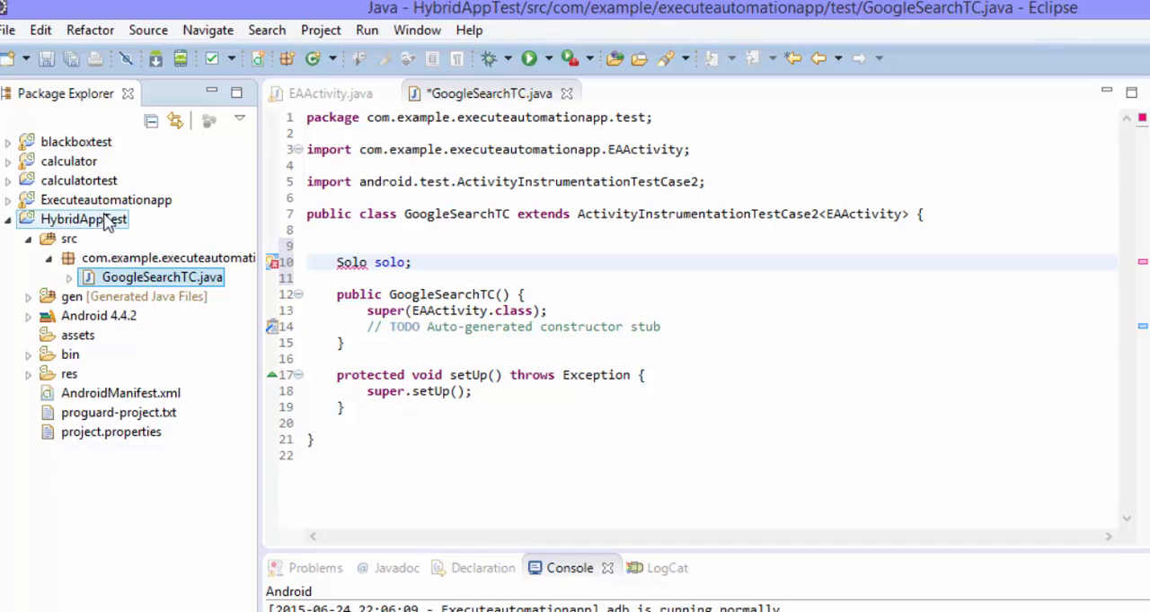
Add robotium-solo-5.4.1.jar to HybridAppTest's Java Build Path and mark it for export.
right_click(83, 219)
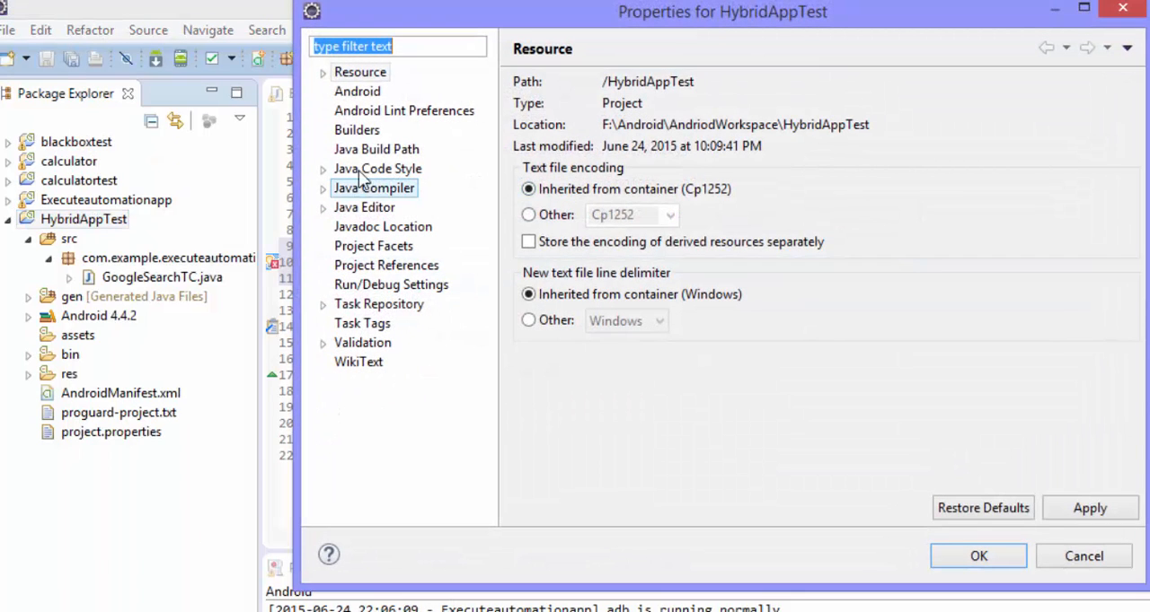
mouse_move(377, 149)
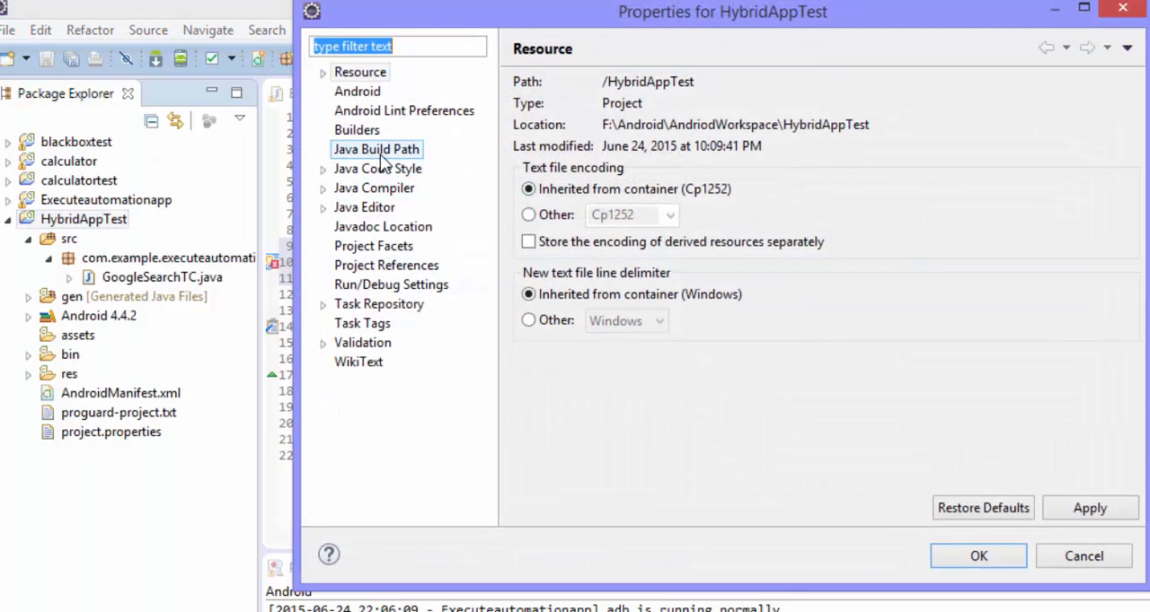
click(377, 149)
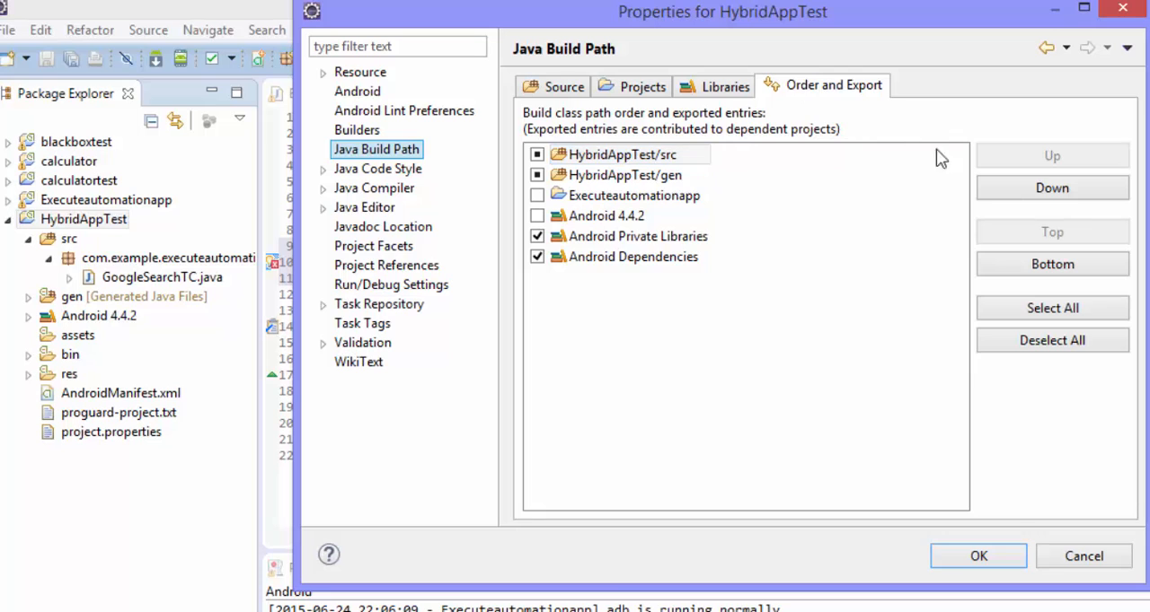
click(713, 87)
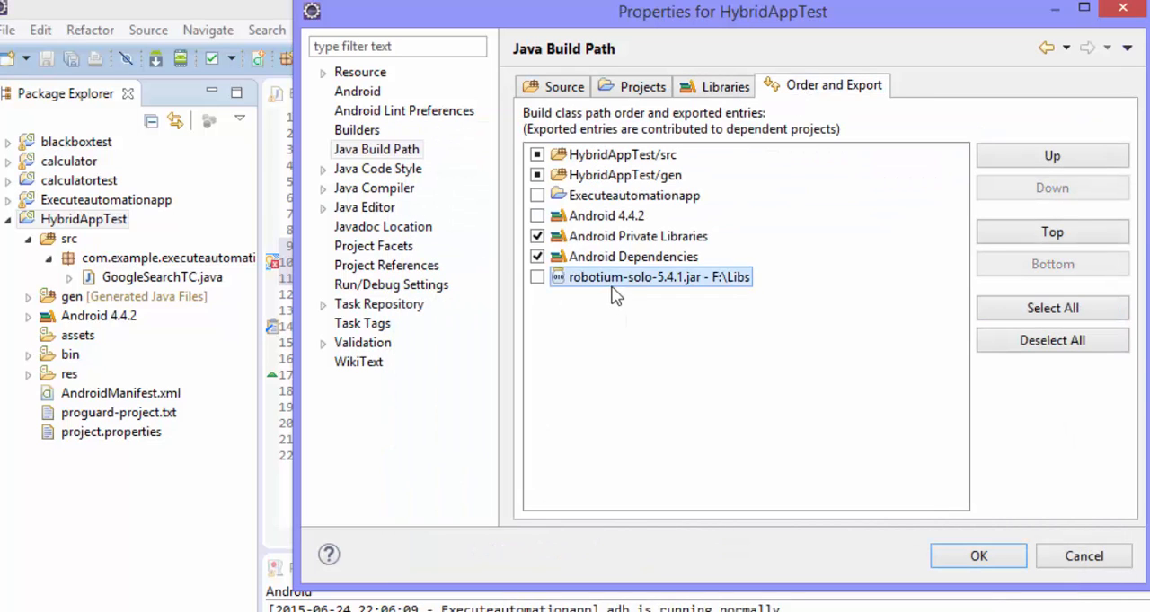
click(537, 277)
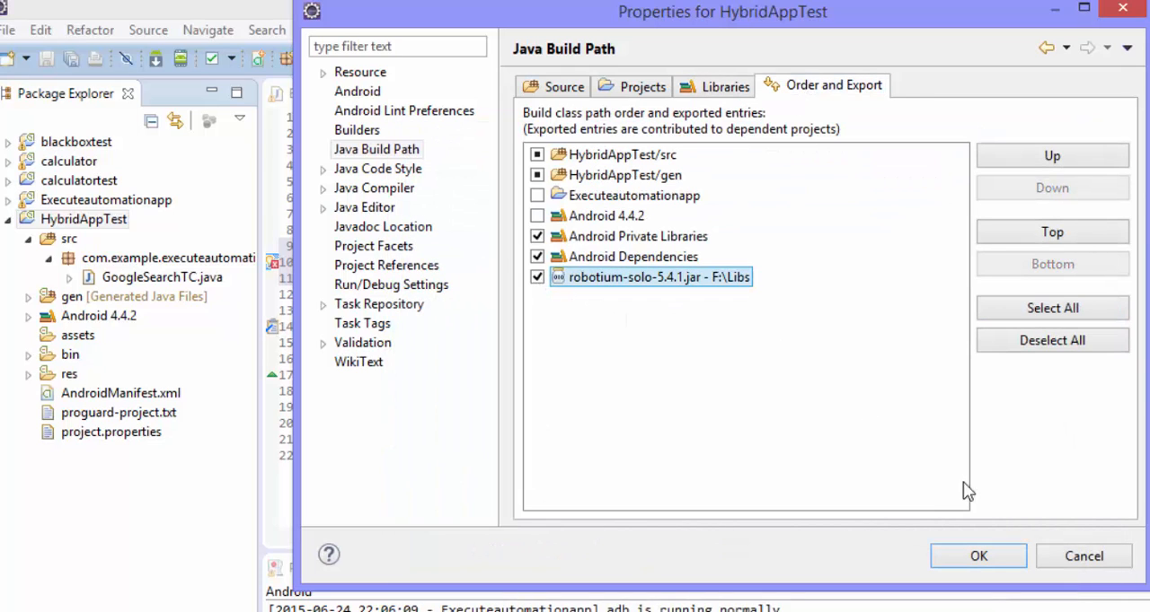
click(978, 556)
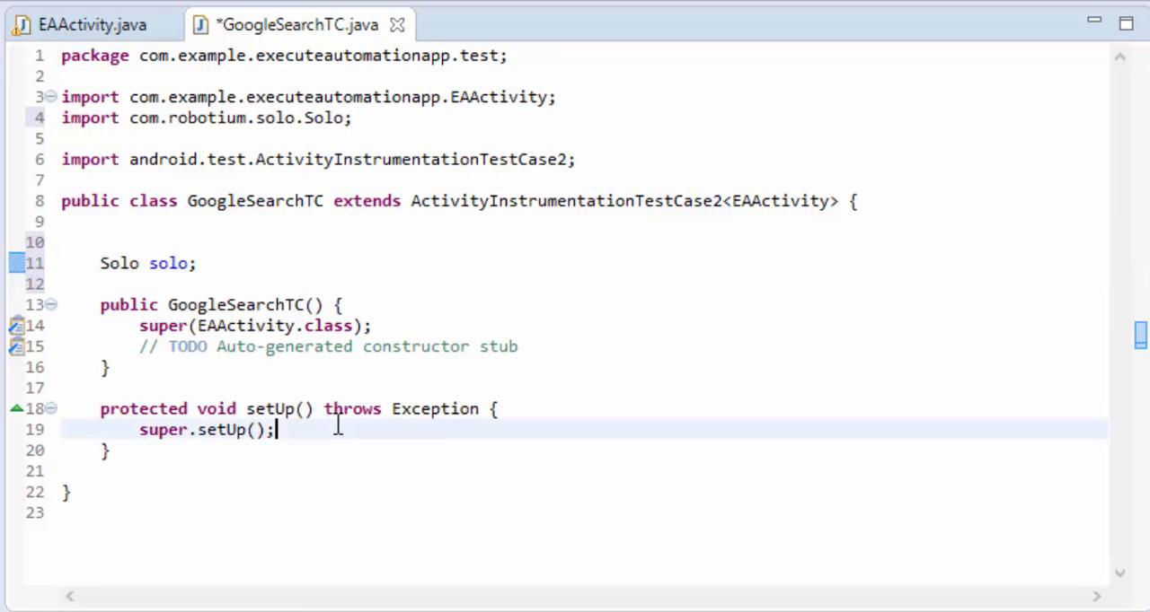
Replace super.setUp() with solo = new Solo(getInstrumentation(), getActivity()); and save.
triple_click(206, 429)
text(solo =)
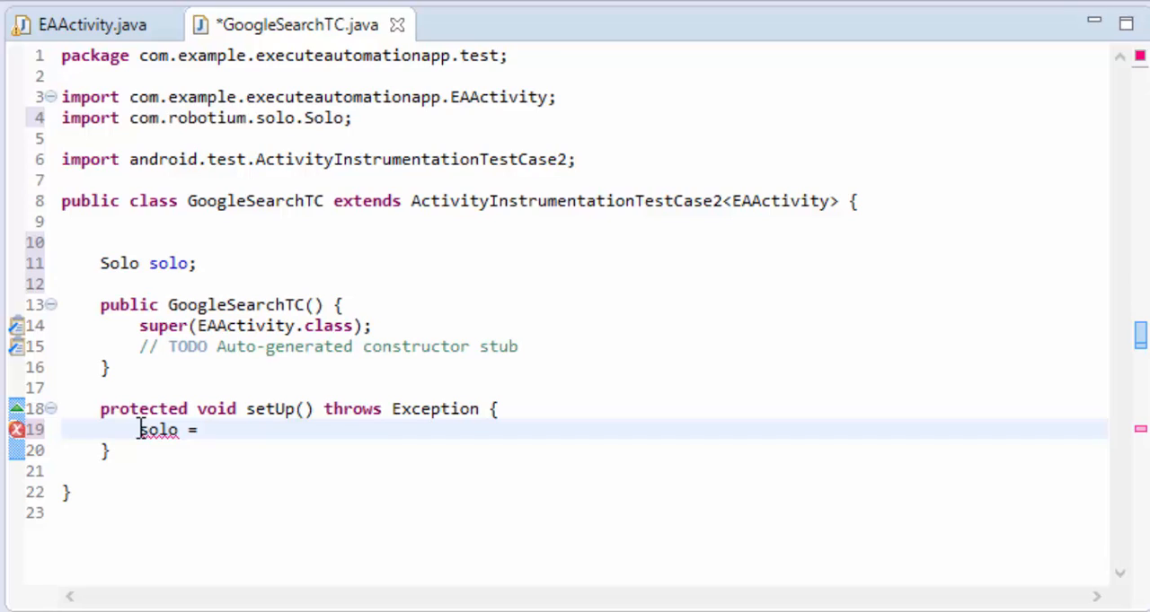
text(new)
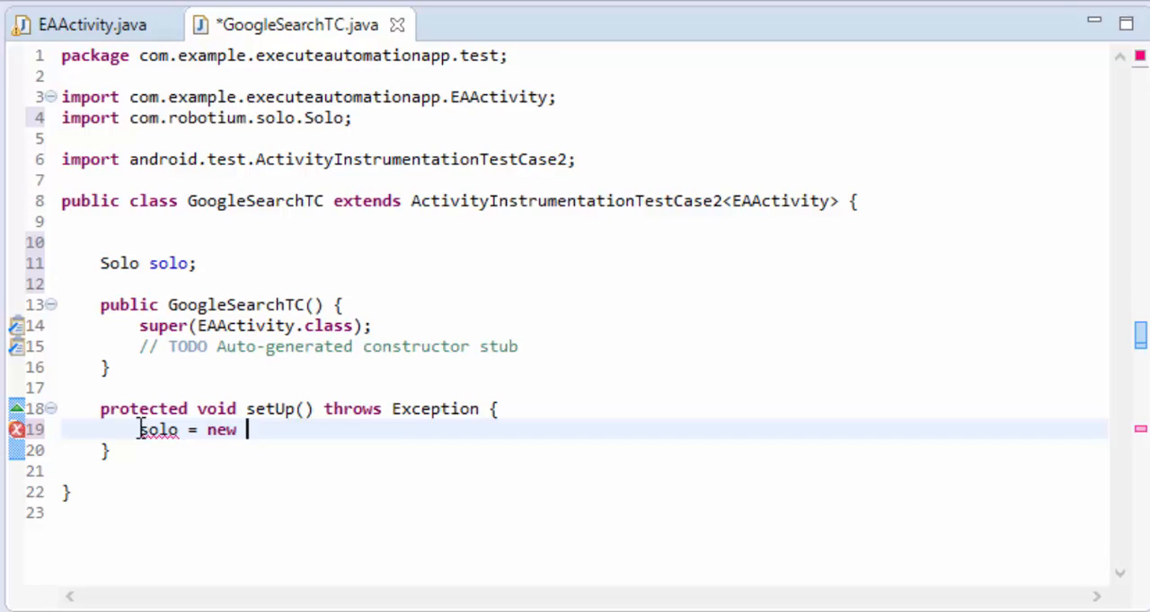
text(S)
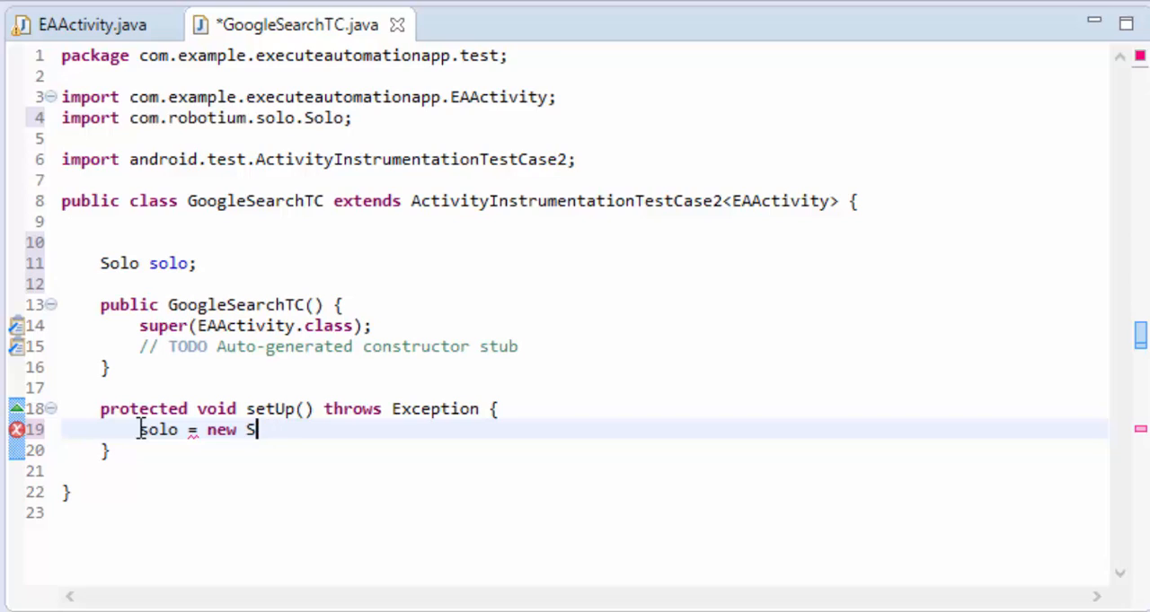
text(olo(get)
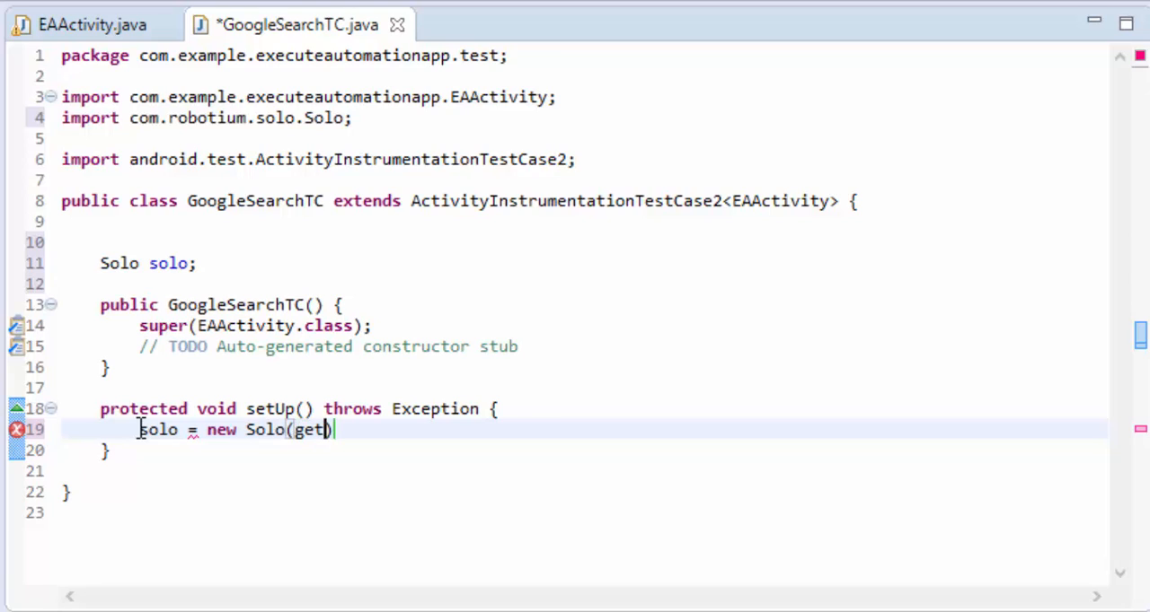
text(Inst)
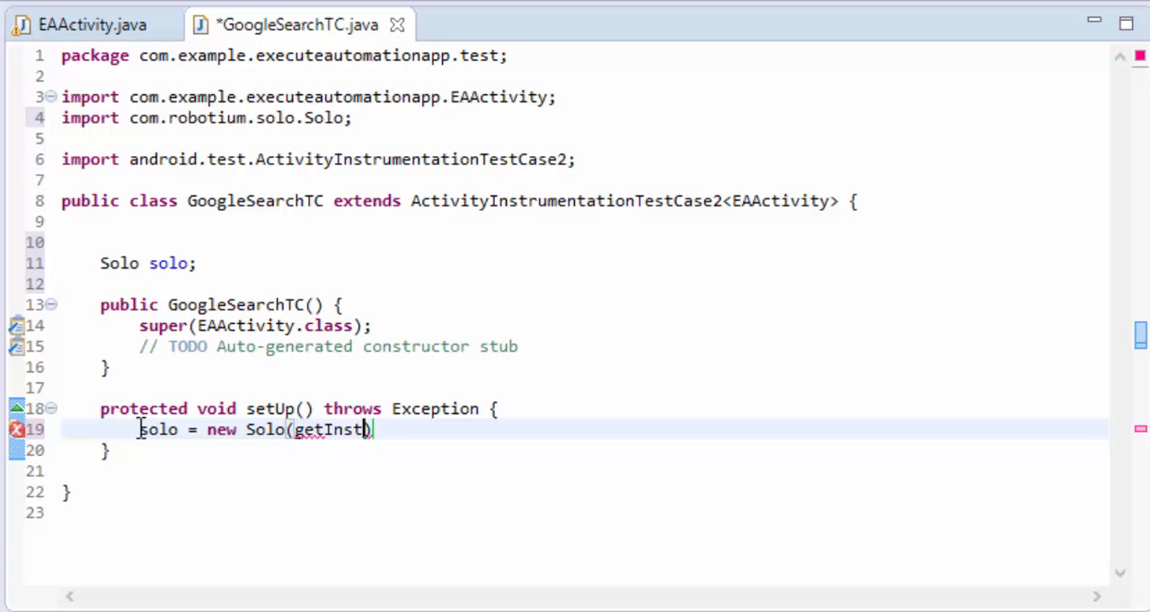
text(rumentation())
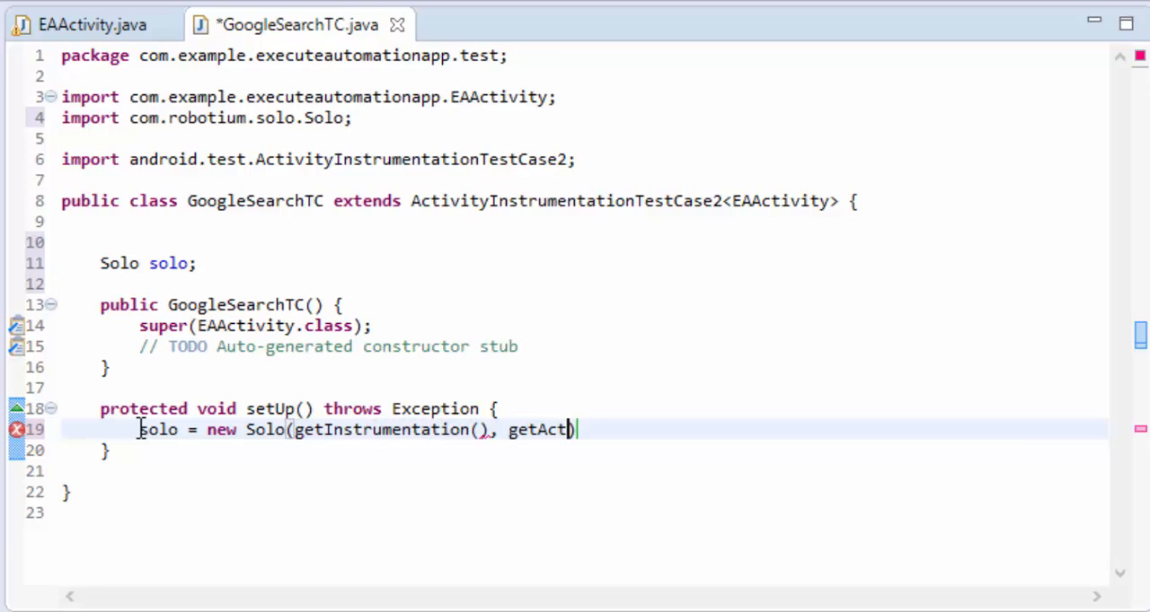
text(ivity()))
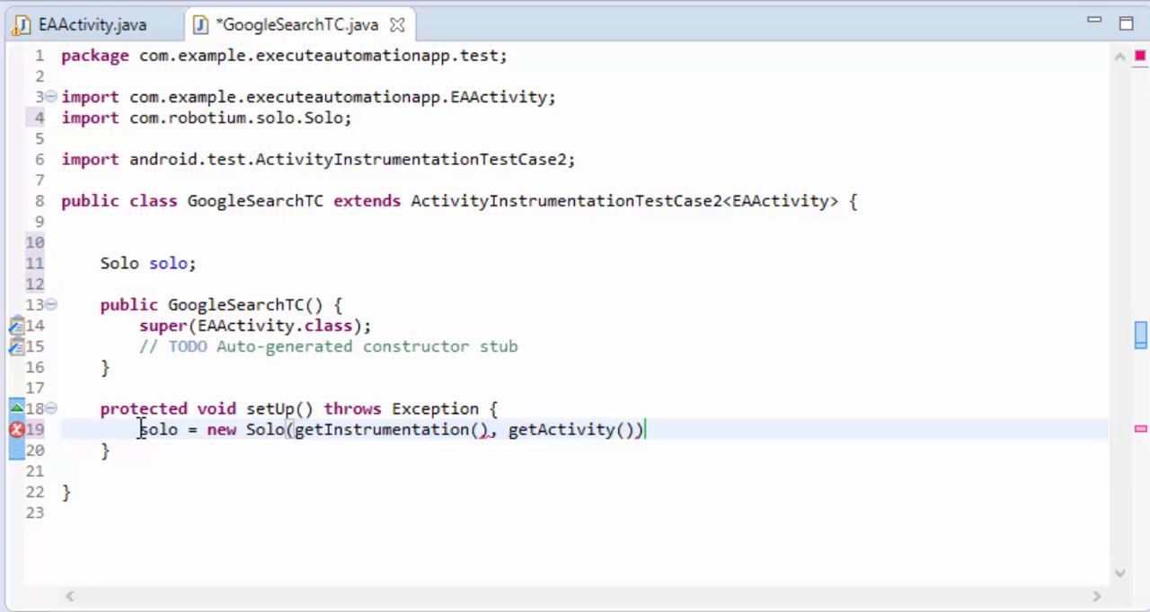
text(;)
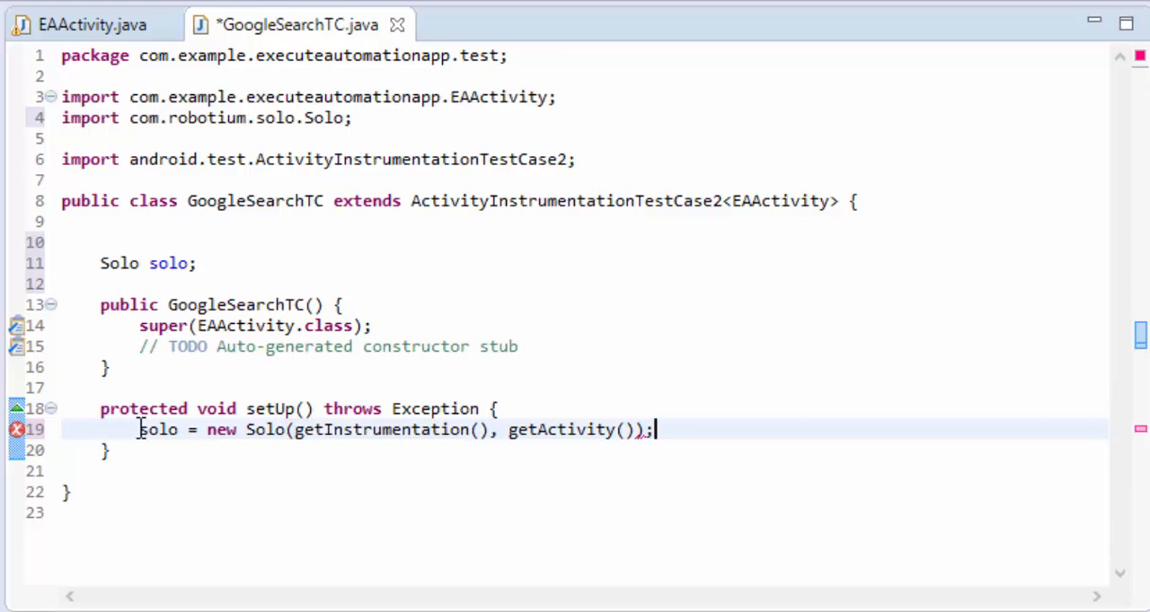
key(ctrl+s)
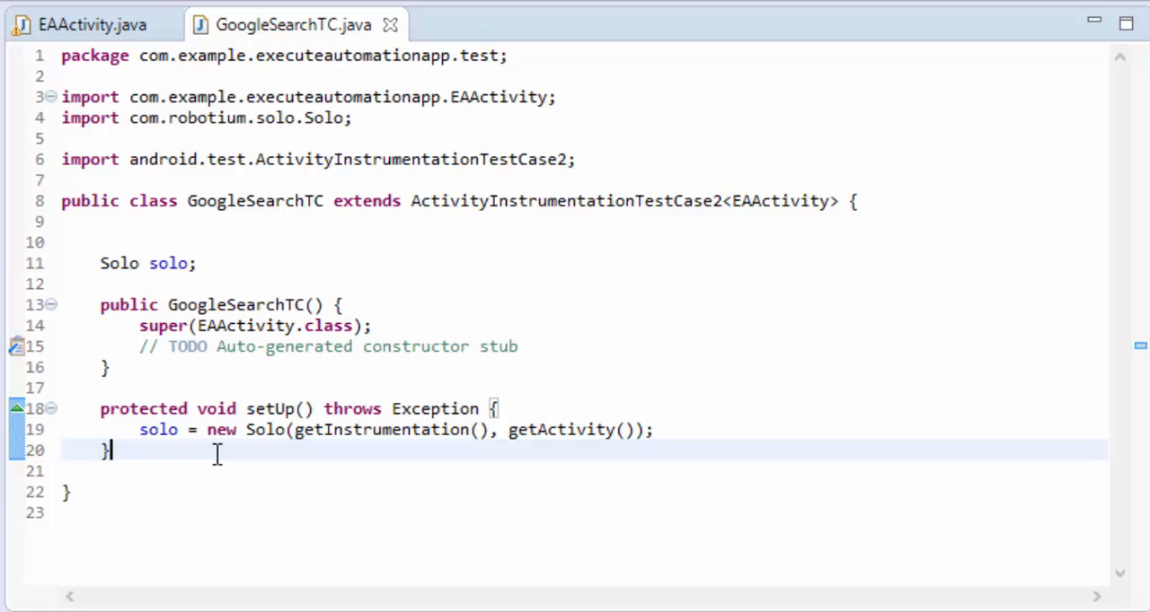
Declare the public void testGoogle method in GoogleSearchTC.
text(pub)
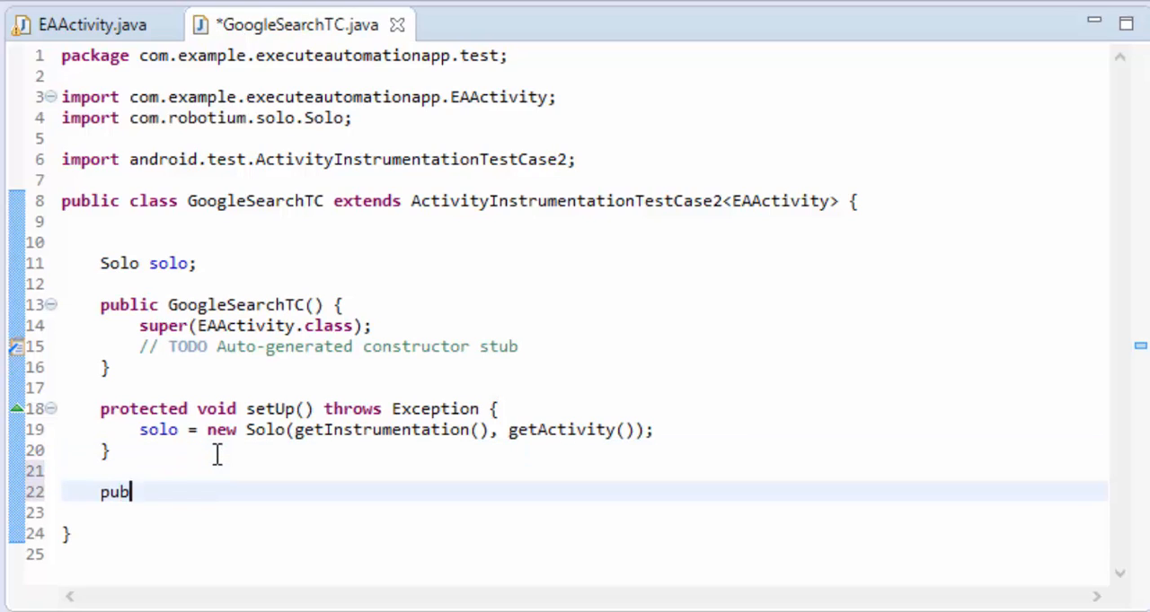
text(lic void)
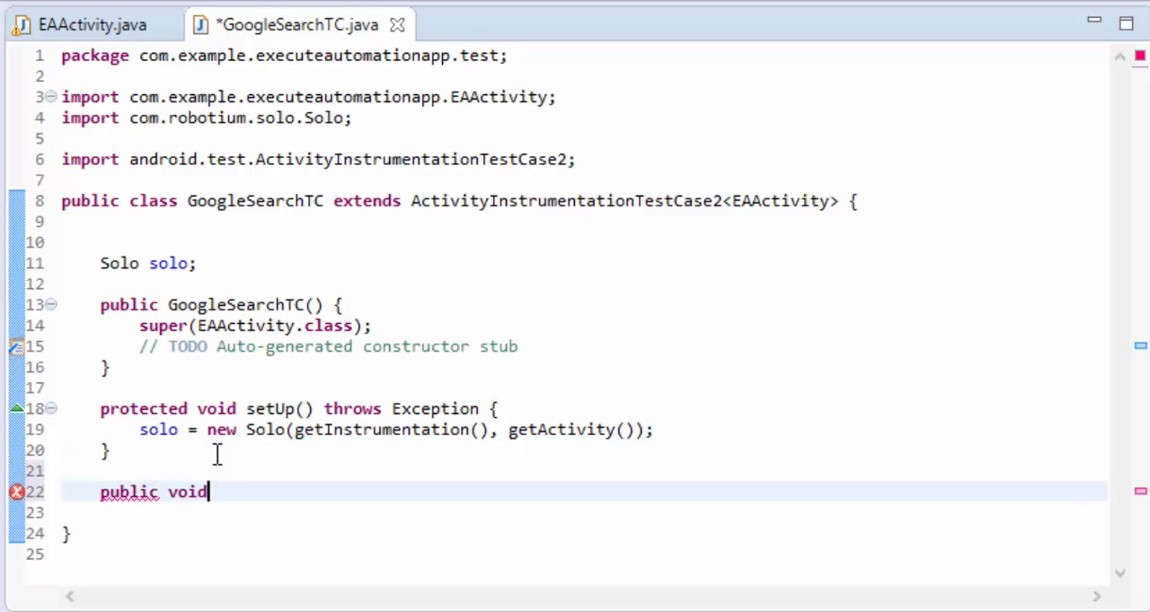
text(testGoolge)
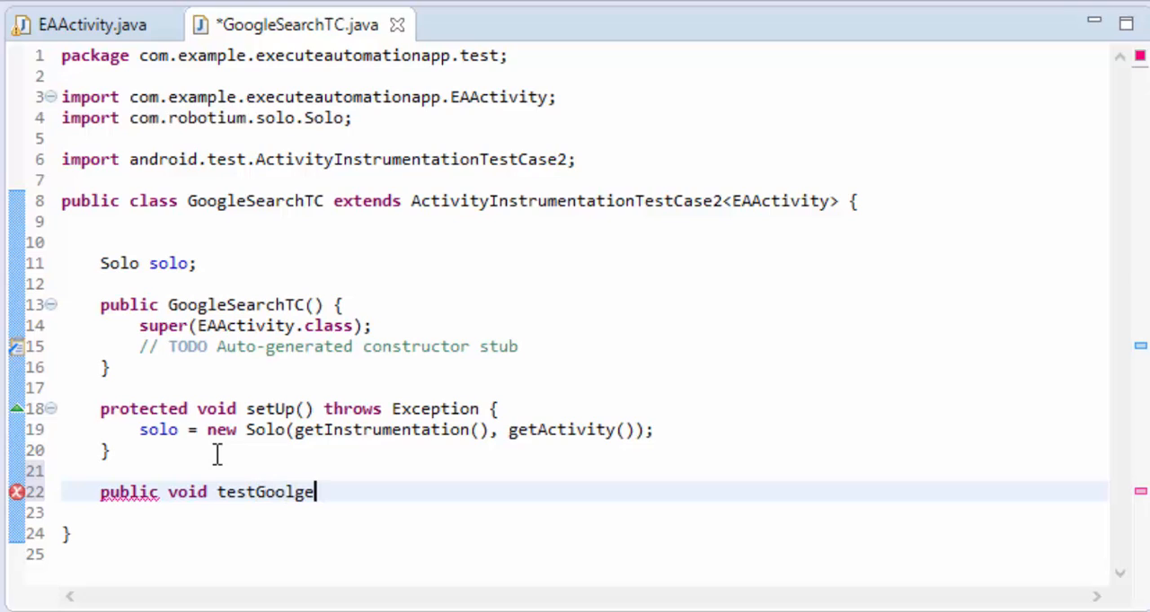
key(BackSpace)
text(gle()
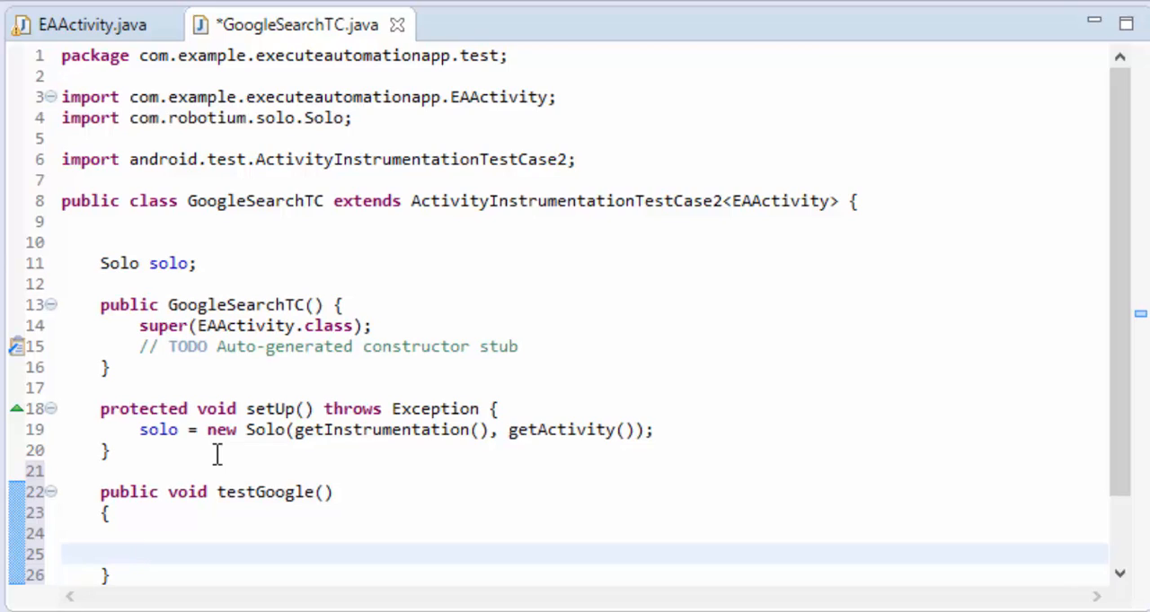
Add the comment 'Get the applications webview' and look up the webviewMain id in EAActivity.
text(//)
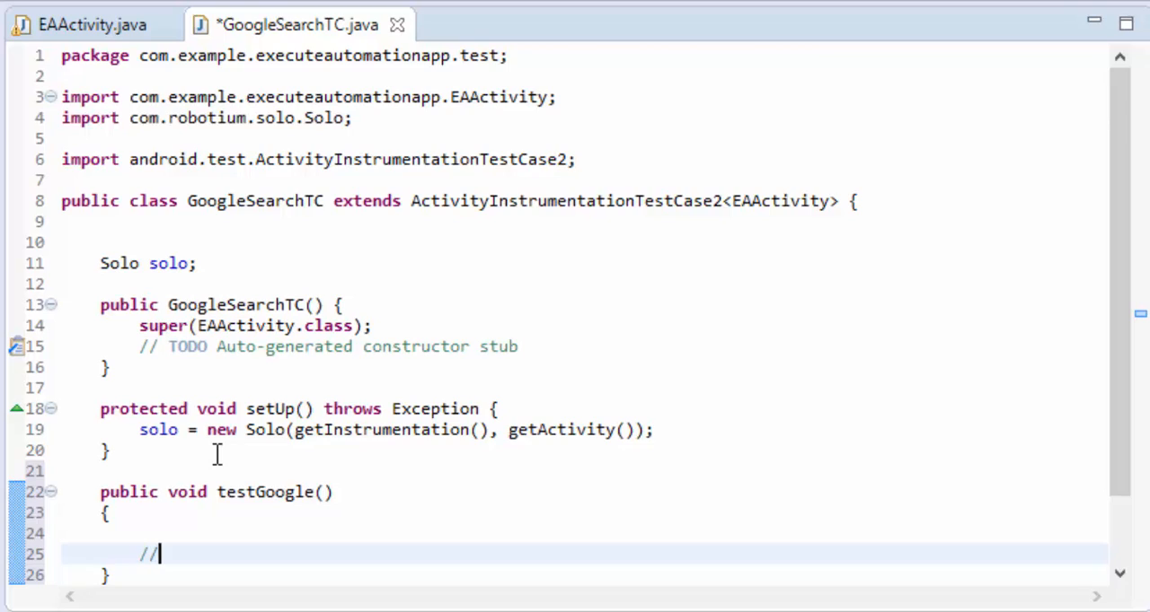
text(Get the app)
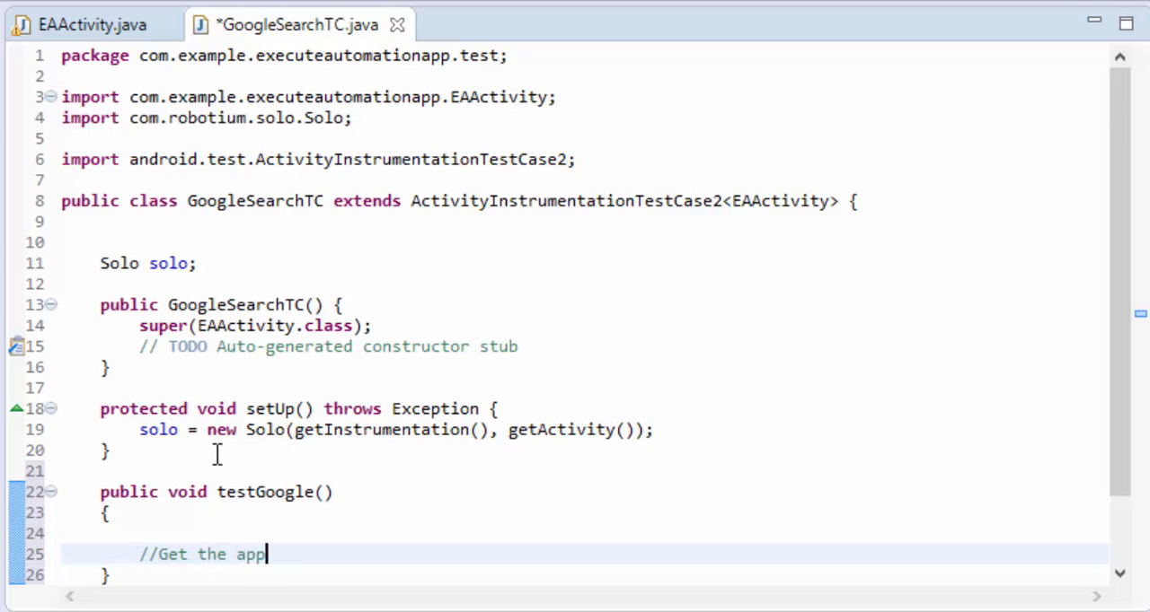
text(lications)
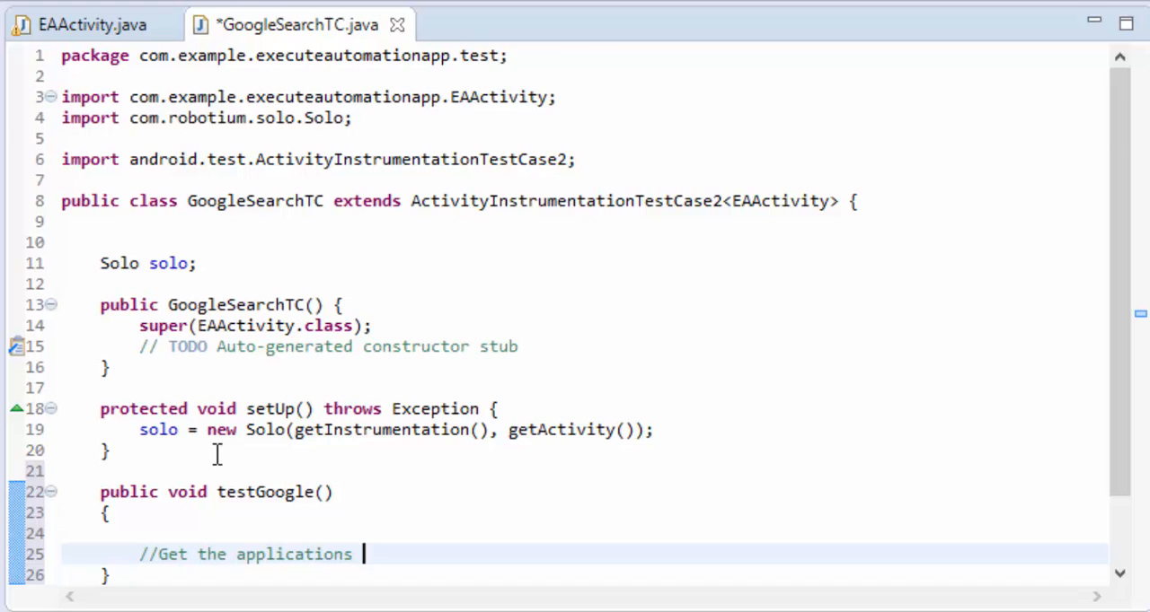
text(webview)
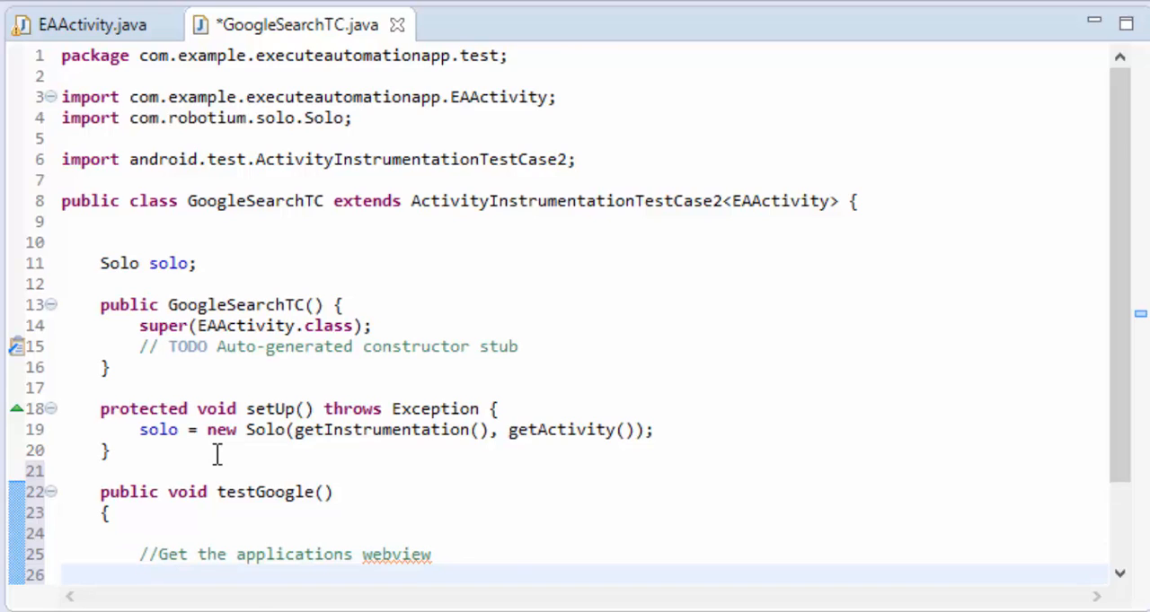
scroll(down, 3)
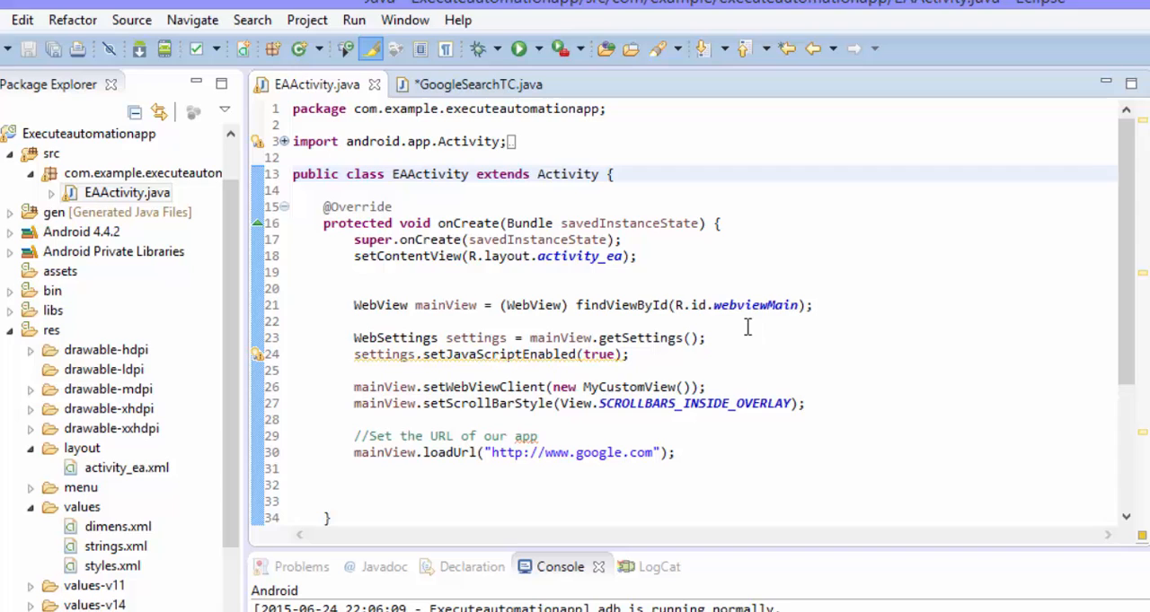
double_click(754, 304)
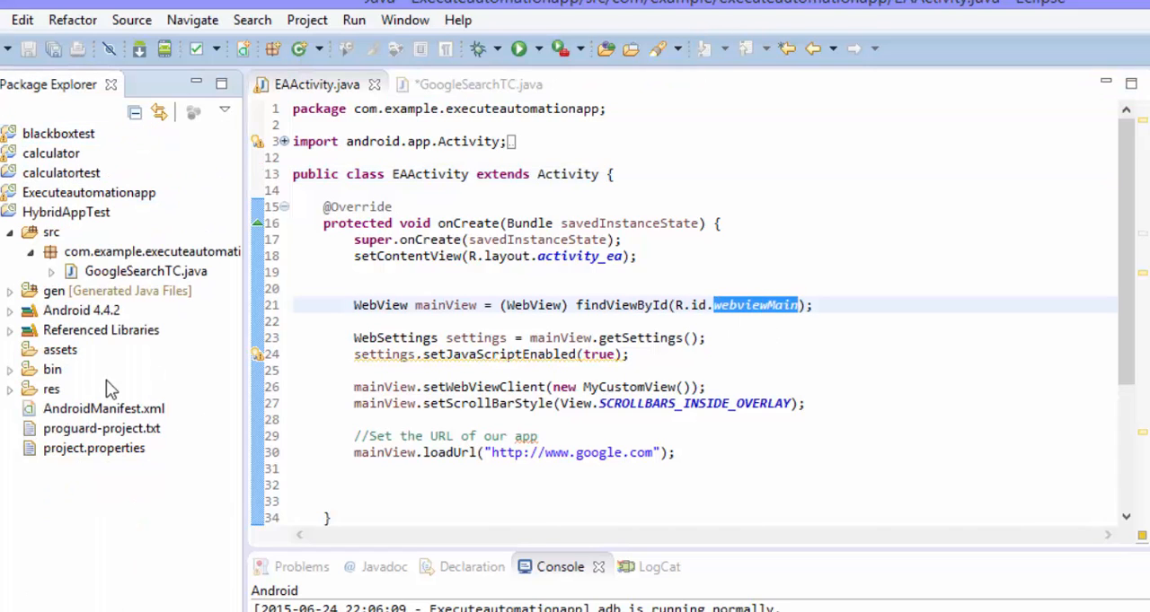
click(478, 84)
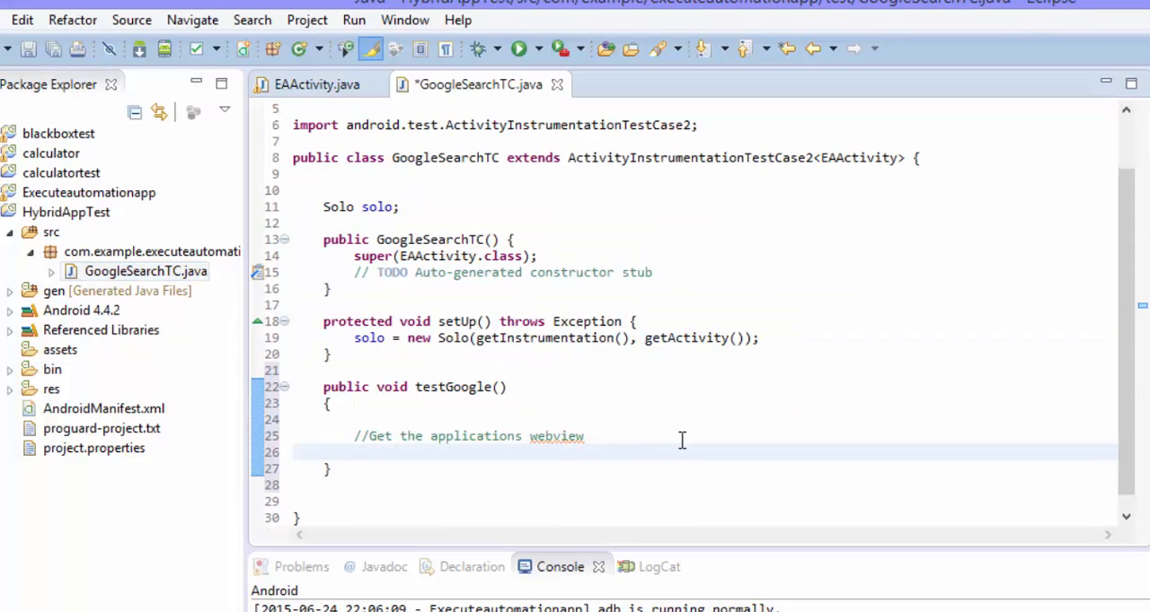
Write 'WebView view = solo.getView(R.id)' using the getView(int id) overload, and start an import line.
text(WebView view)
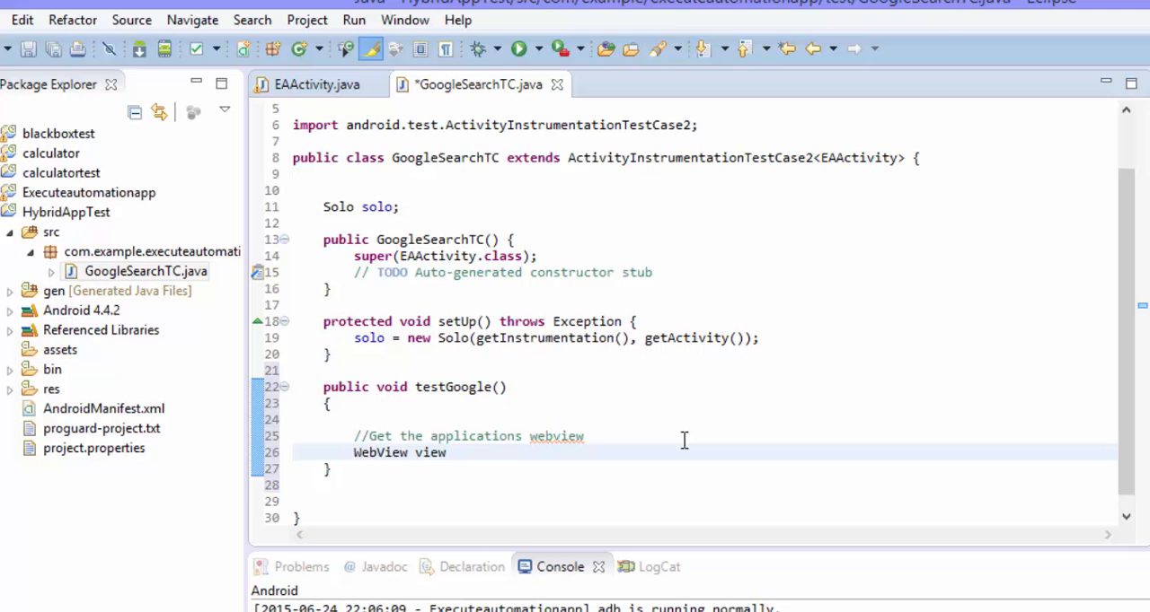
text(=)
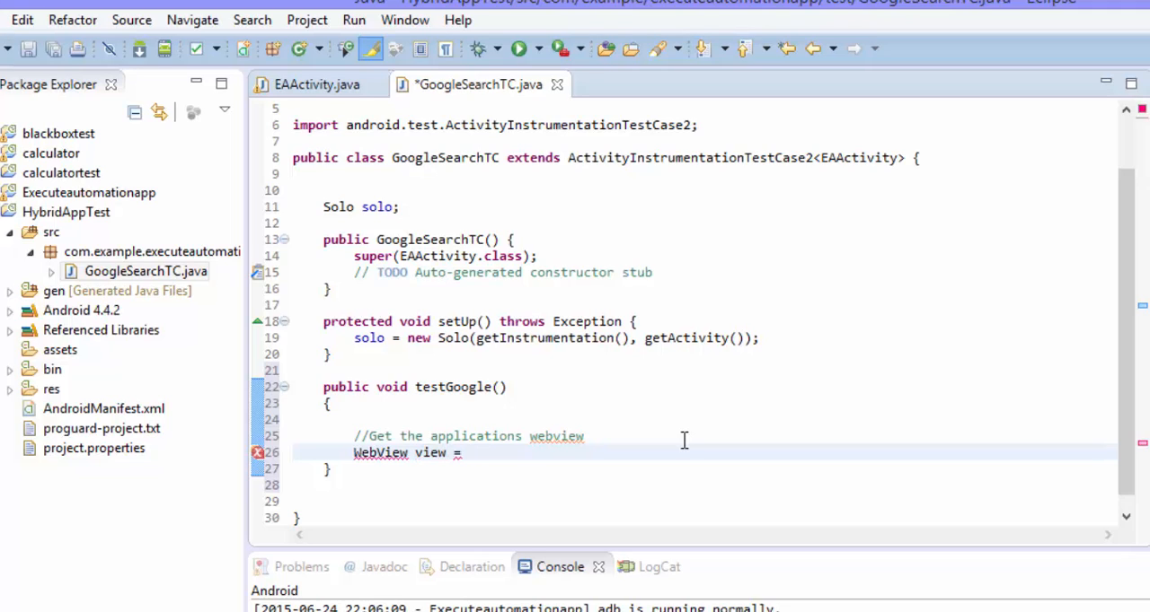
text(s)
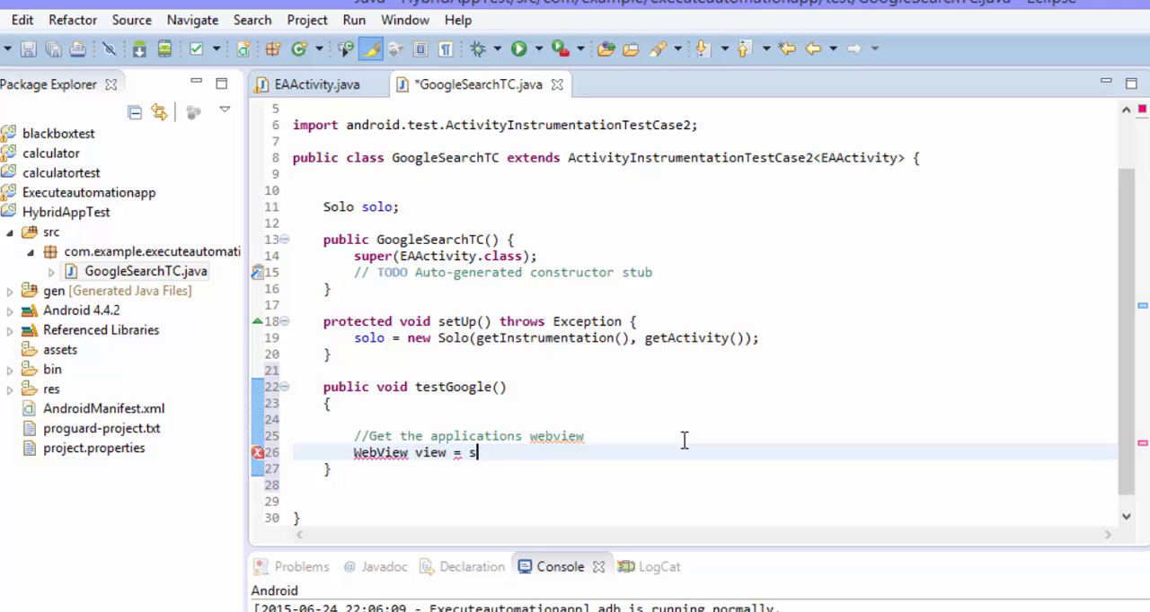
text(olo.get)
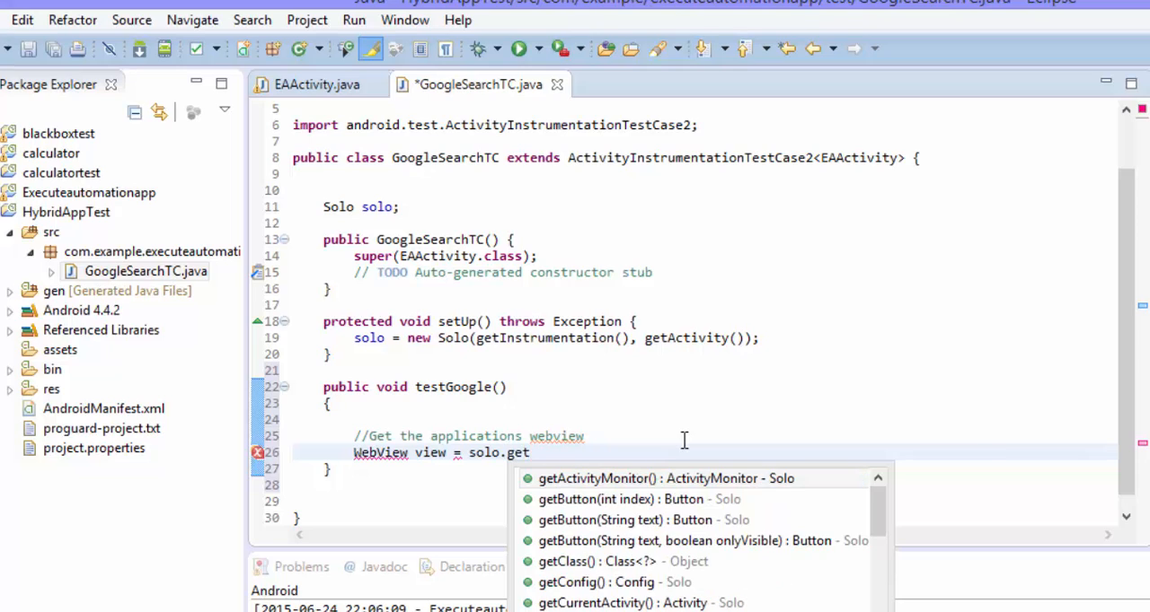
text(View)
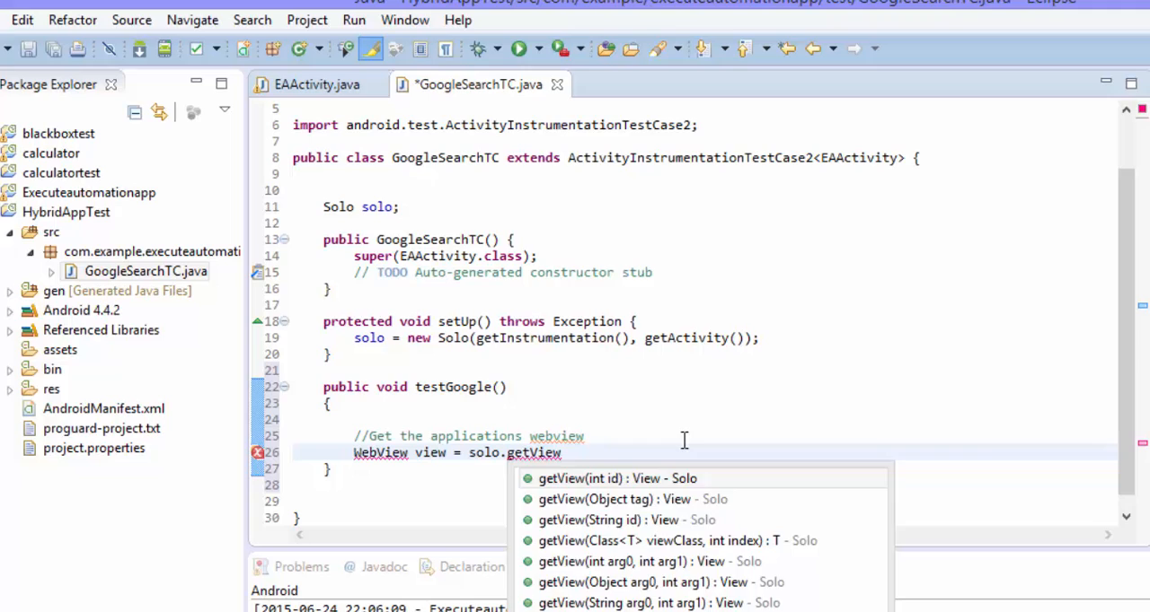
click(616, 478)
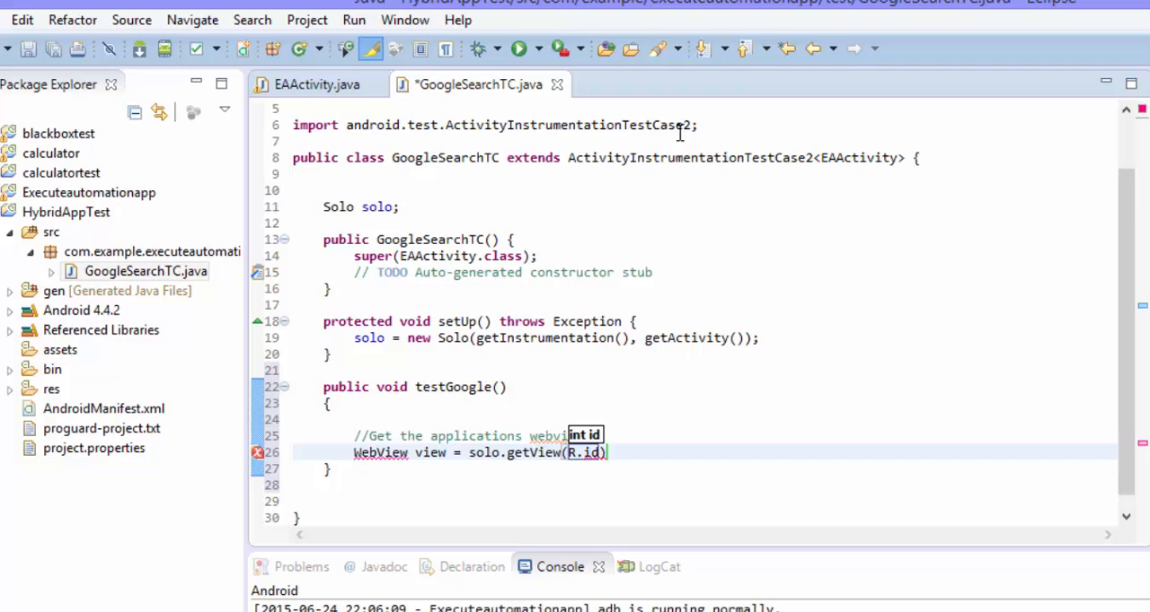
text(import)
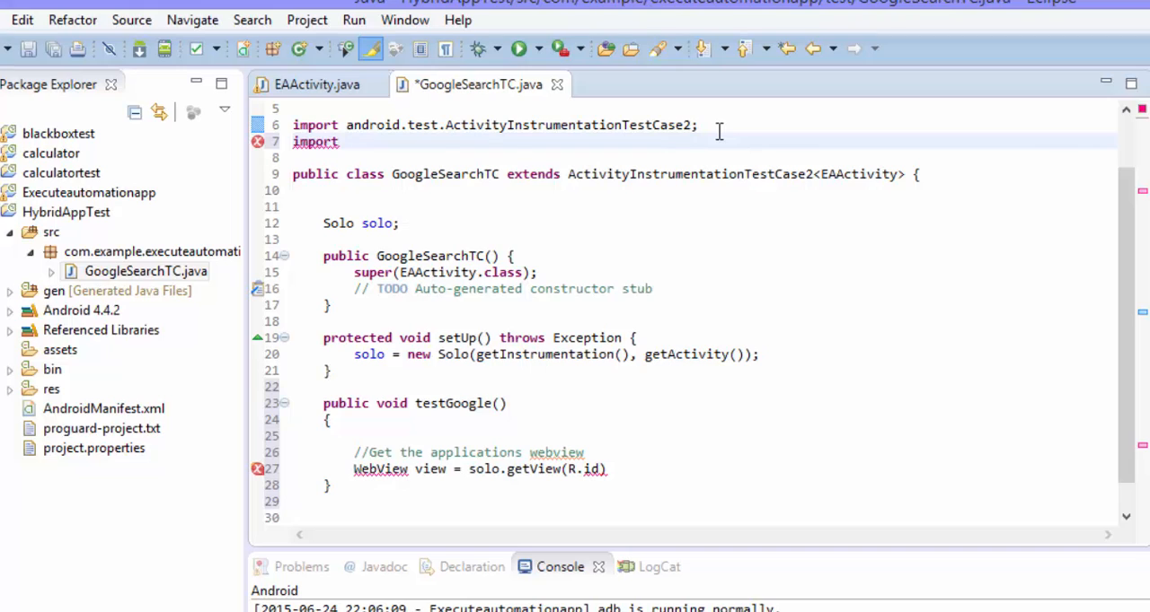
Import com.example.executeautomationapp.R, save, and complete the argument as R.id.webviewMain.
text(com.example.executeautomationapp.R;)
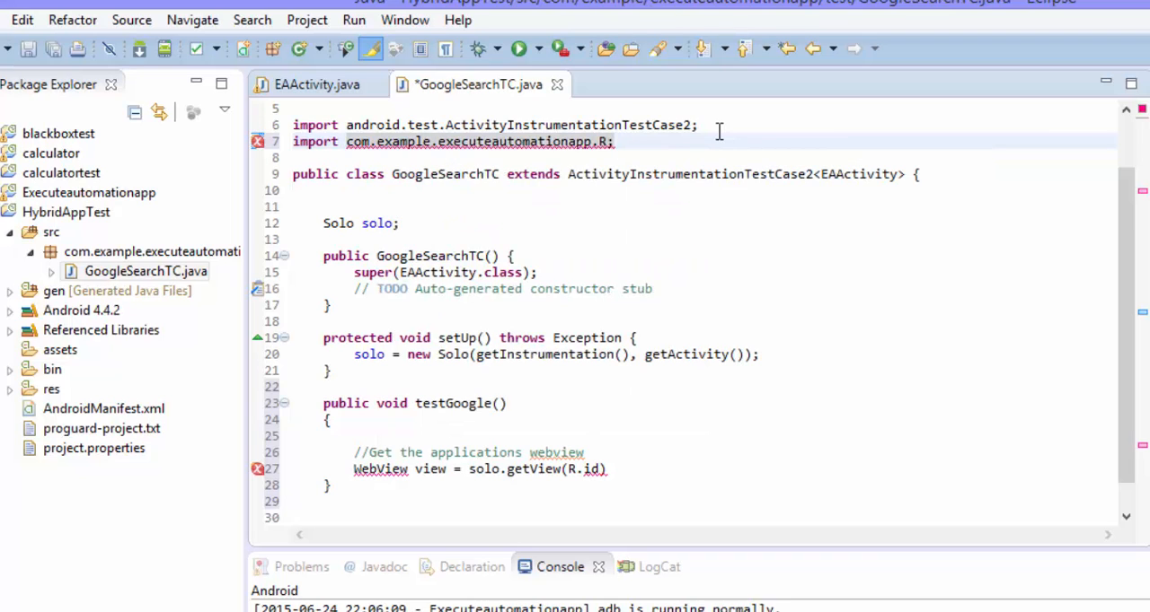
key(ctrl+s)
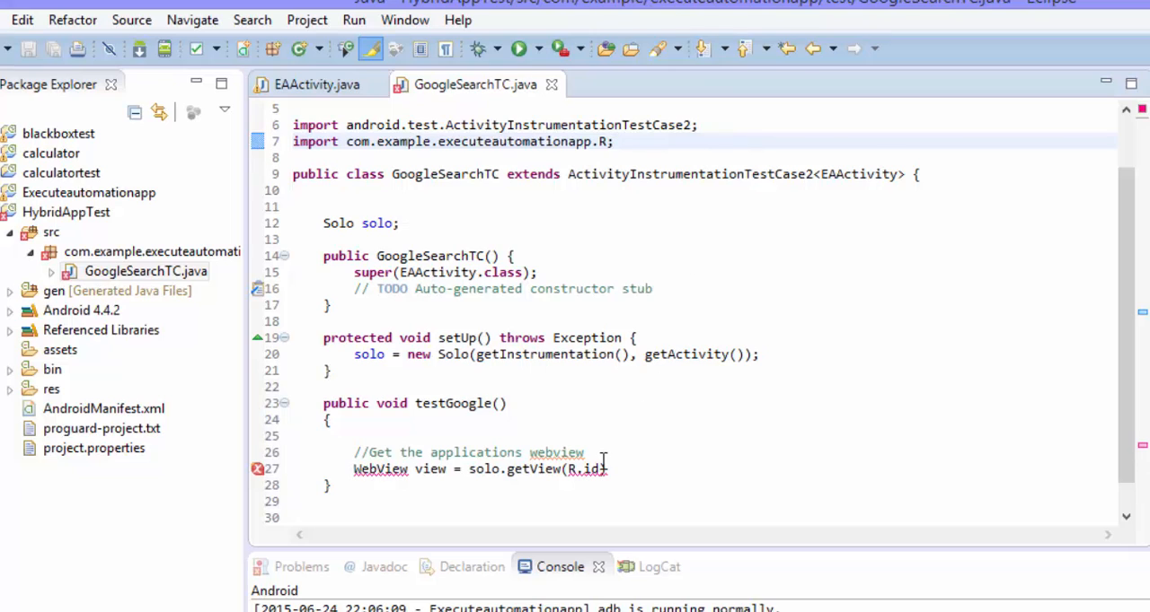
text(.webviewMain)
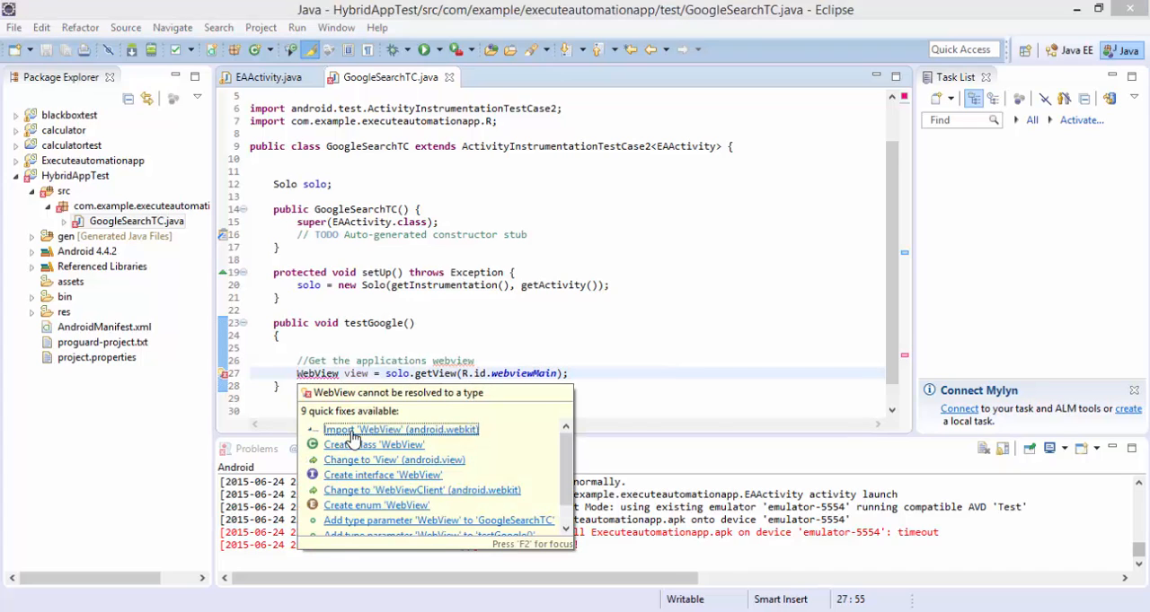
Import android.webkit.WebView via quick fix and cast the getView result to (WebView).
click(399, 429)
text( (WebView)
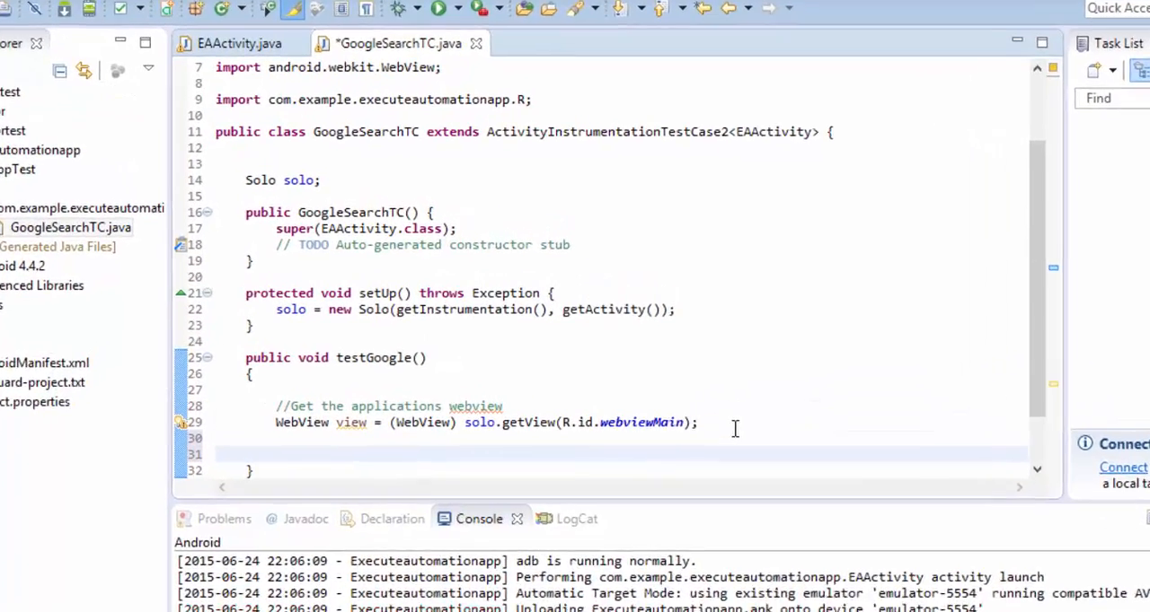
Add solo.waitForView(view, 3000, false) after the web view lookup and save the file.
text(solo.)
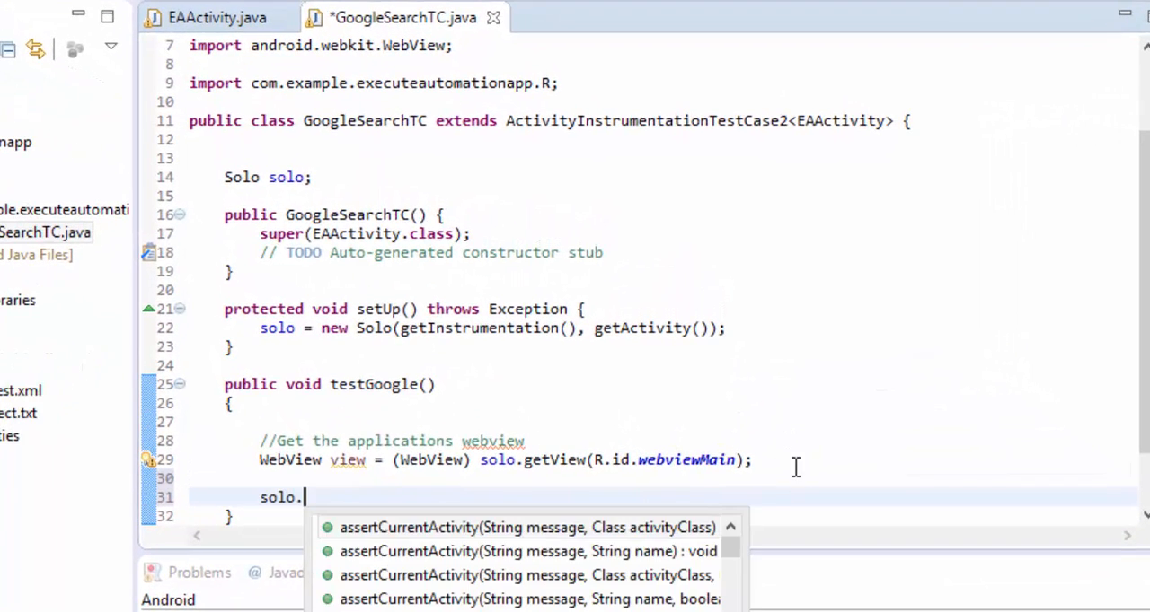
text(,)
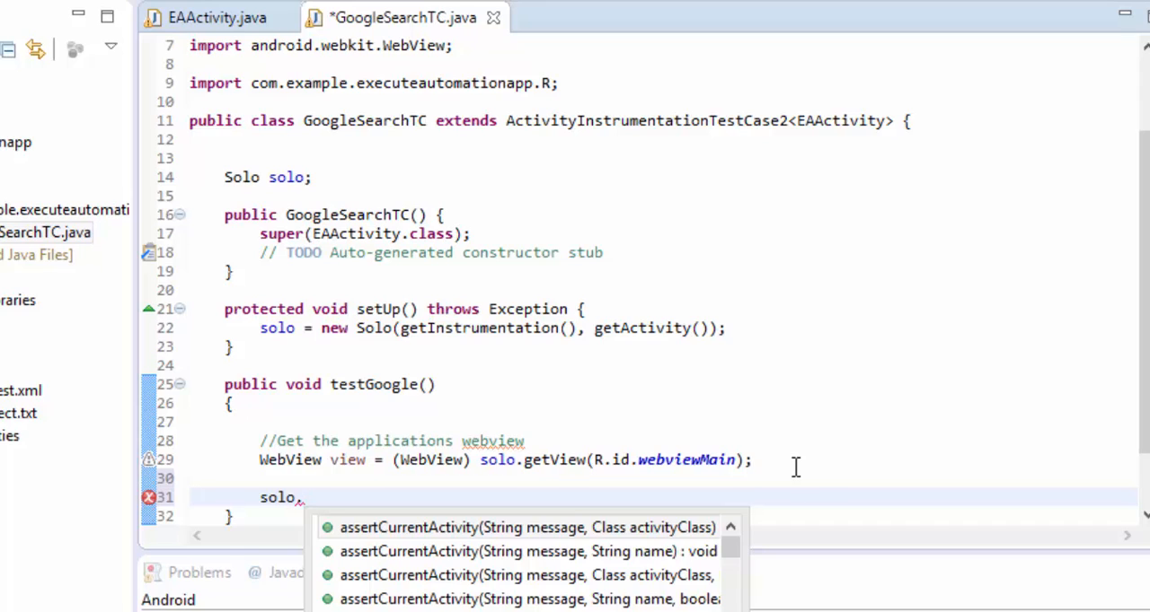
text(wai)
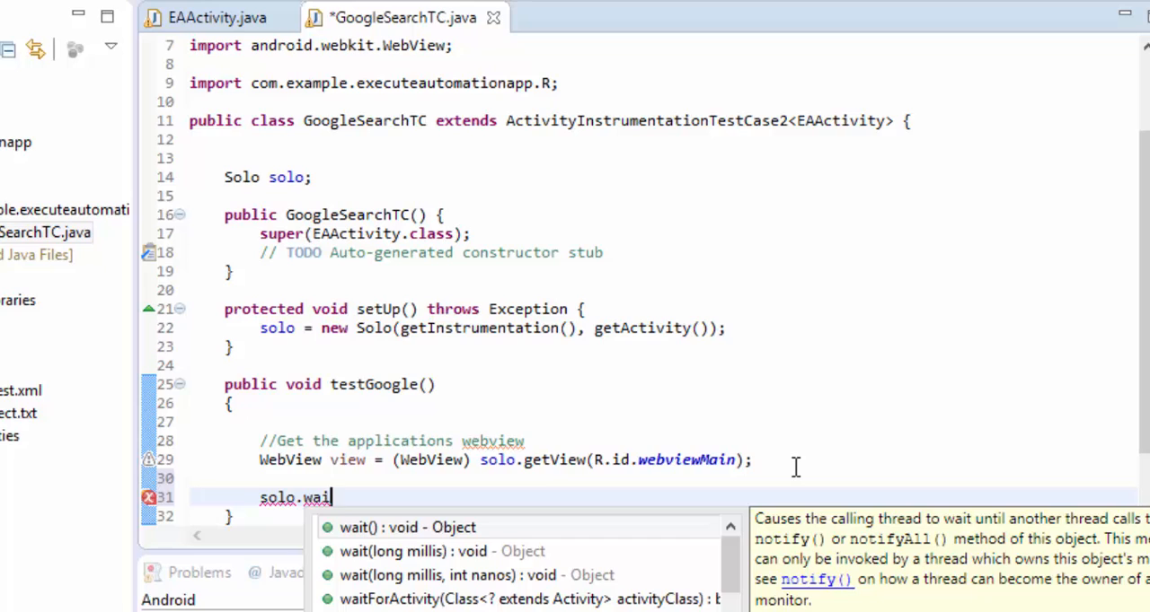
text(tFo)
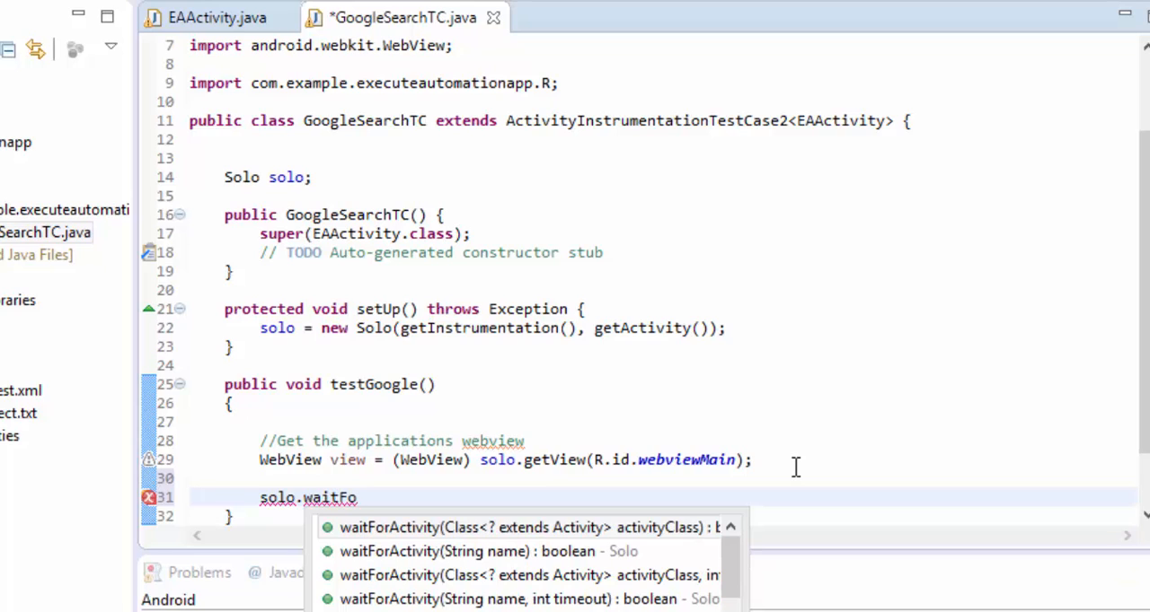
text(V)
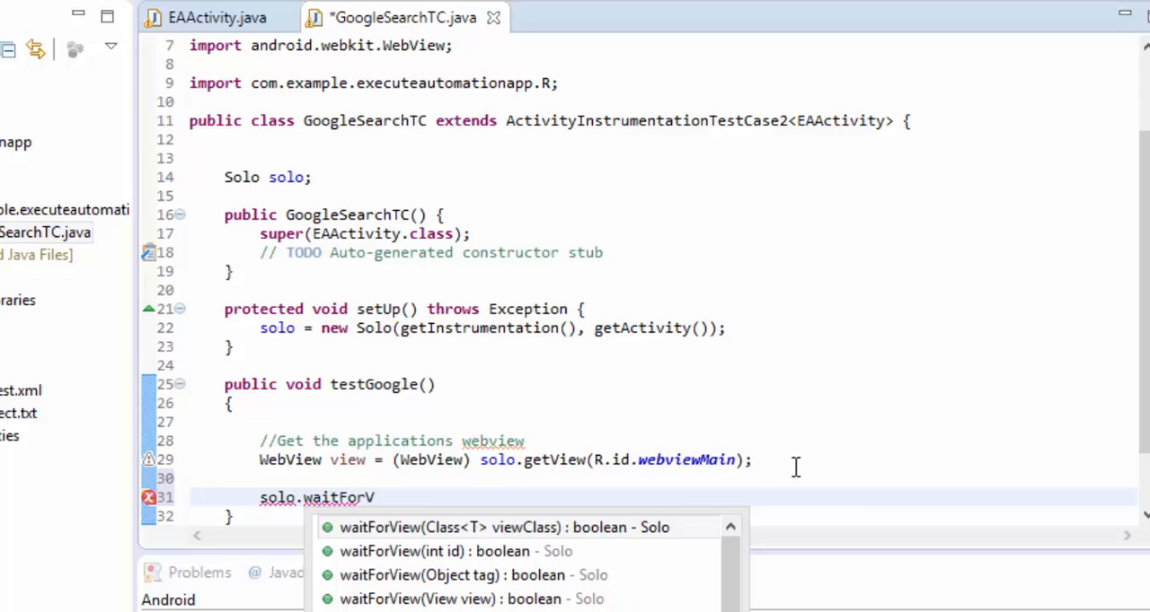
click(504, 528)
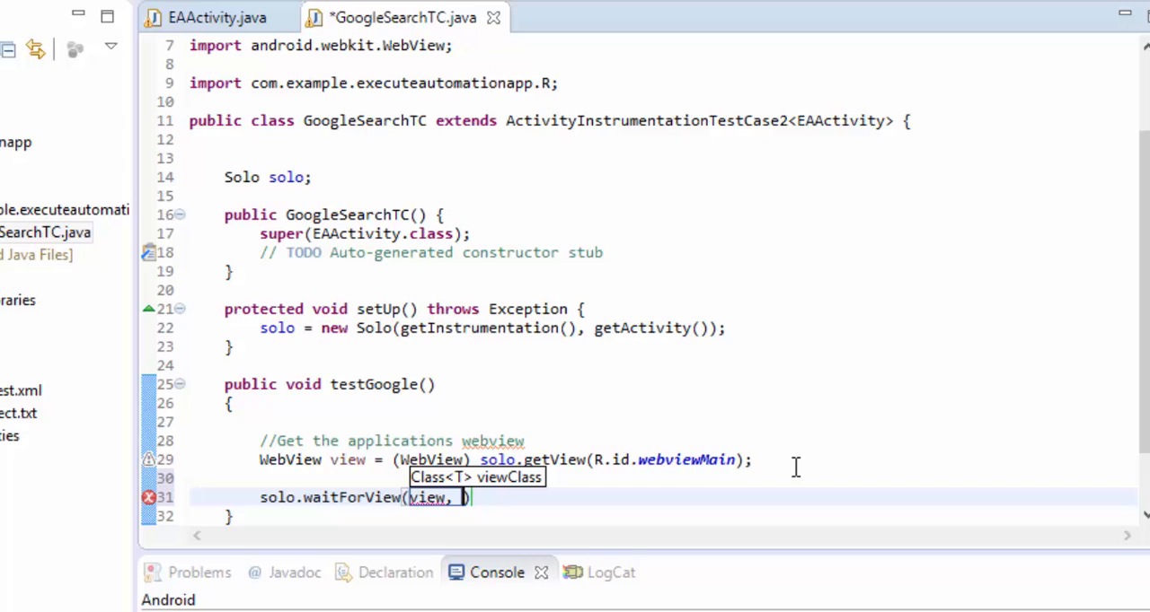
text(3000,)
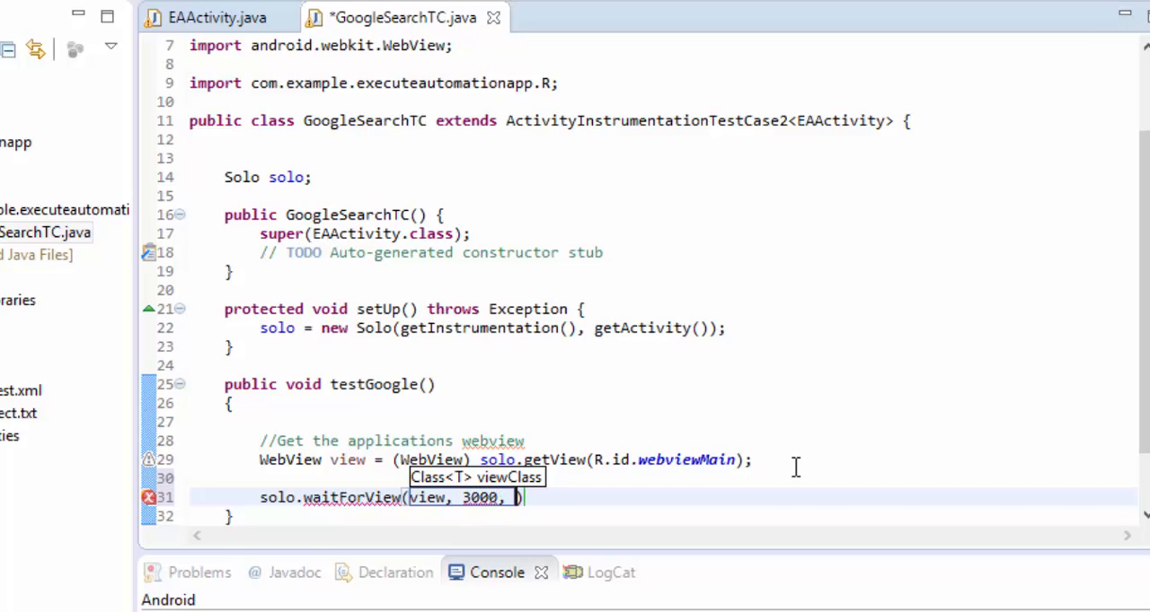
text(false)
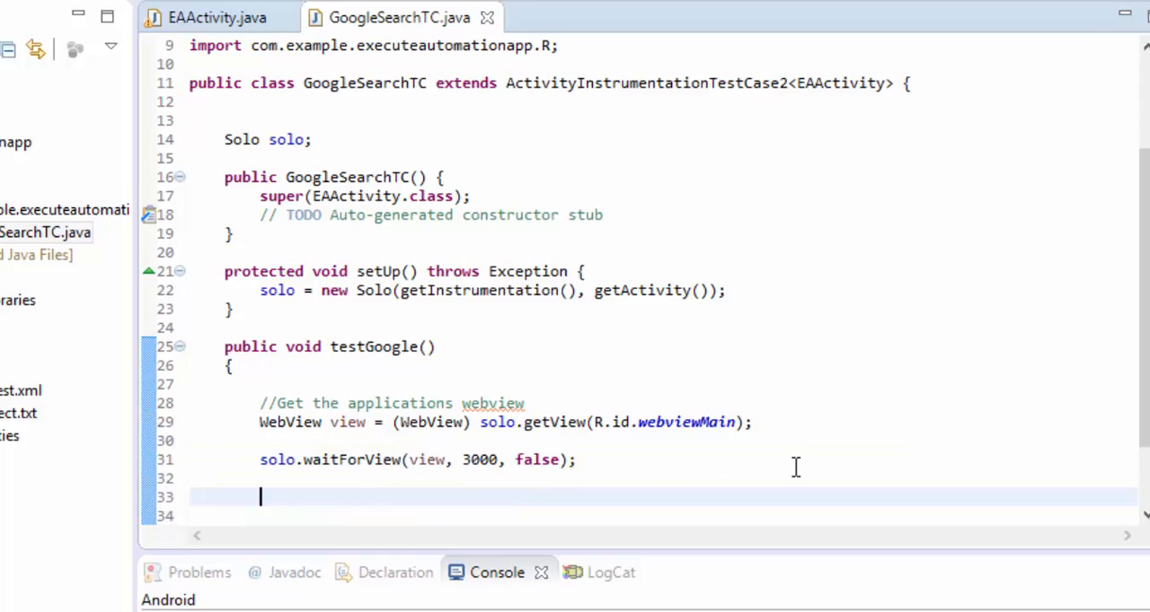
Declare WebElement txtSearch = solo.getWebElement(By, index) using the content-assist overload.
text(WE)
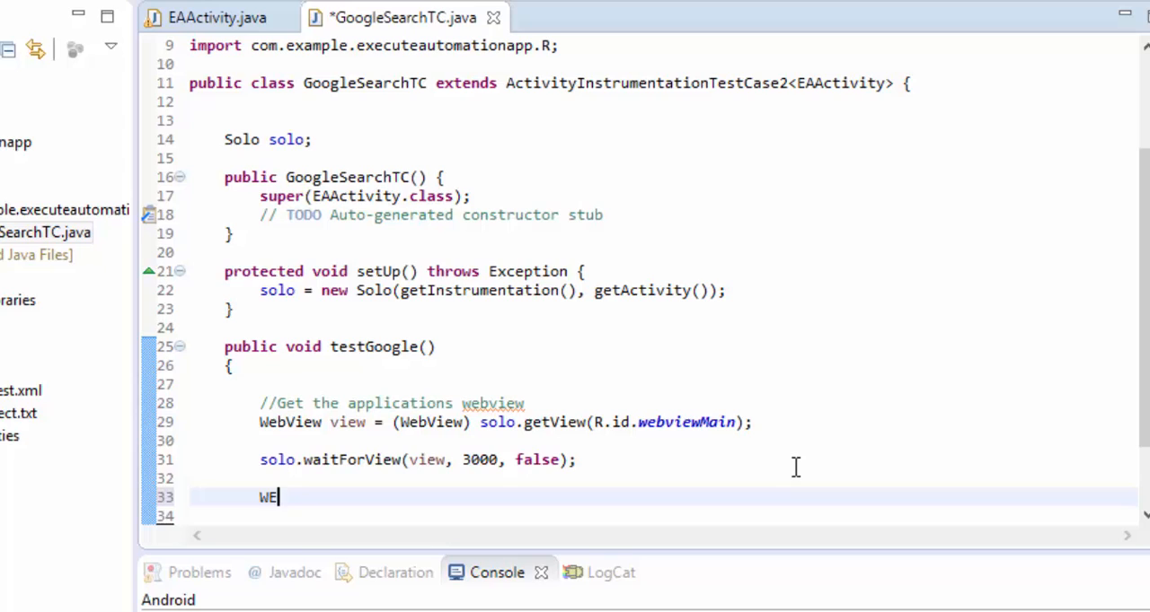
text(ebElemen)
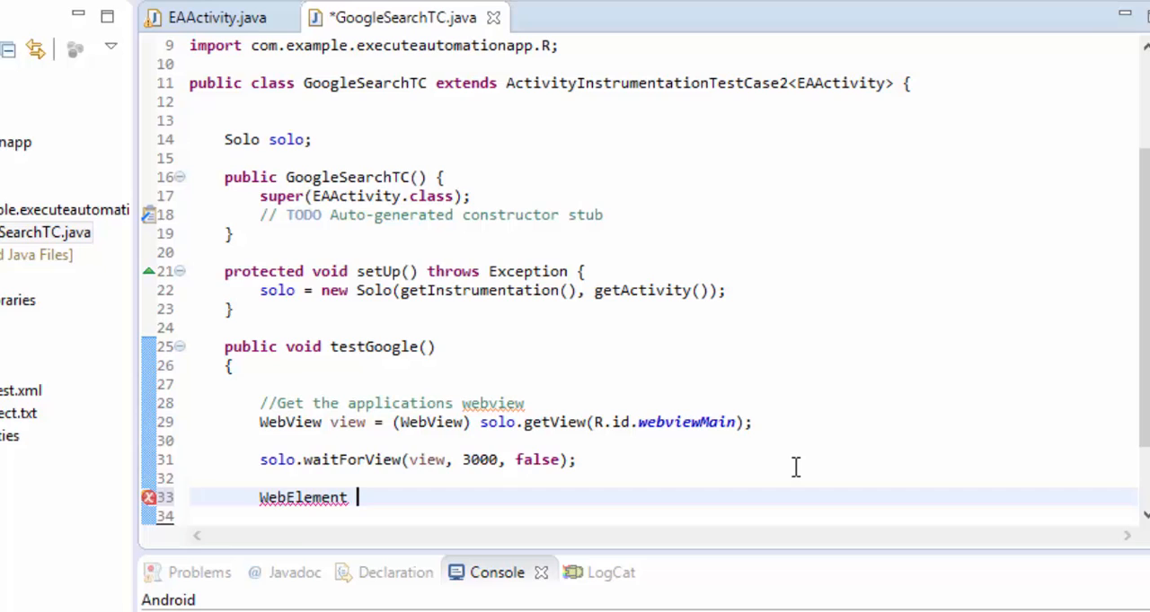
text(t)
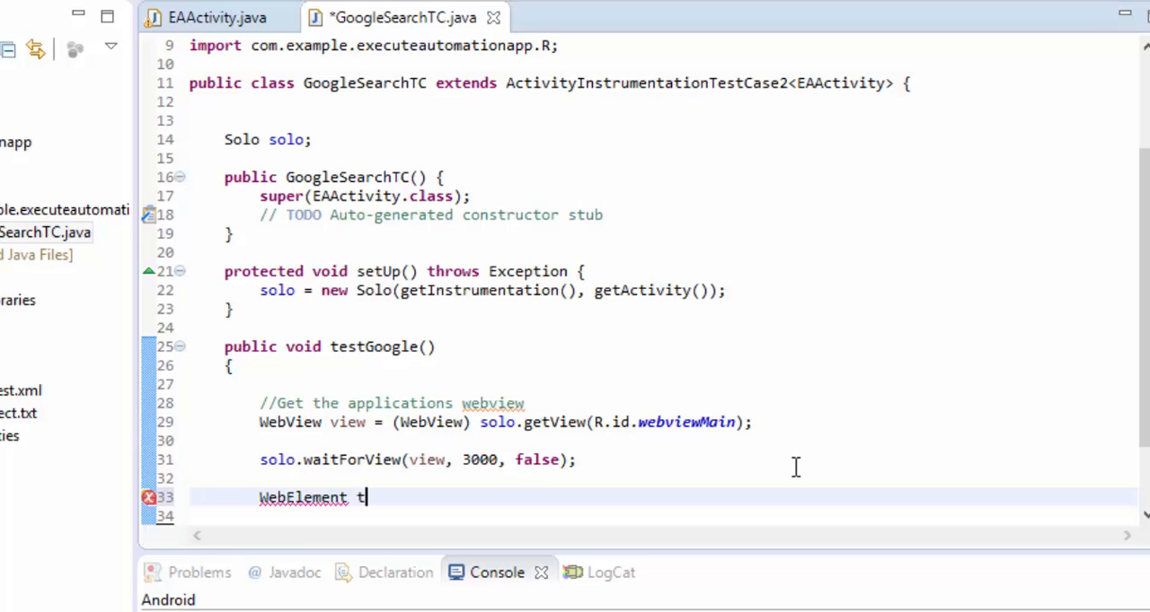
text(xtSear)
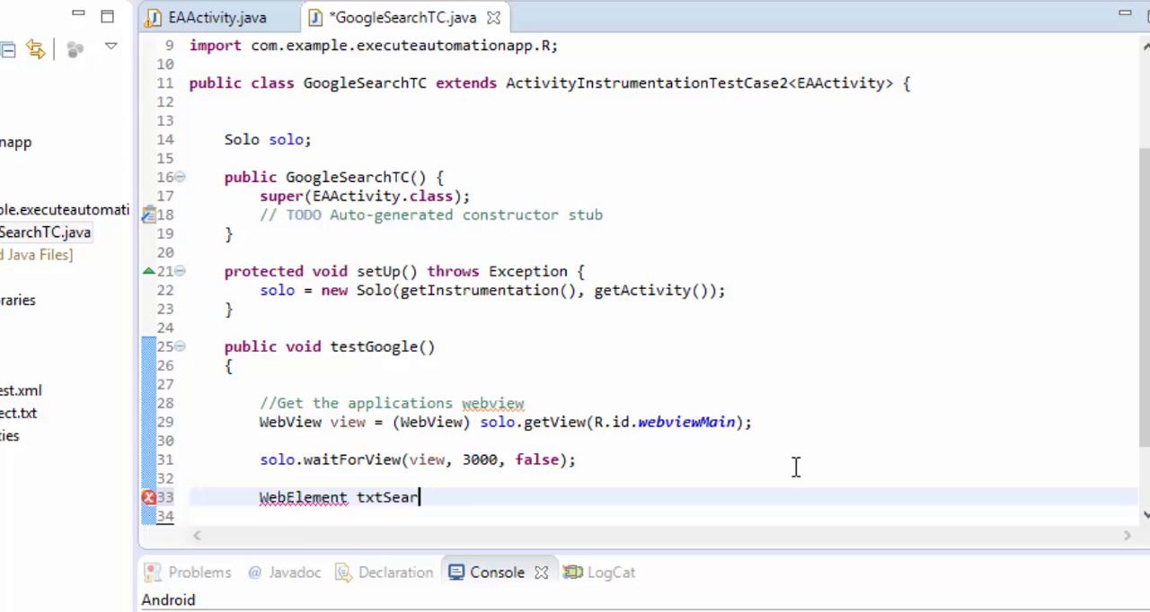
text(ch =)
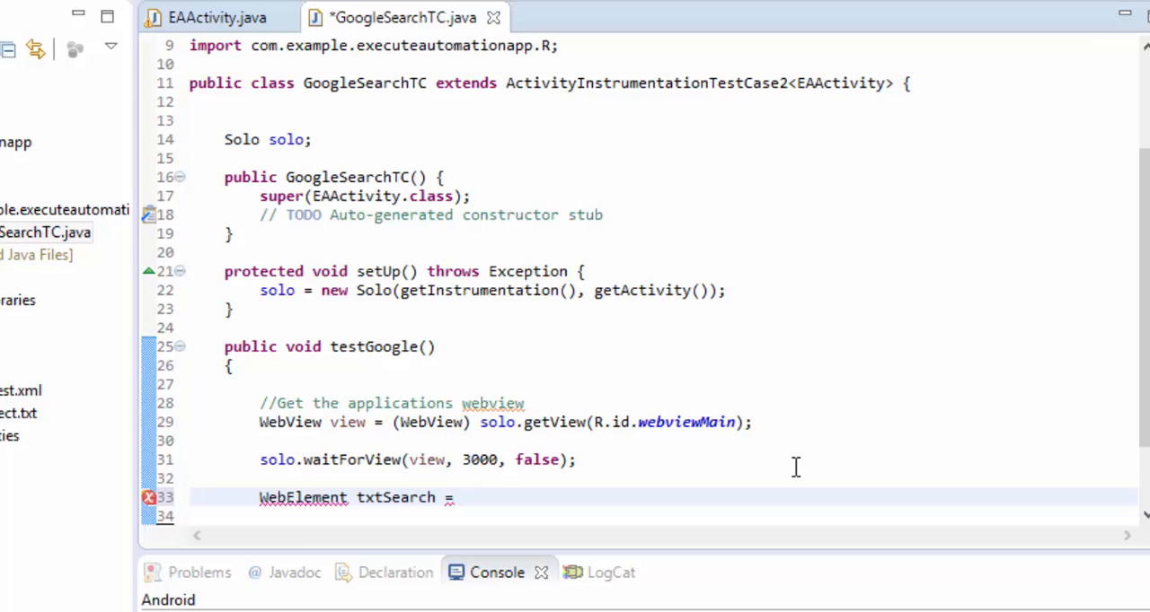
click(461, 497)
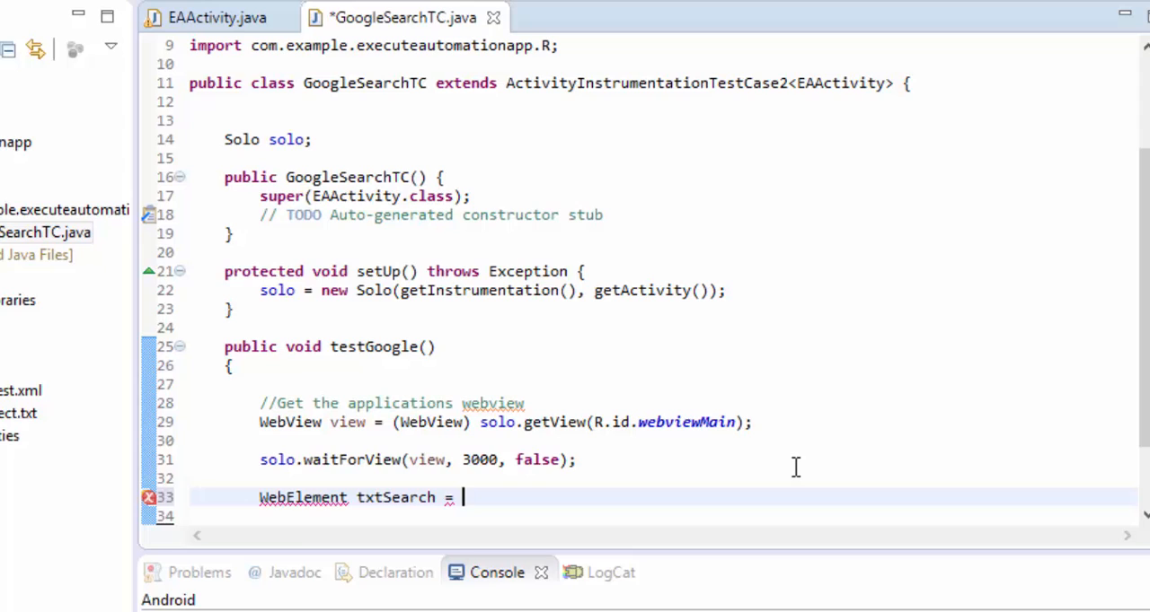
text(s)
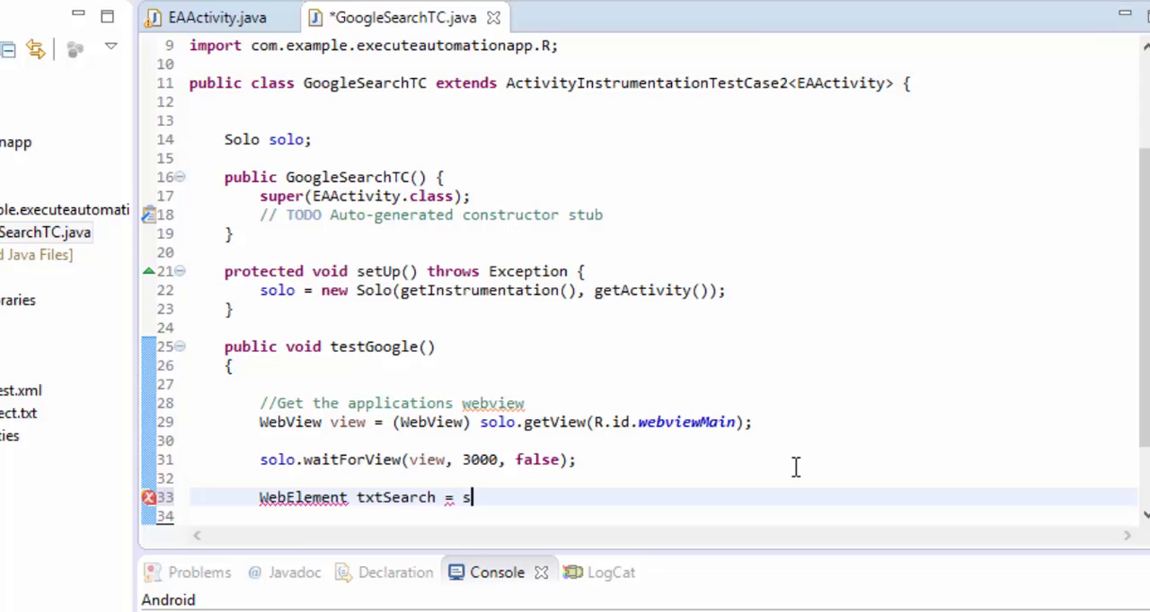
text(olo.)
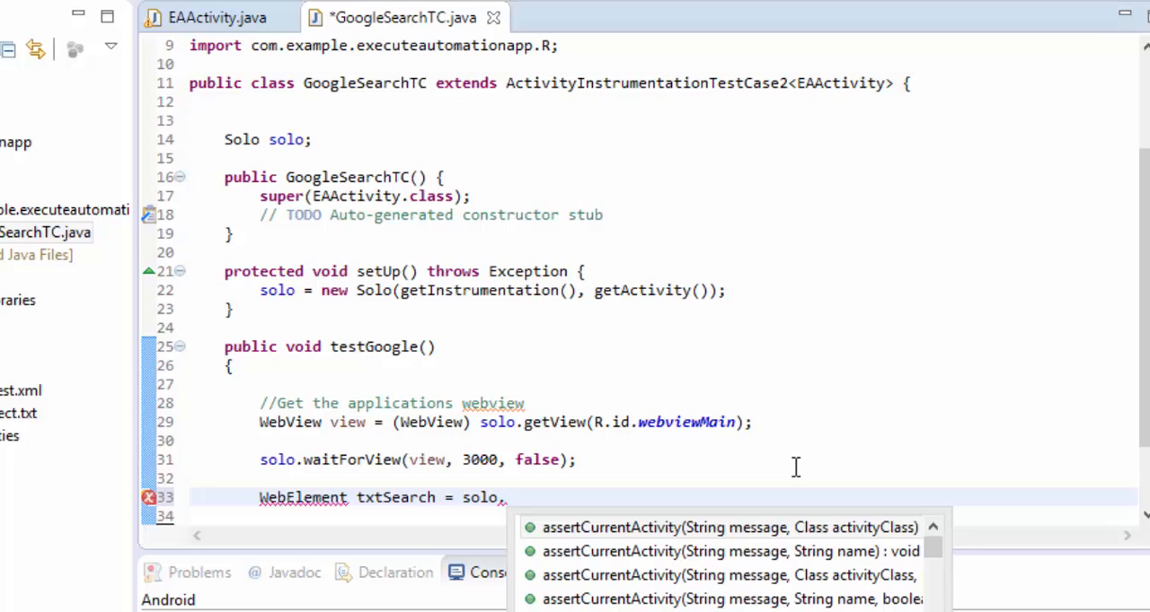
text(get)
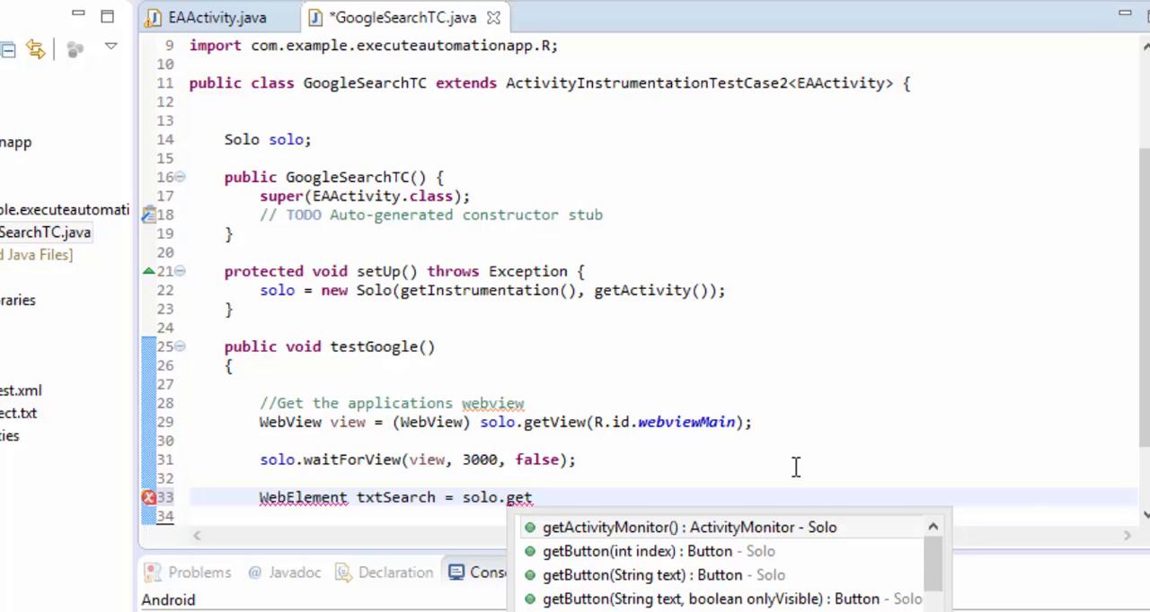
text(WebElement(By, index)
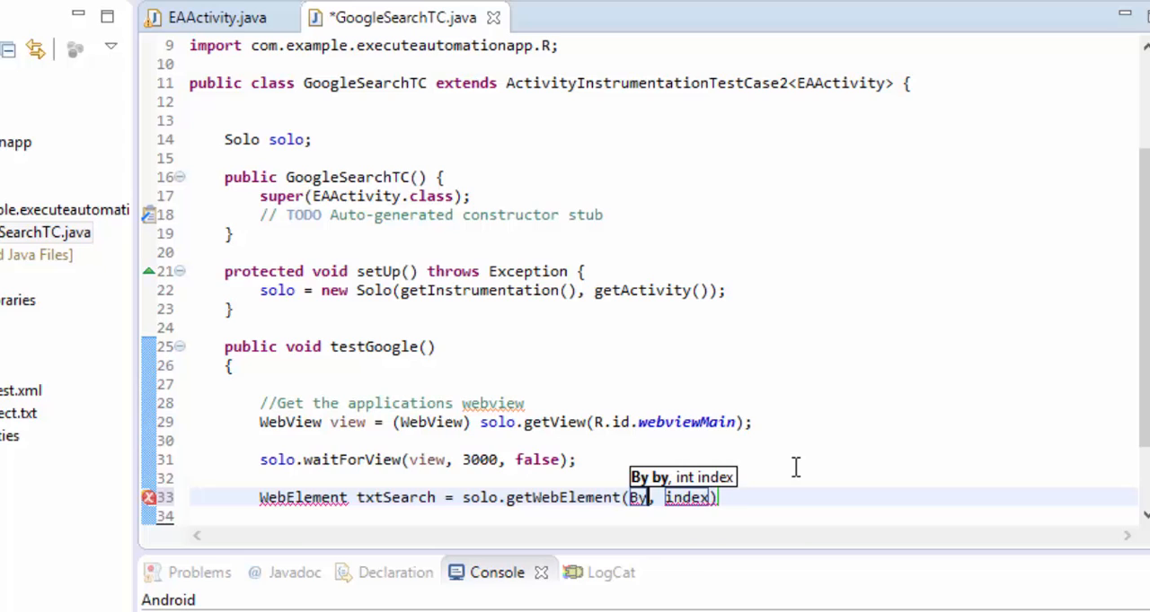
Fill txtSearch's arguments as By.name("q"), 0 and save the test class.
text(name(")
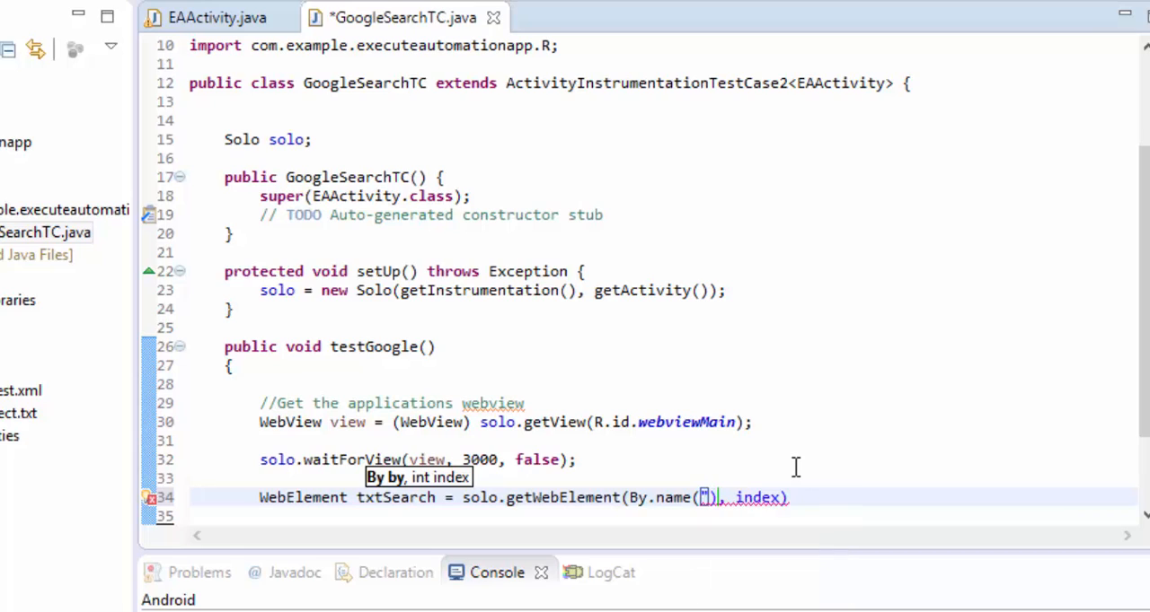
text("q")
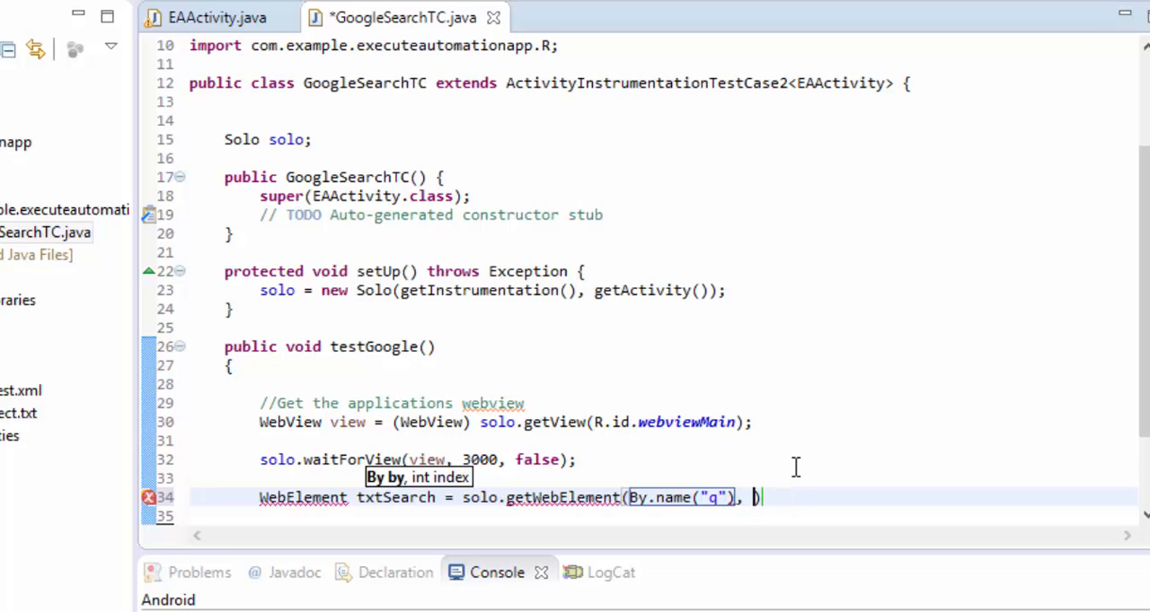
text(0))
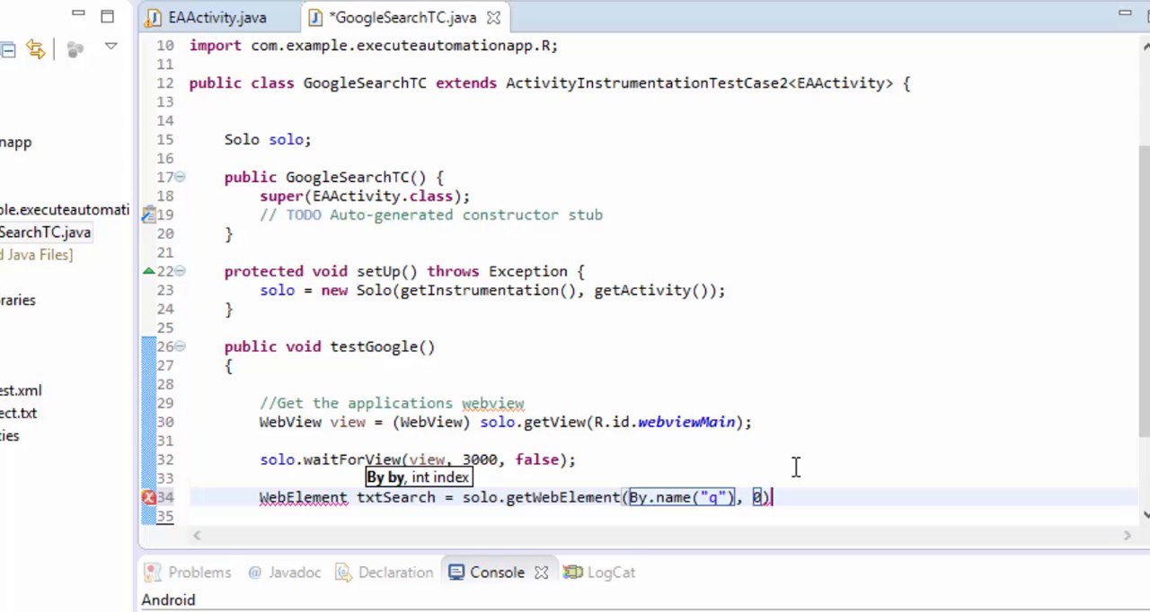
text(;)
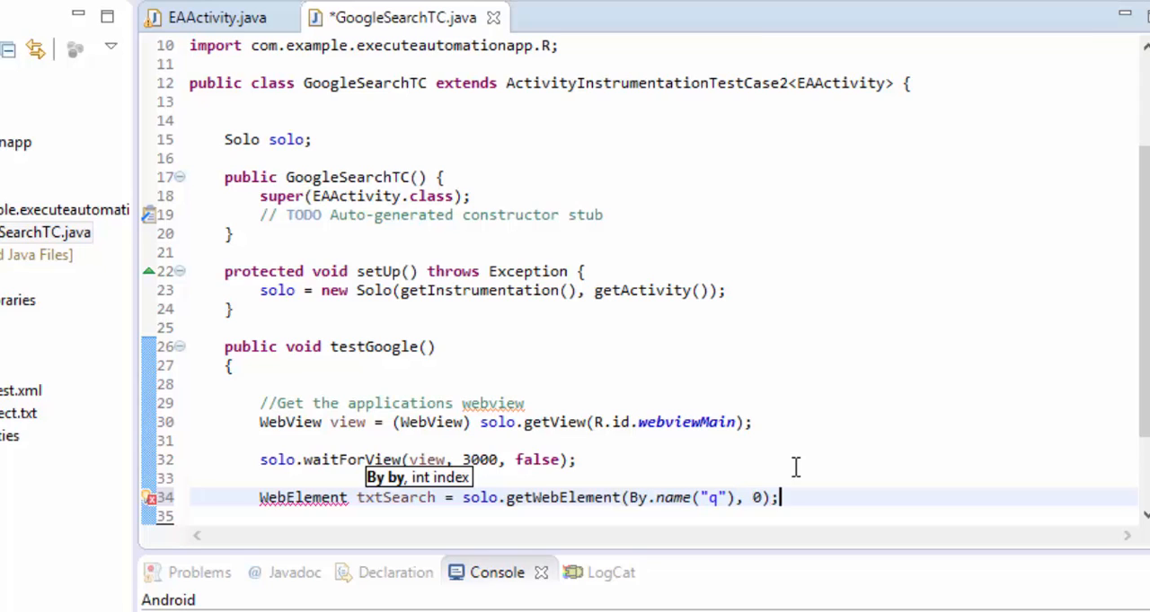
scroll(down, 3)
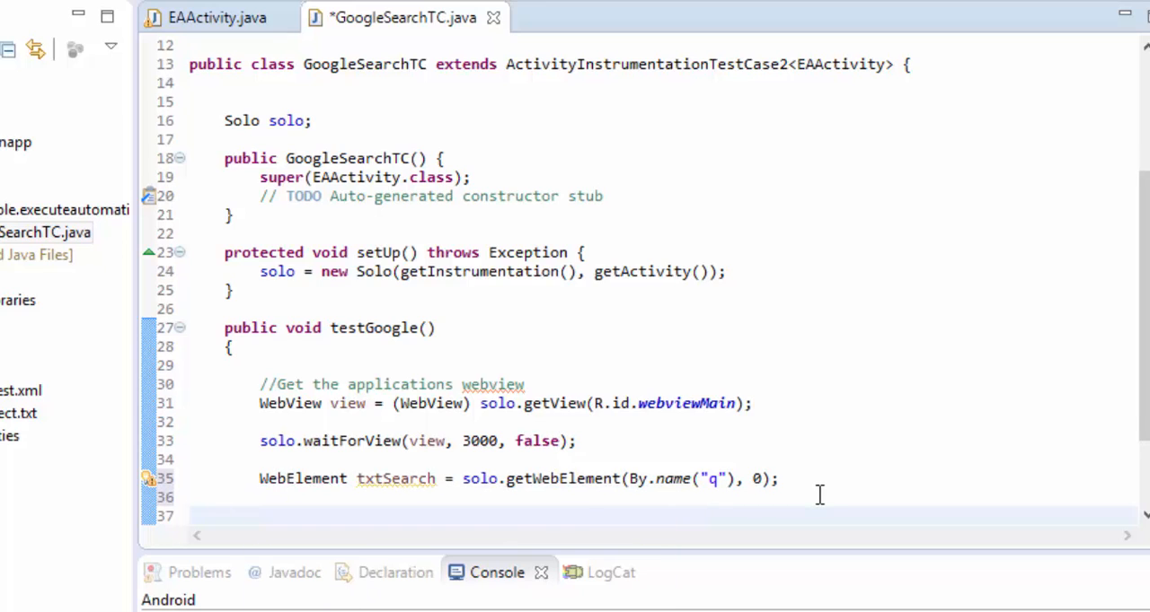
key(ctrl+s)
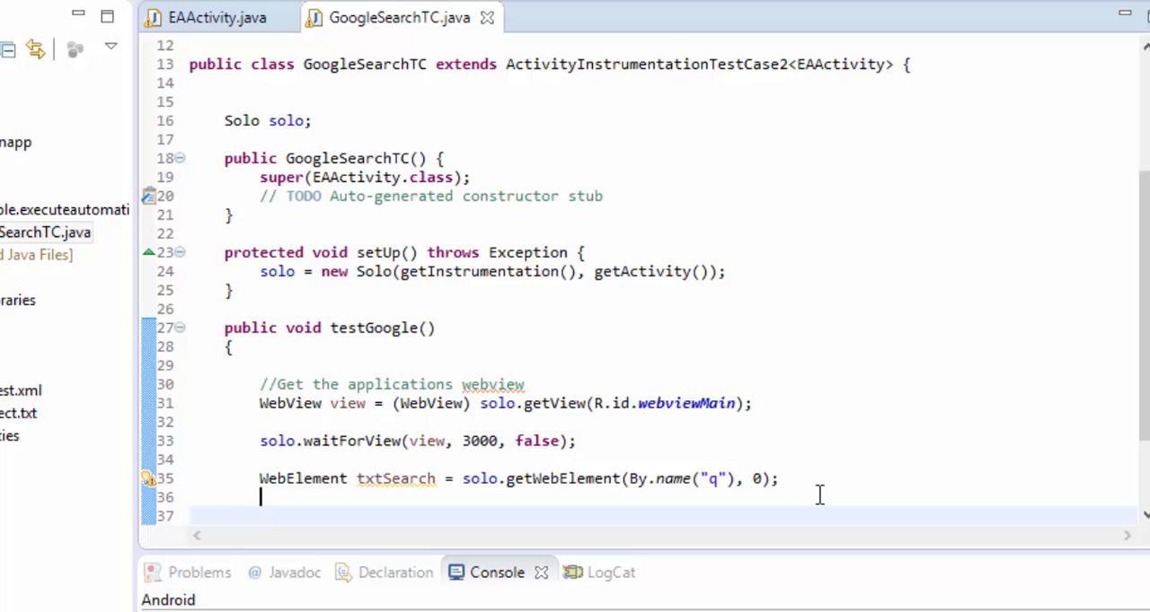
Add txtSearch.setTextContent("Execute Automation") on the next line.
text(txtS)
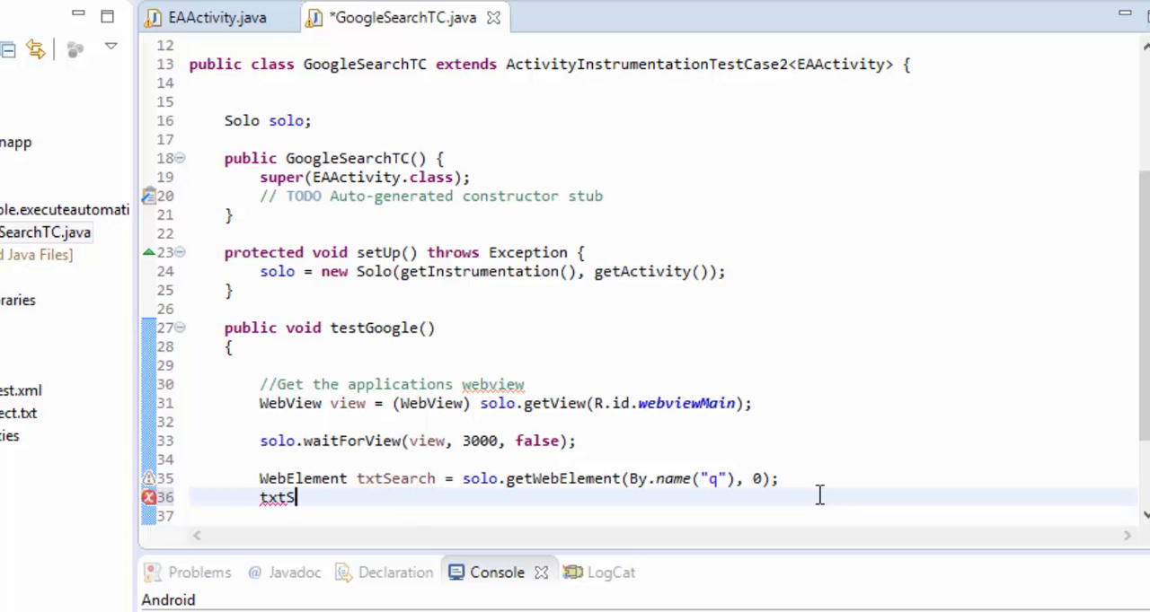
text(ear)
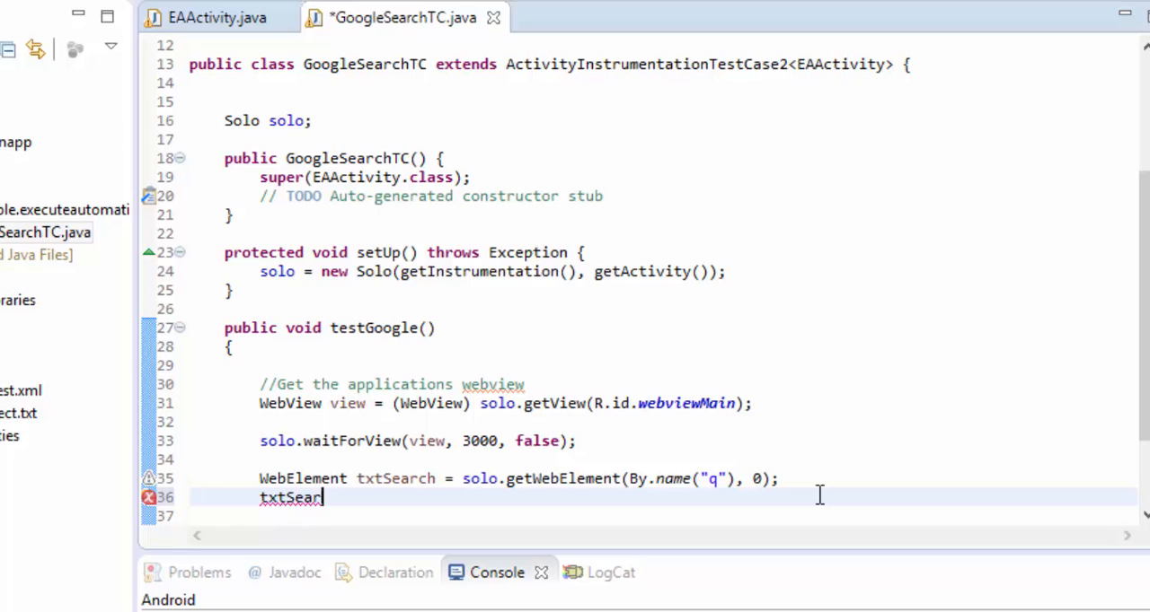
text(.)
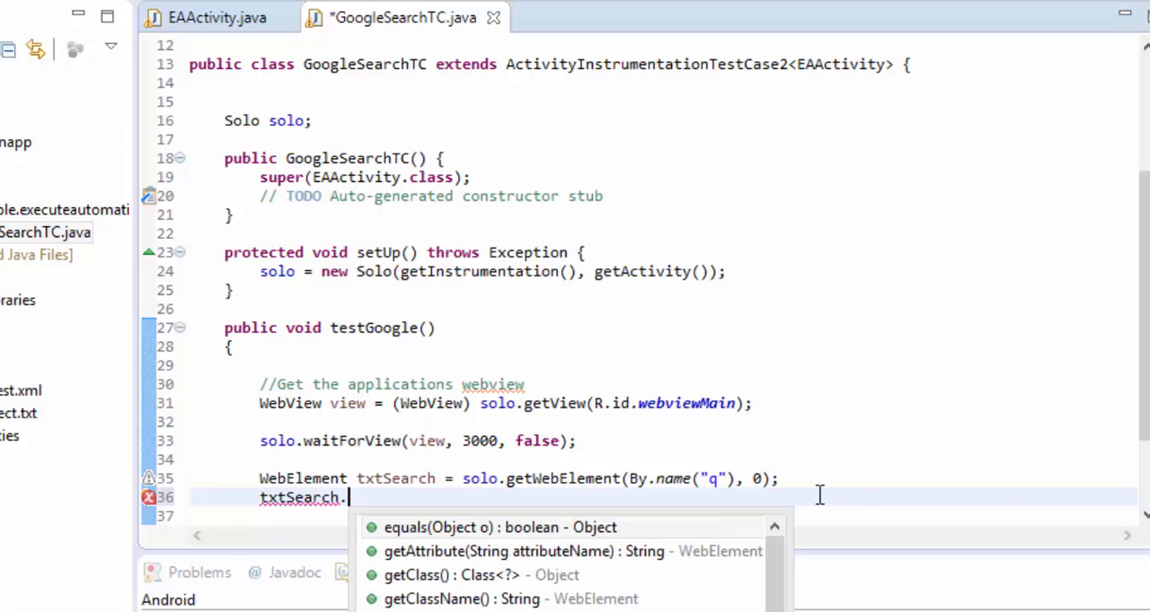
text(setTextContent(textContent);)
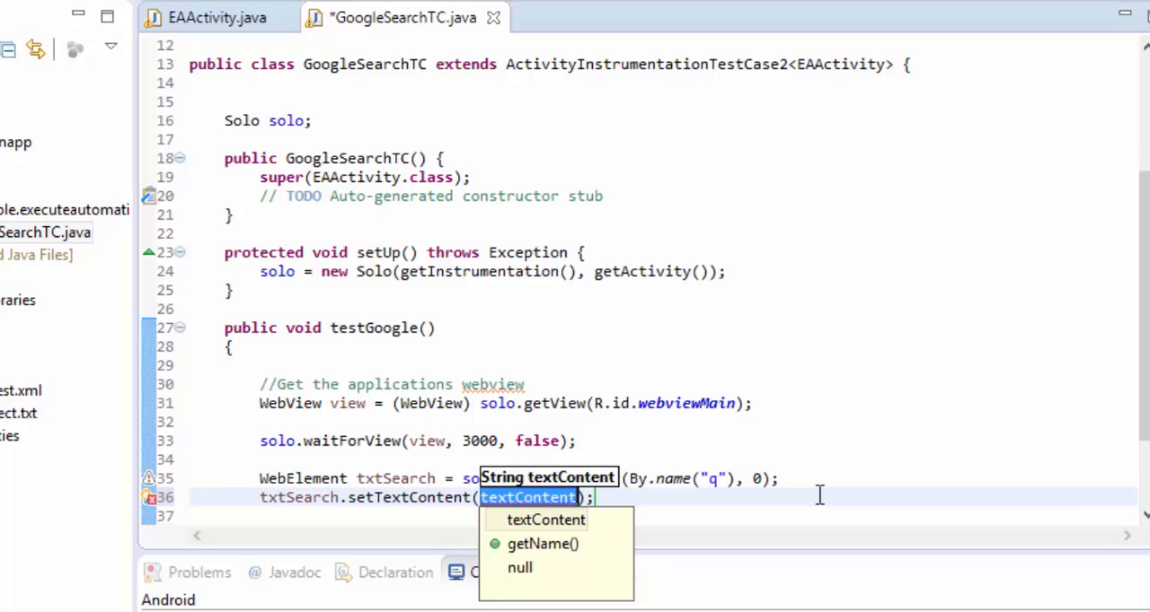
text("Execute Atoma)
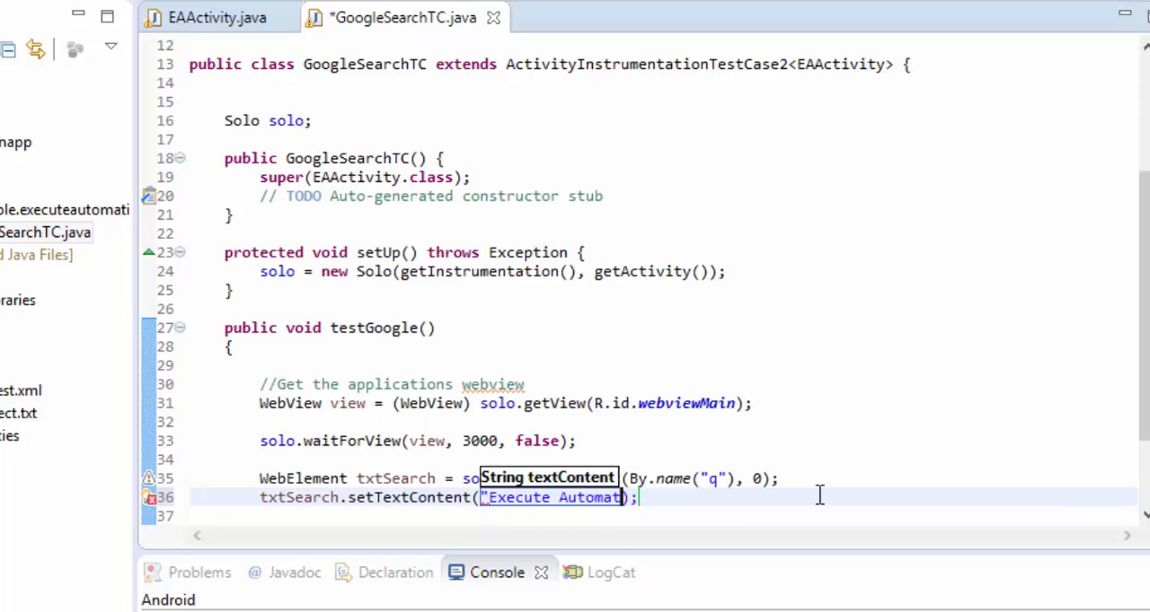
text(ion)
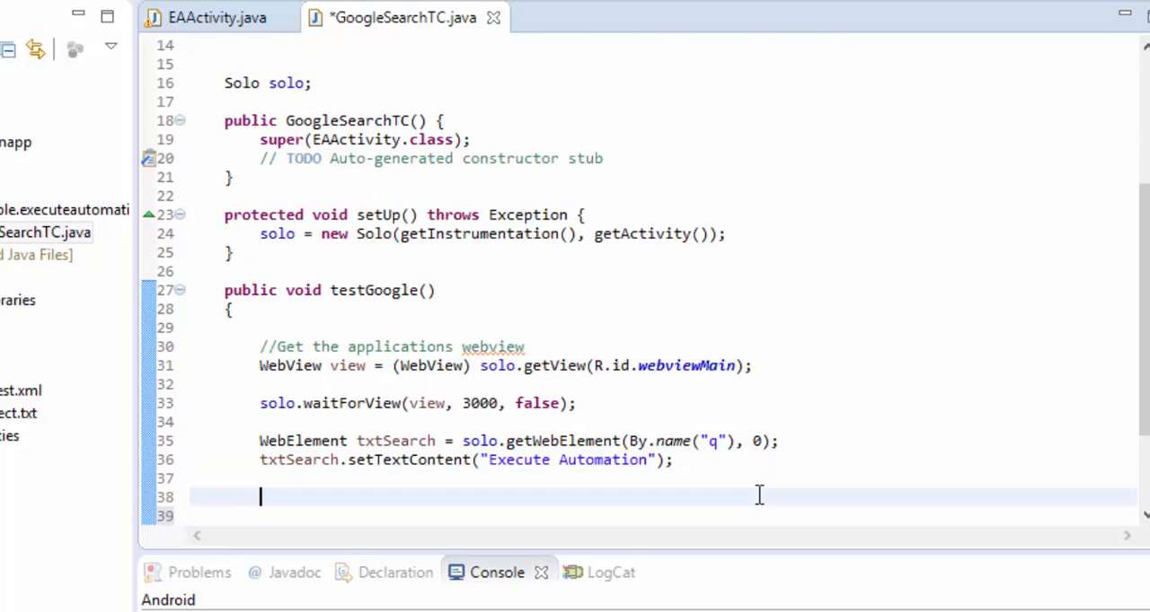
mouse_move(575, 448)
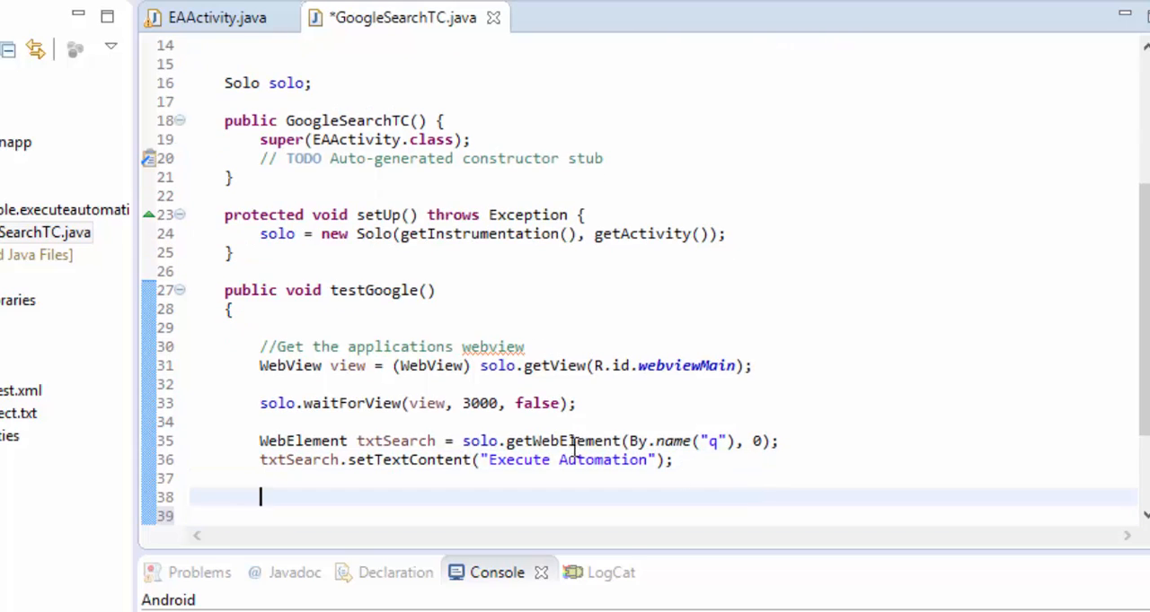
Duplicate the txtSearch line as btnSearch, fetching the btnG element at index 0.
drag(260, 441, 672, 460)
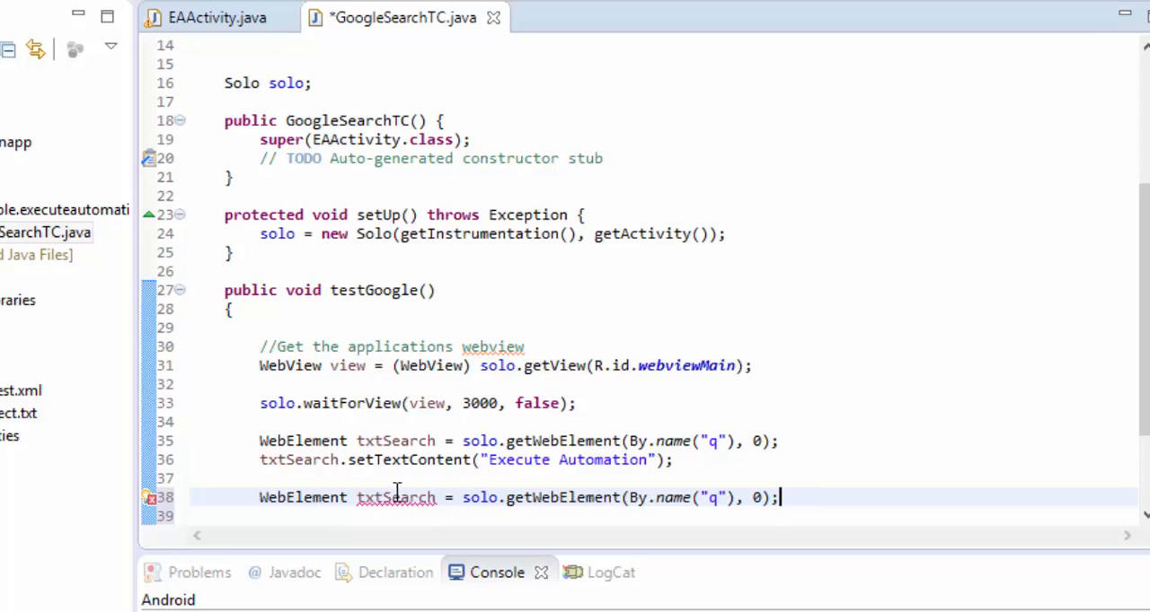
text(btnS)
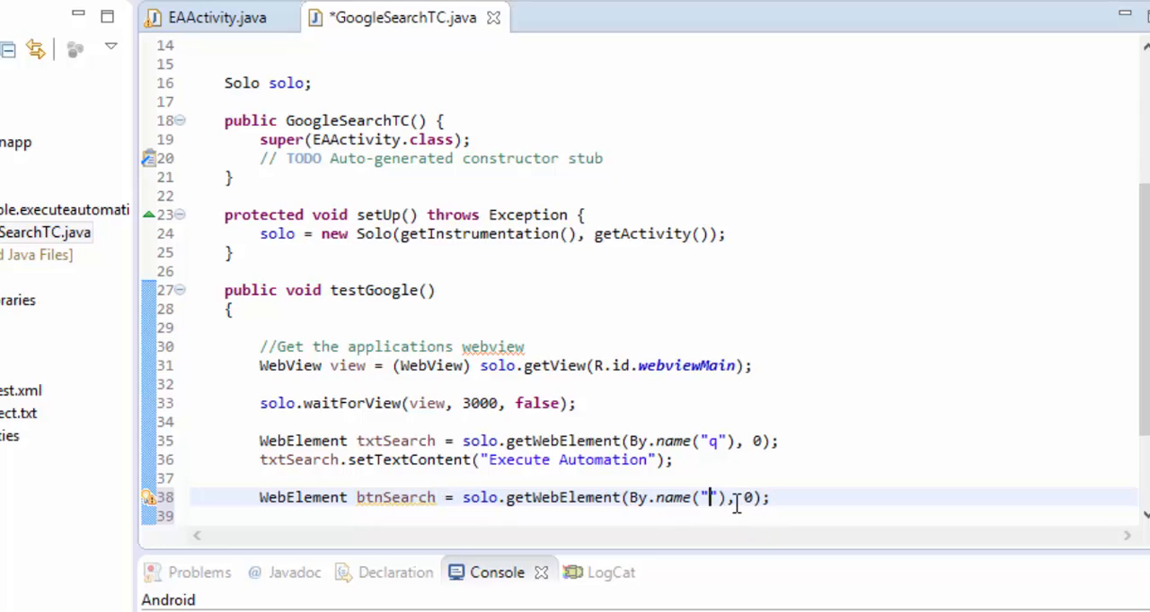
text(b)
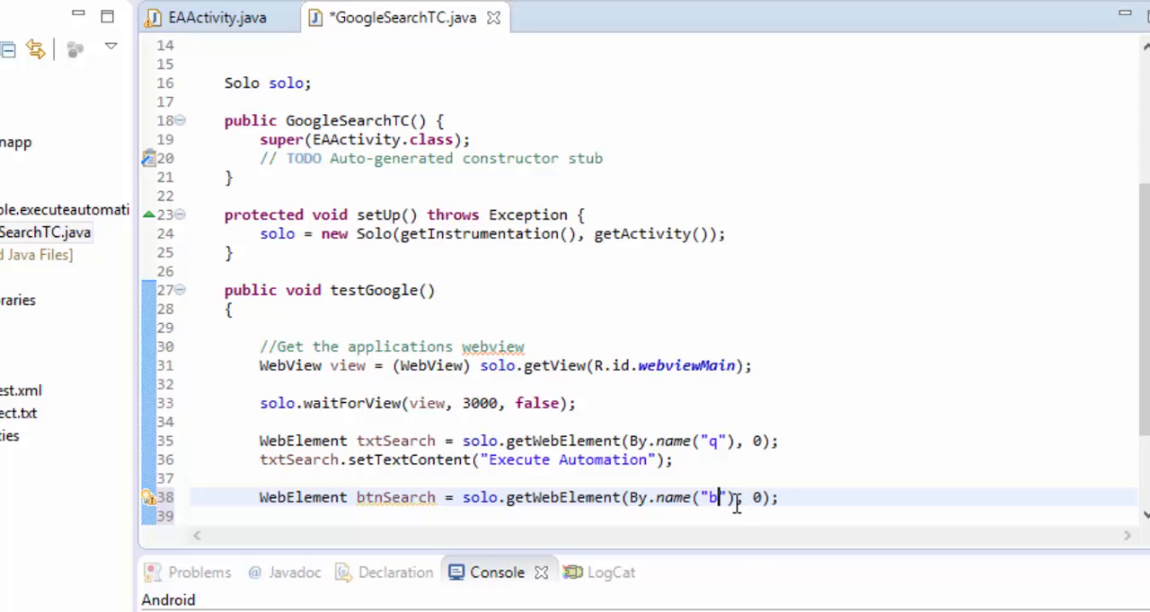
text(tnG)
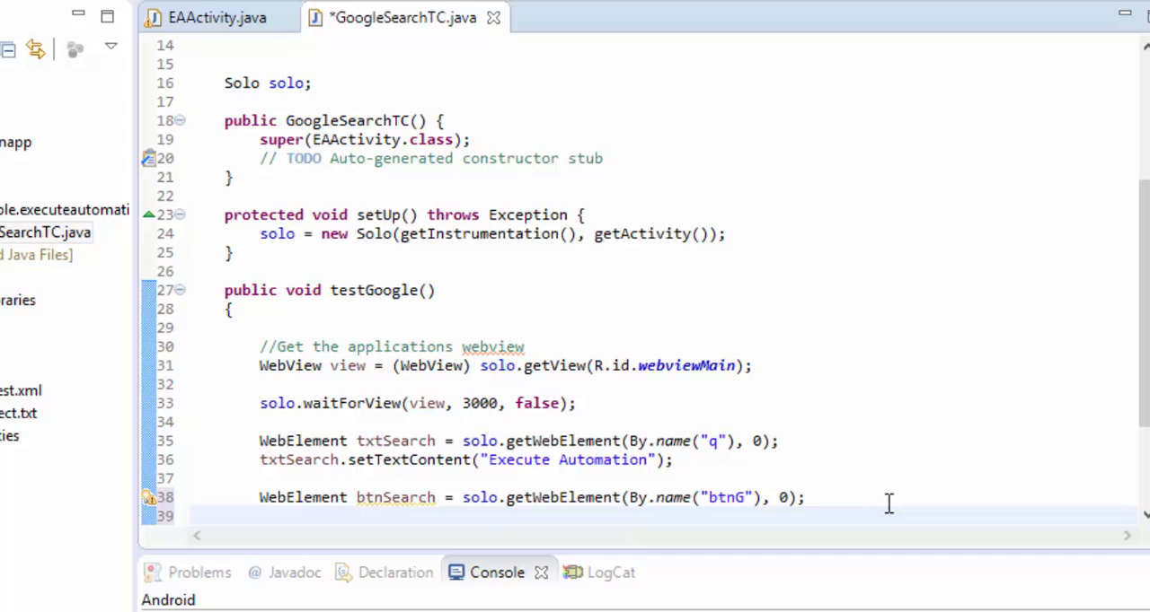
text(btnSearc)
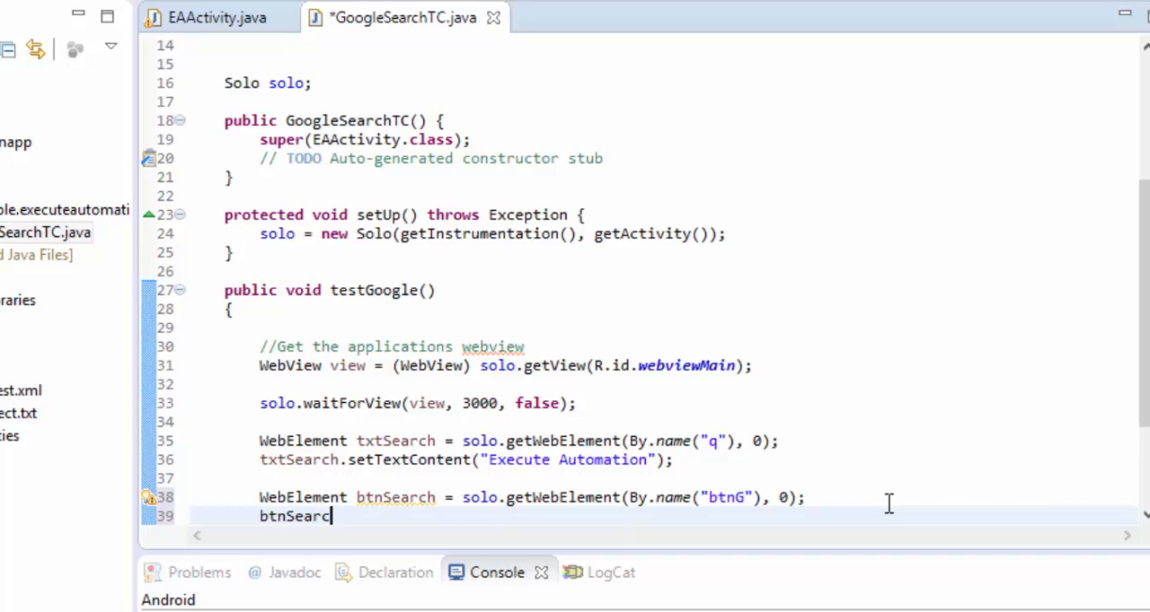
Add solo.clickOnWebElement(btnSearch) on the following line.
text(.cli)
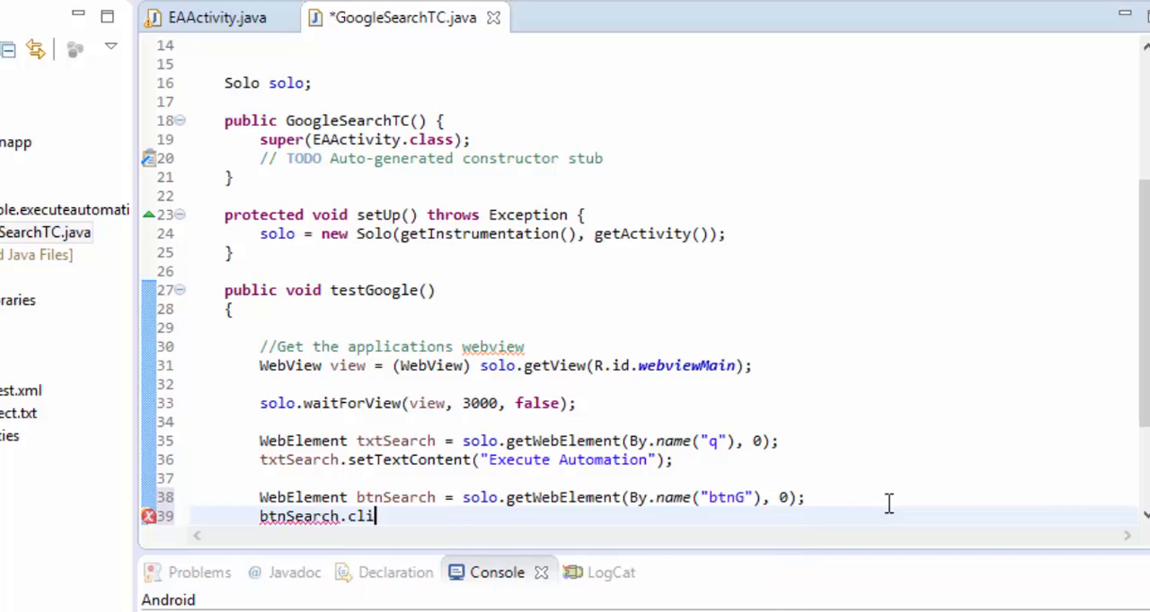
key(BackSpace)
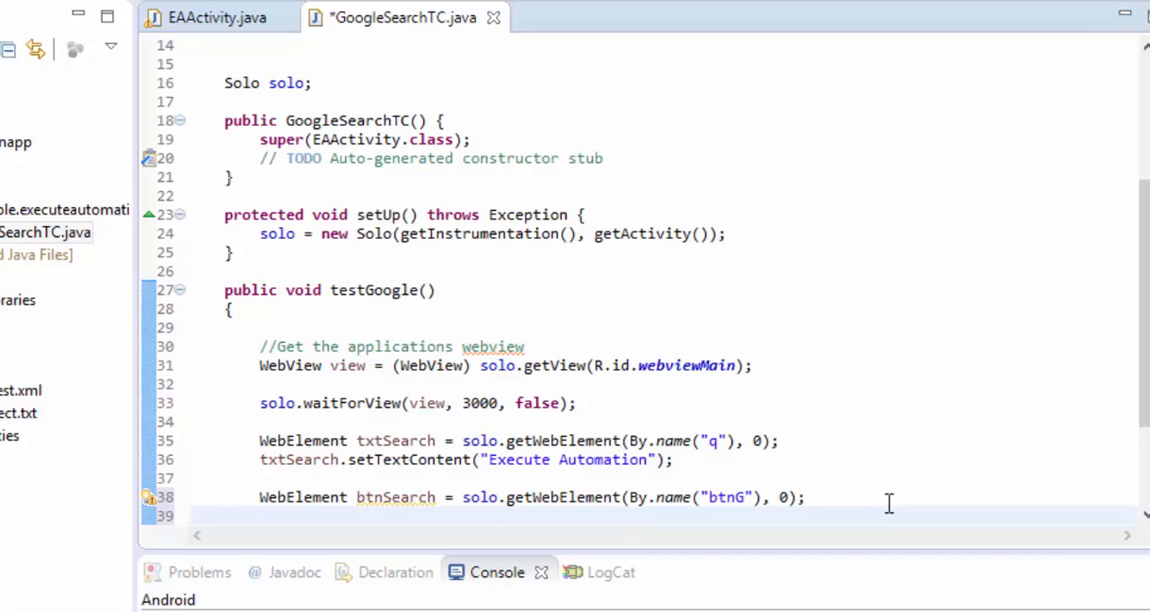
text(solo.)
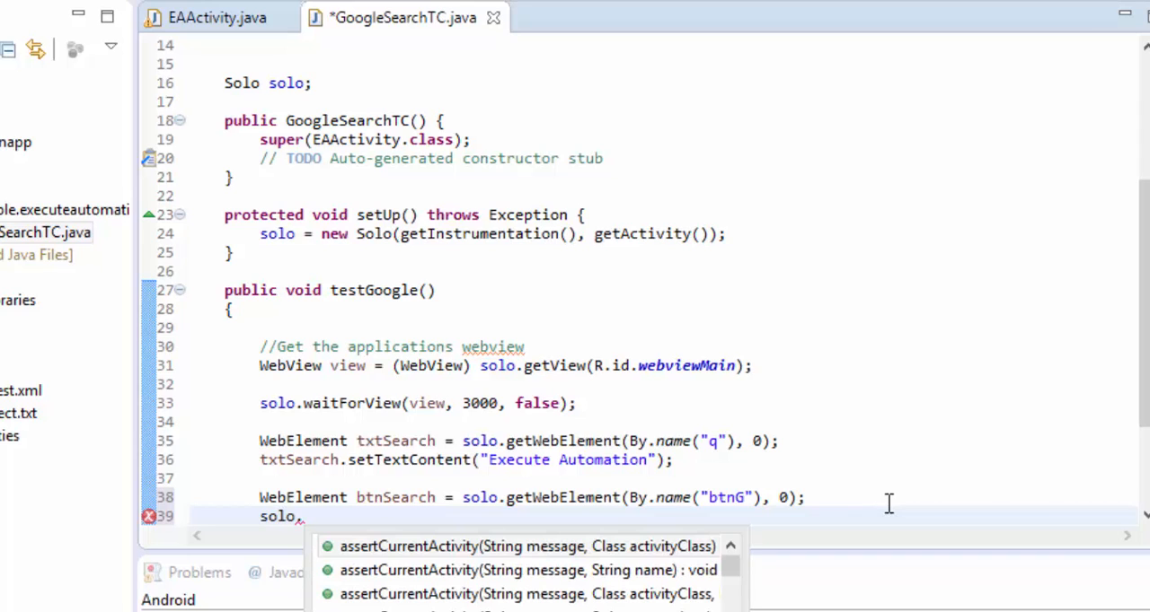
text(clickOnWebElement(btnSearch);)
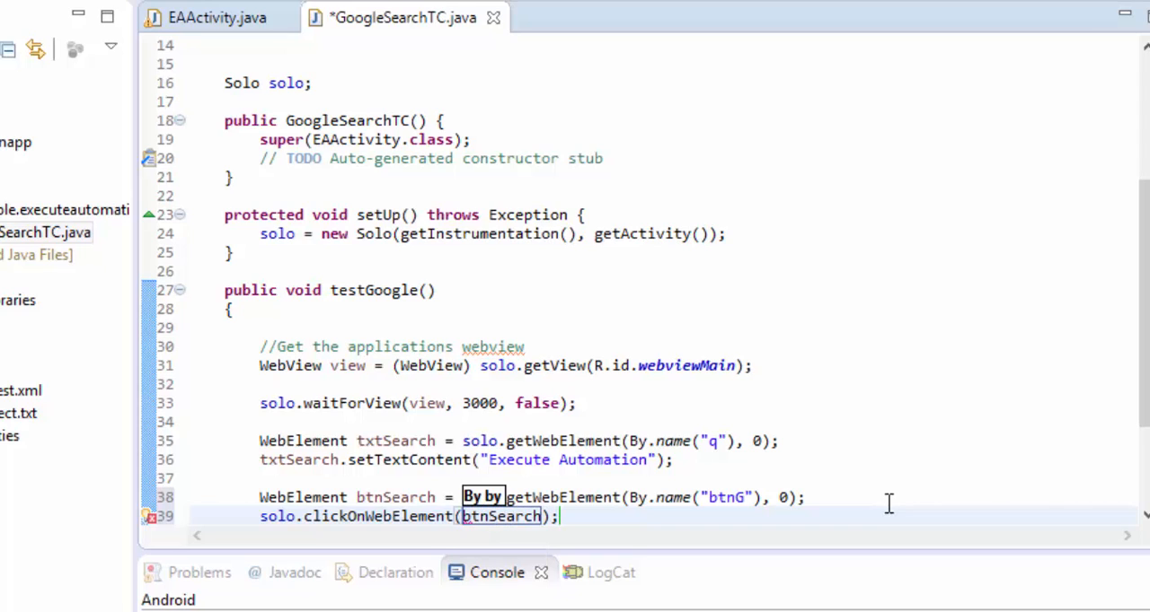
key(ctrl+s)
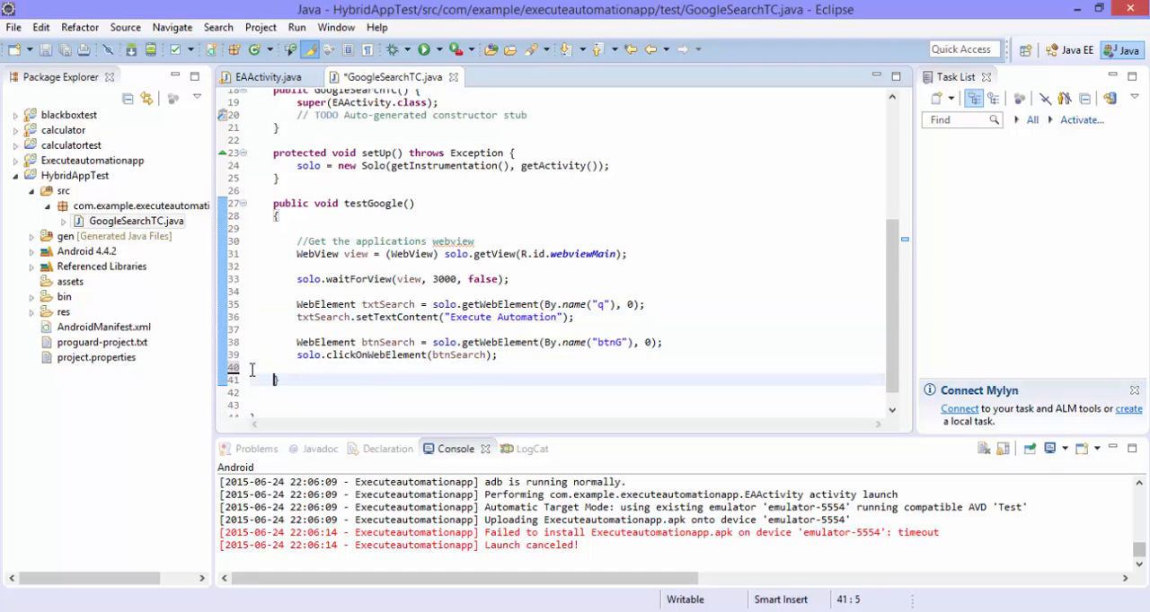
Debug HybridAppTest as an Android application and let the JUnit run pass 1/1.
right_click(74, 175)
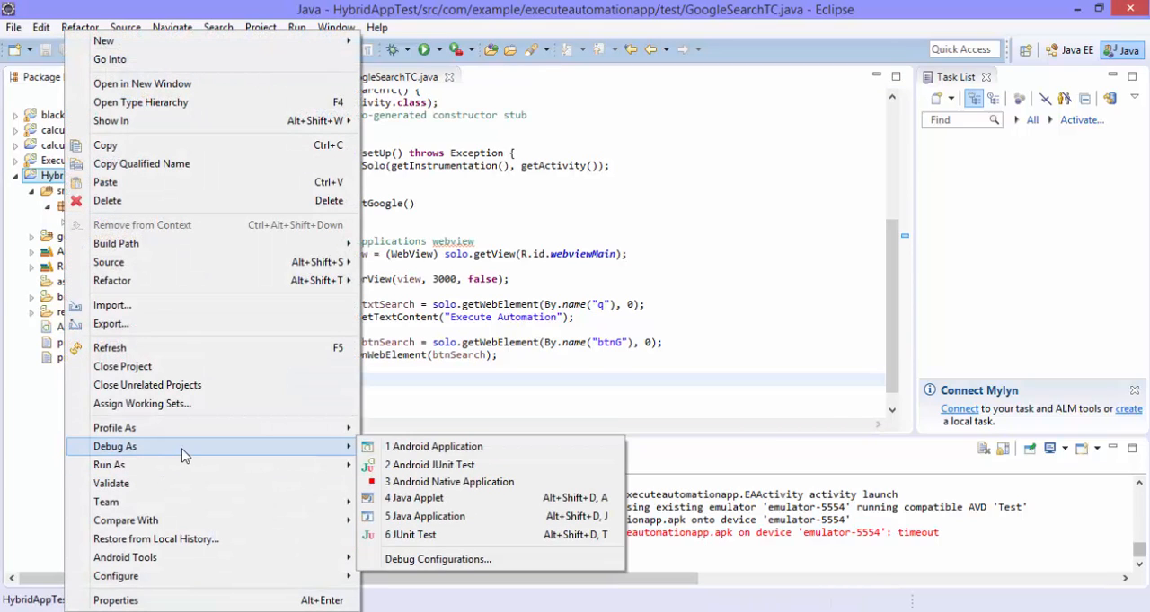
mouse_move(440, 446)
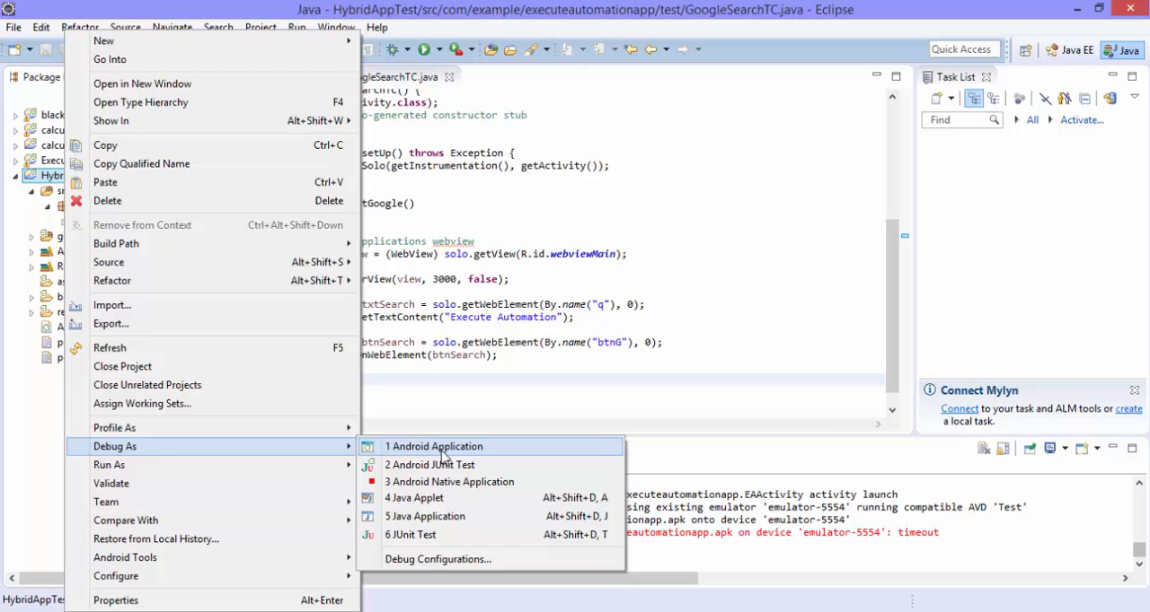
mouse_move(108, 465)
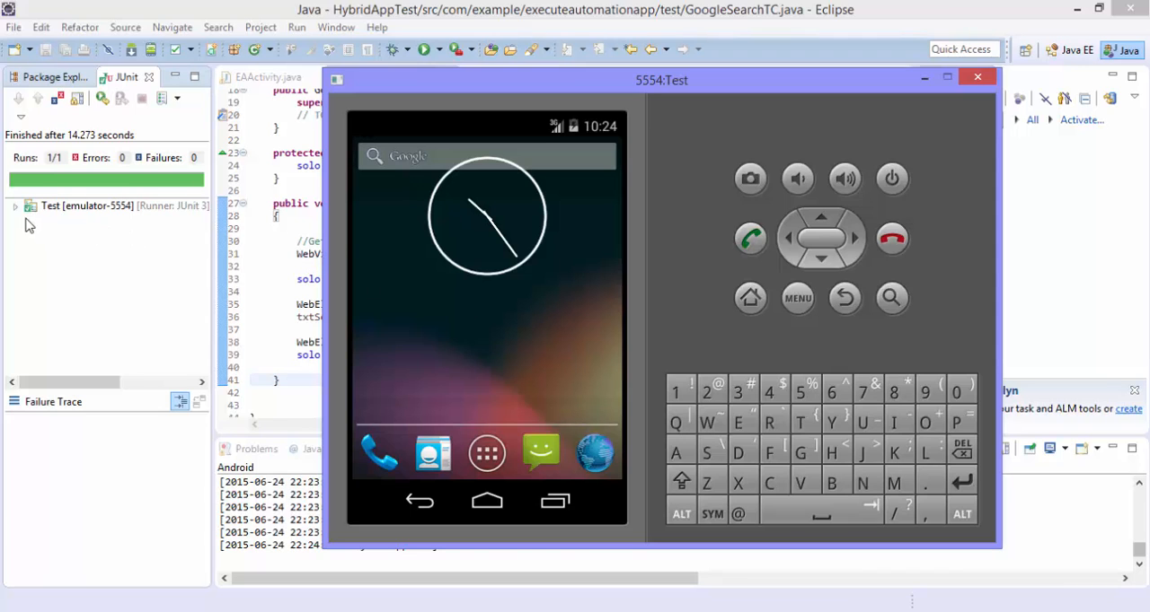
click(976, 76)
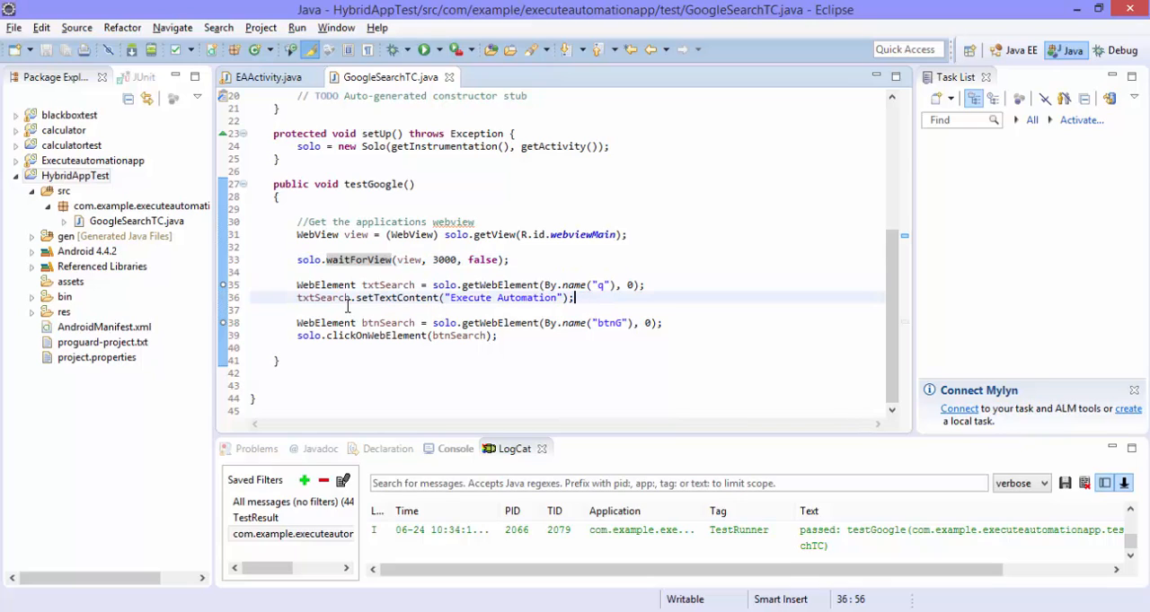
Replace setTextContent with solo.typeTextInWebElement(txtSearch, "Execute Automation"), fixing the misspelled variable.
double_click(398, 297)
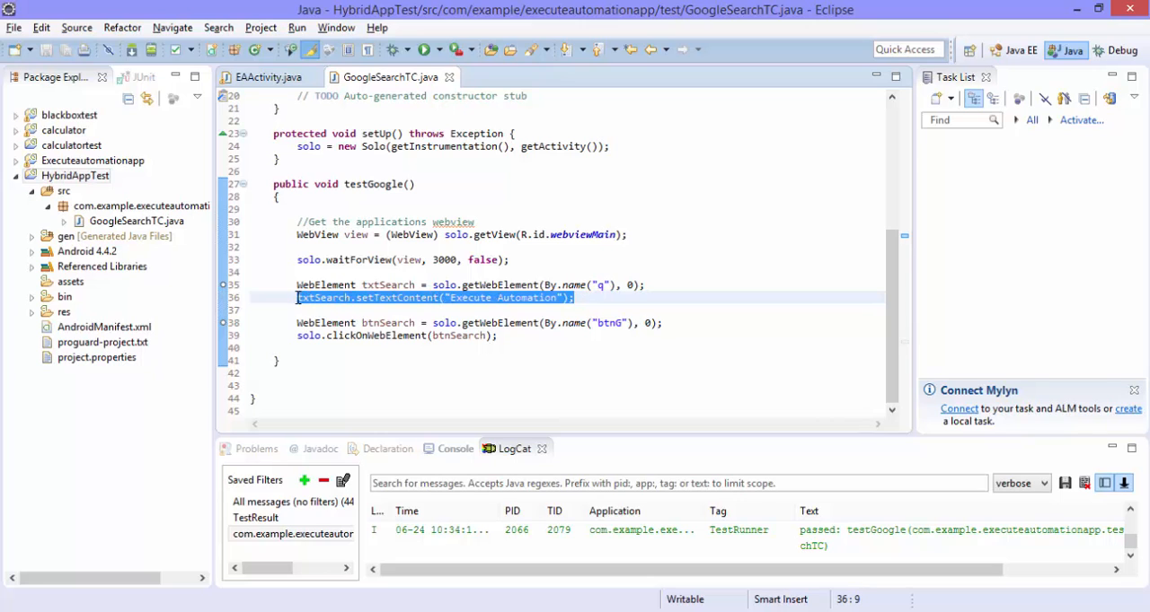
text(solo.)
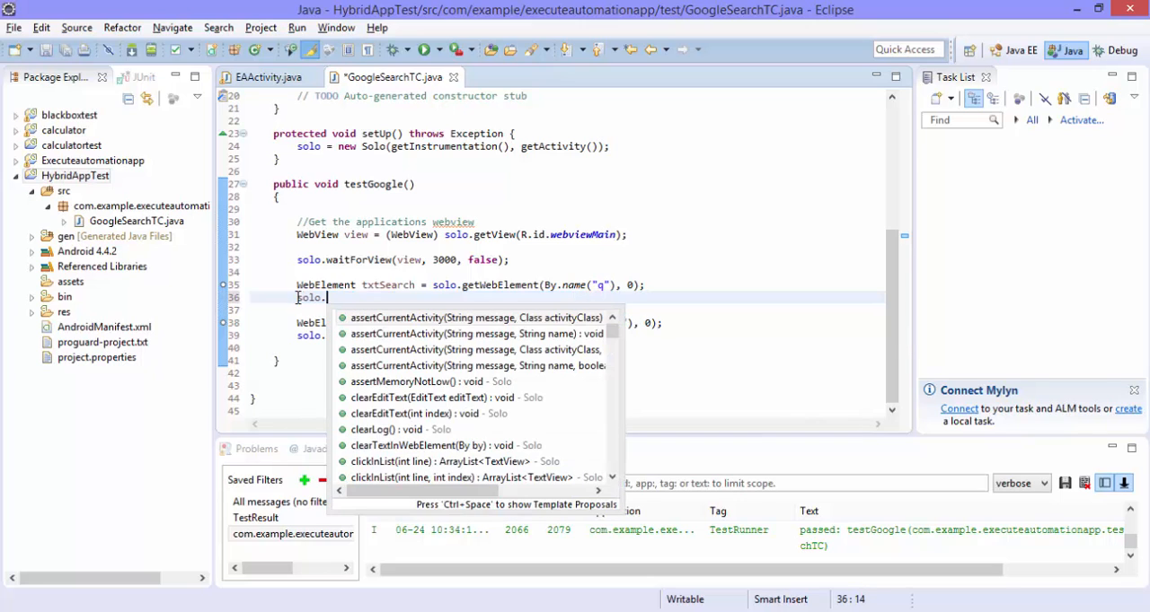
text(typ)
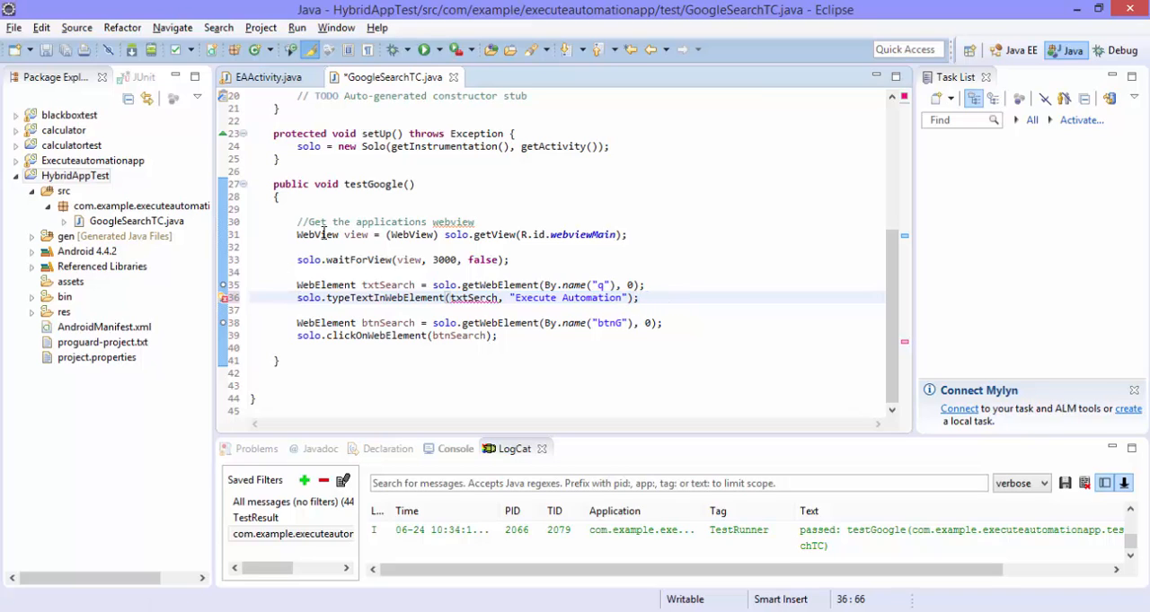
double_click(387, 285)
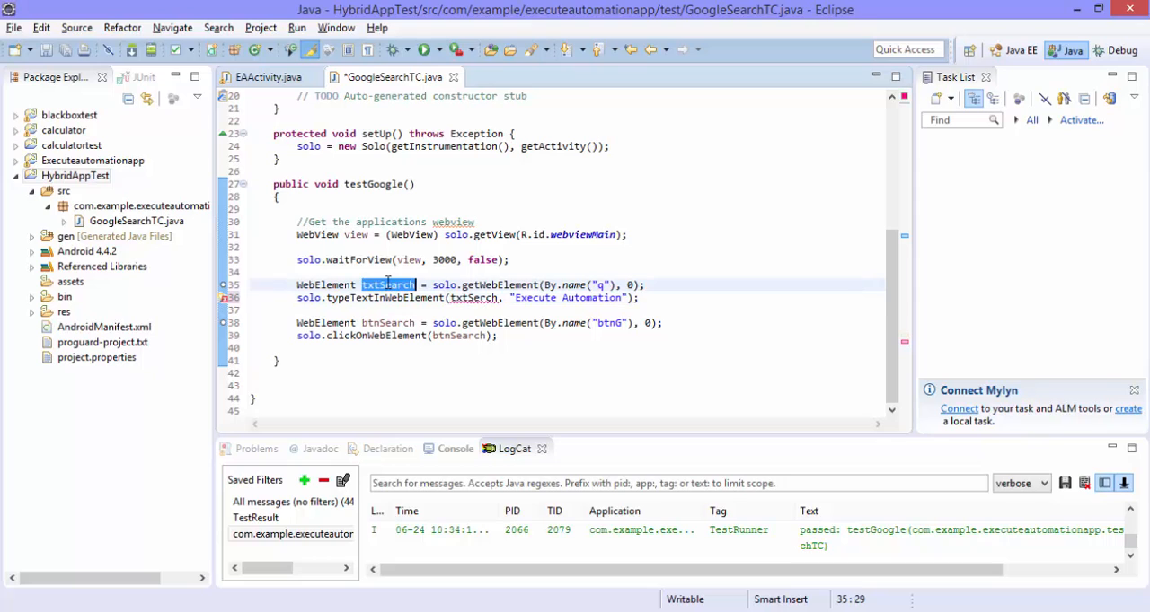
click(478, 297)
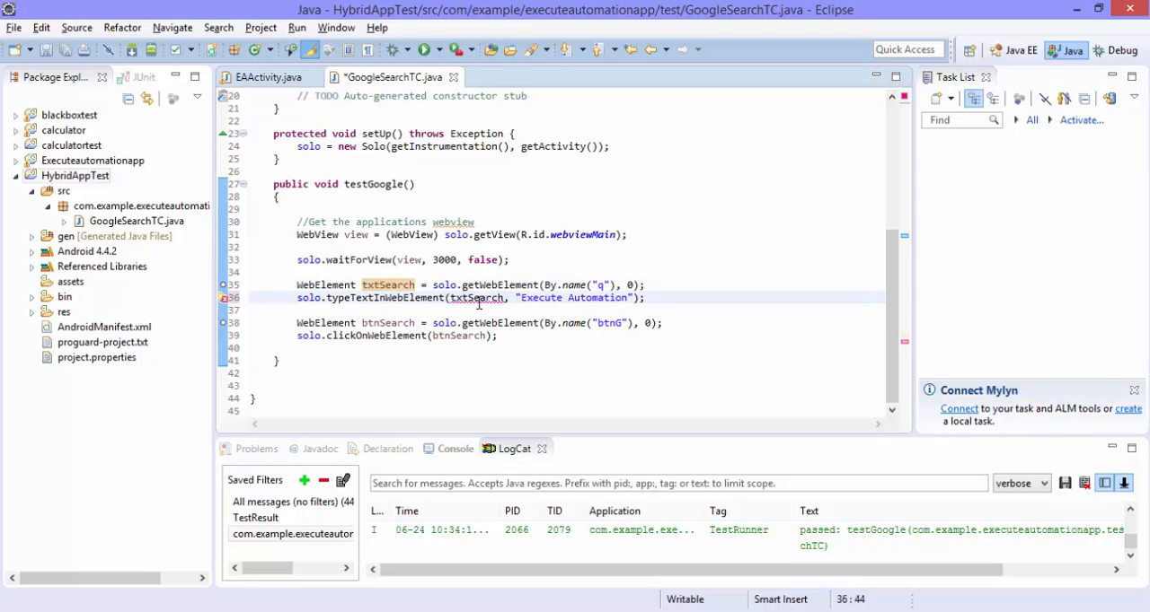
click(683, 285)
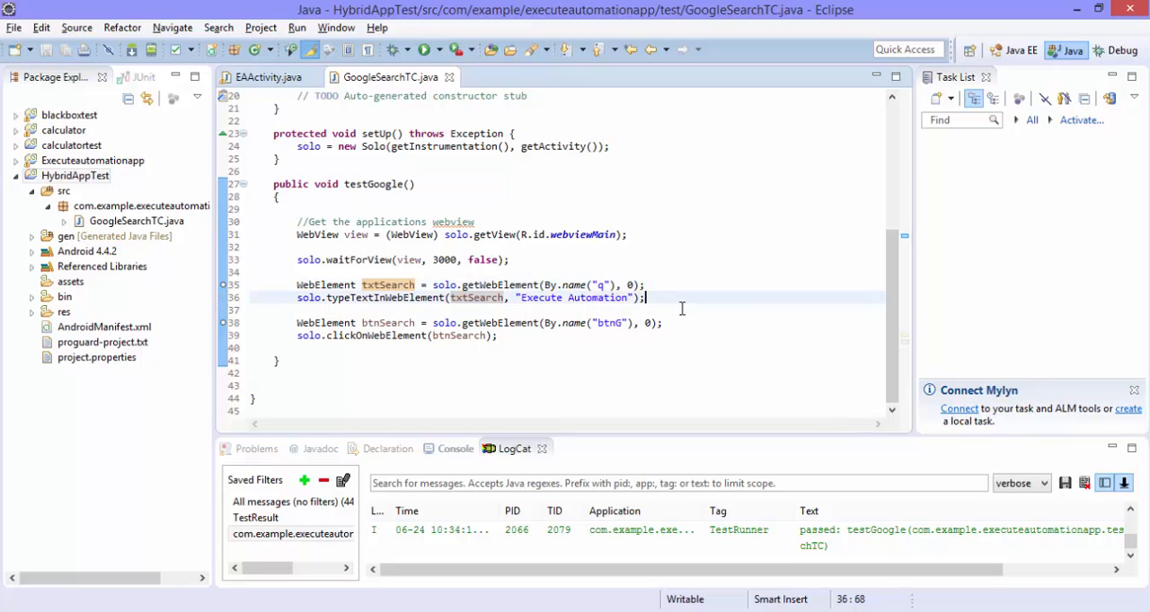
click(499, 335)
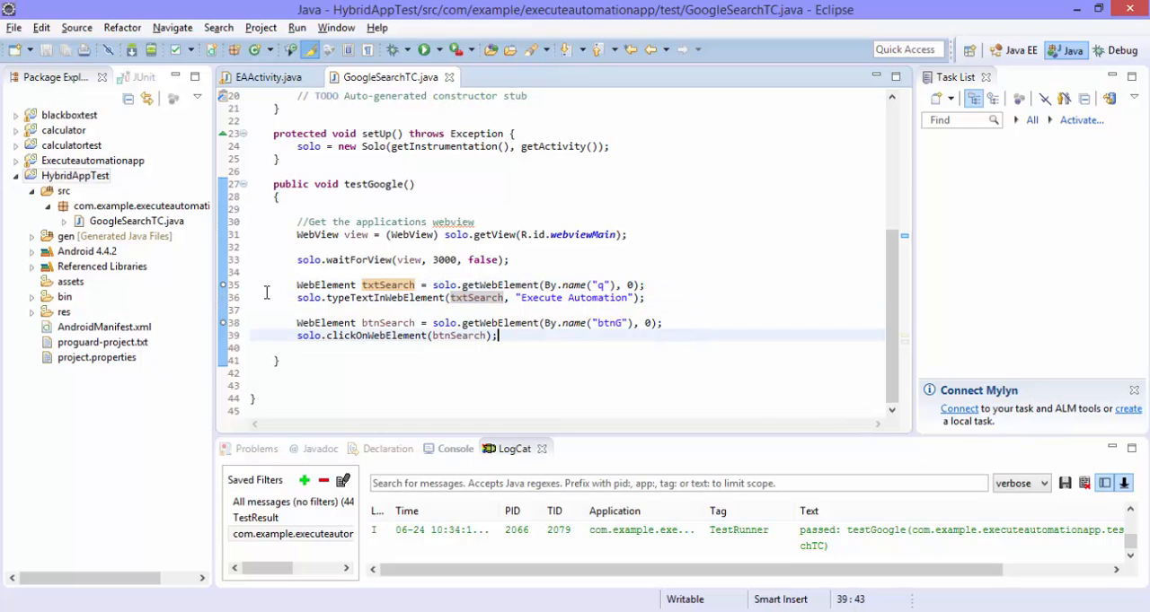
Set breakpoints on lines 35 and 38 at both getWebElement calls.
right_click(235, 306)
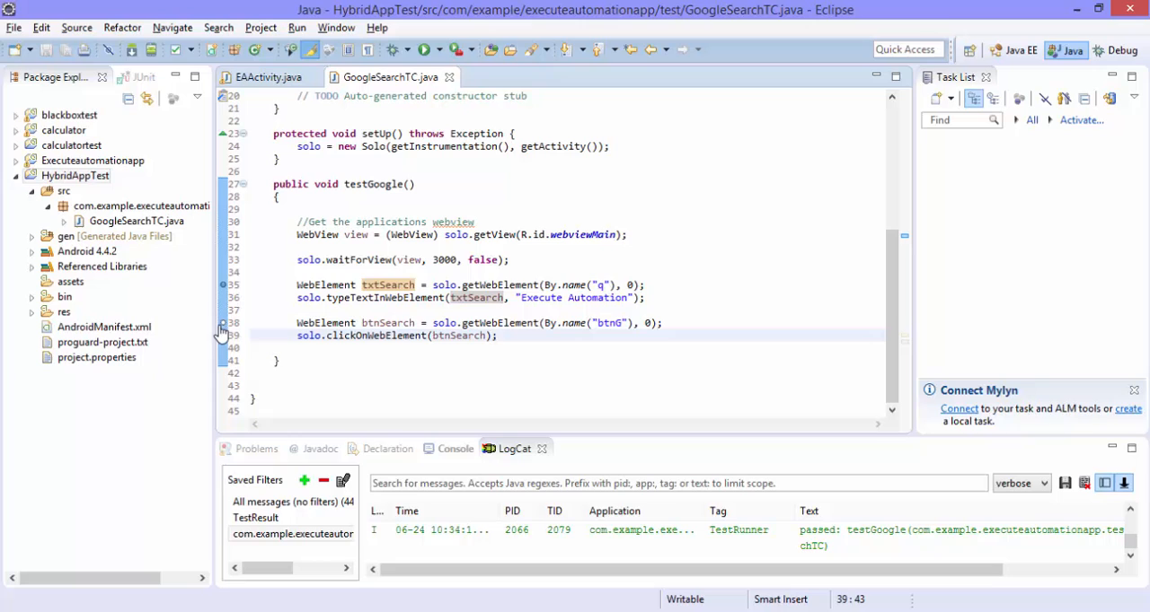
mouse_move(225, 337)
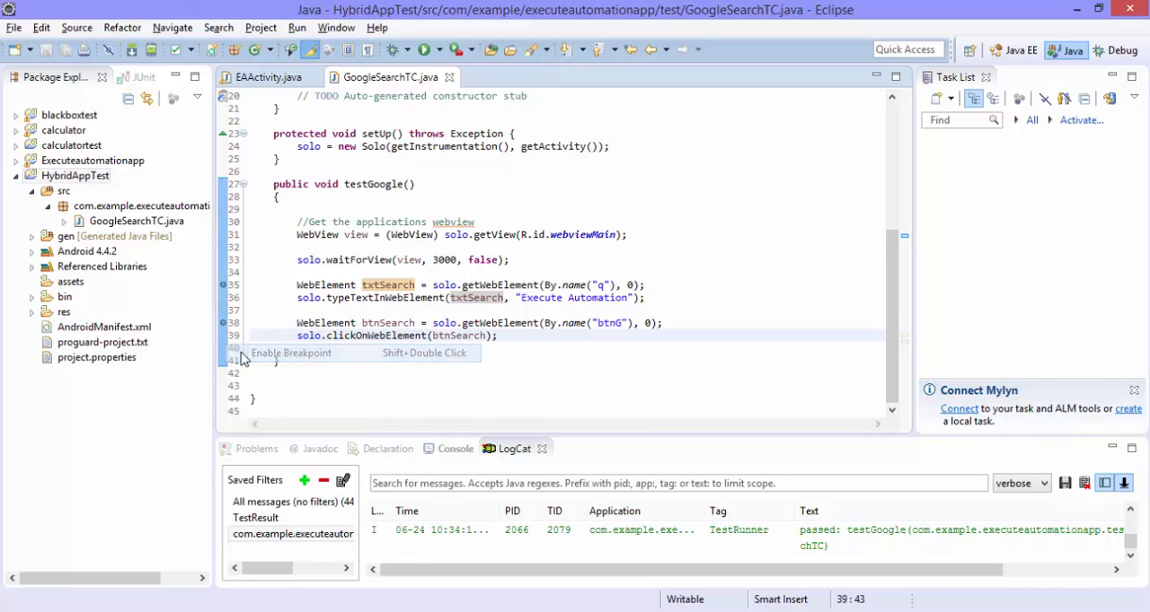
click(518, 323)
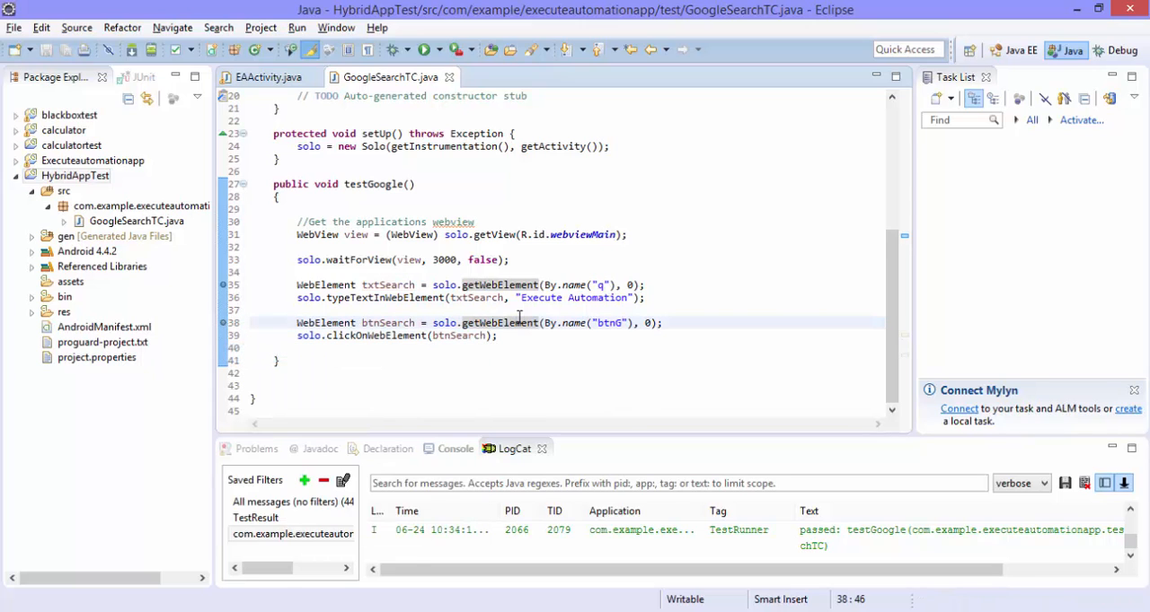
click(358, 247)
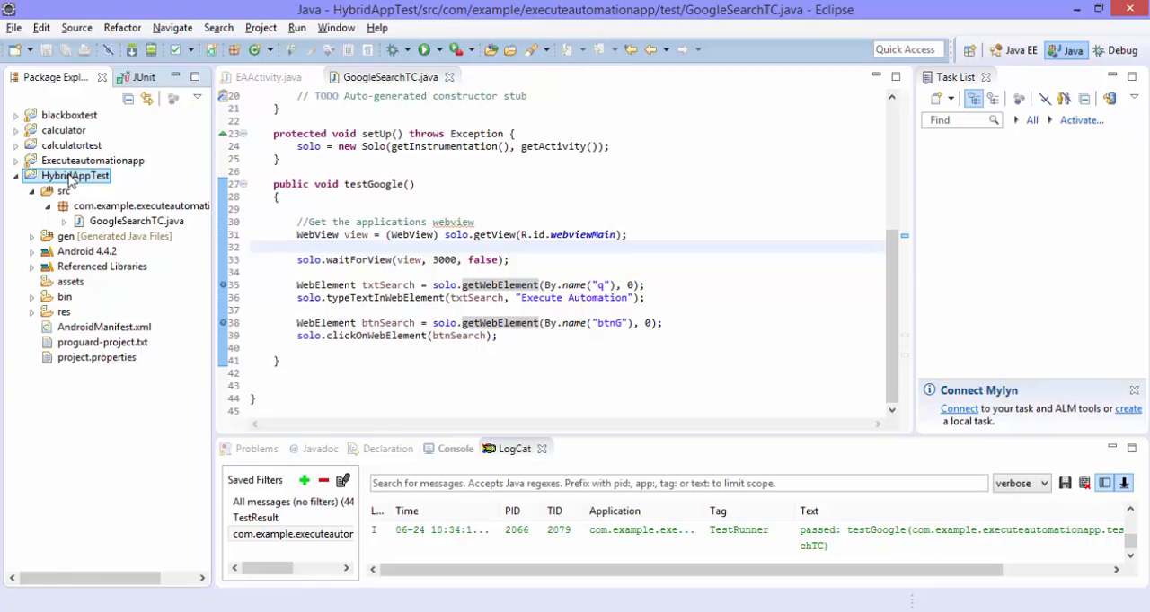
Debug HybridAppTest as an Android JUnit test and drag the emulator window aside.
right_click(75, 175)
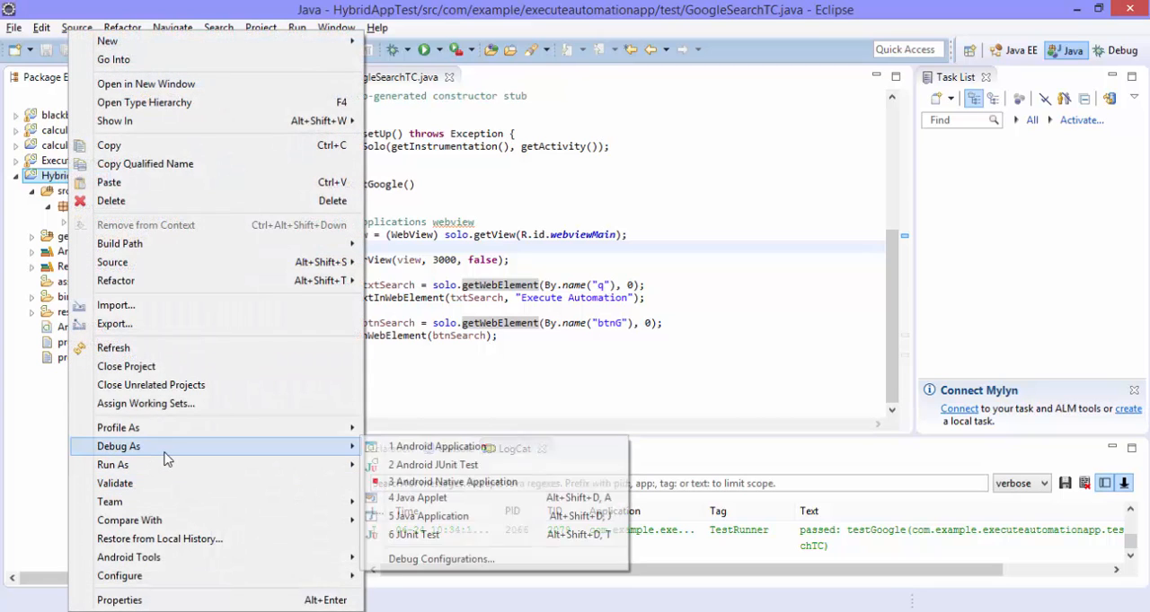
mouse_move(434, 465)
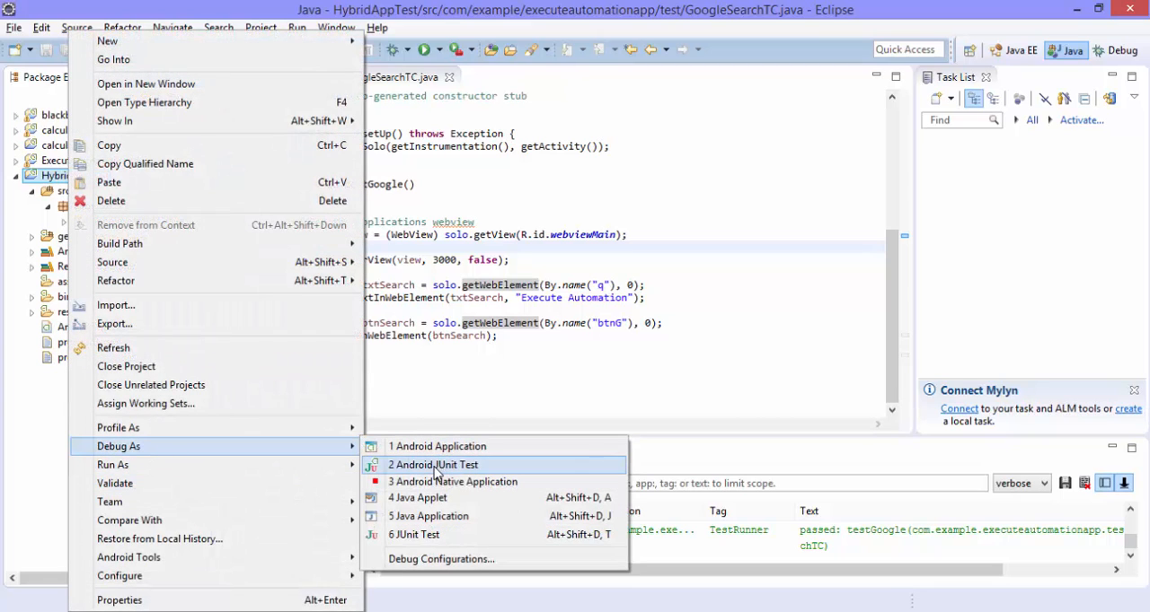
click(433, 465)
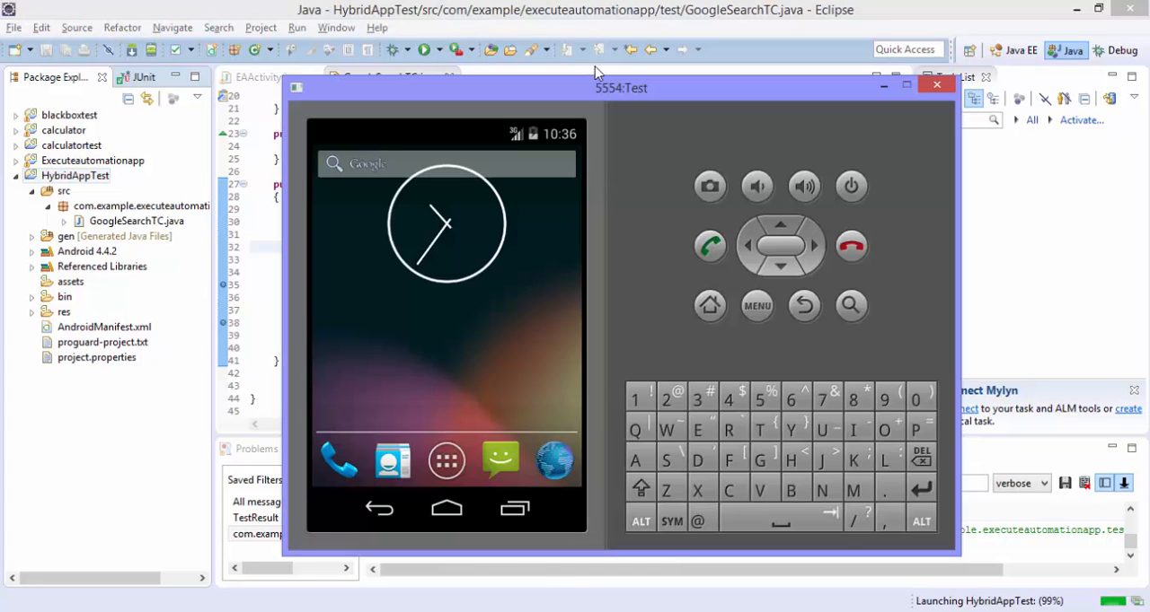
drag(620, 87, 655, 51)
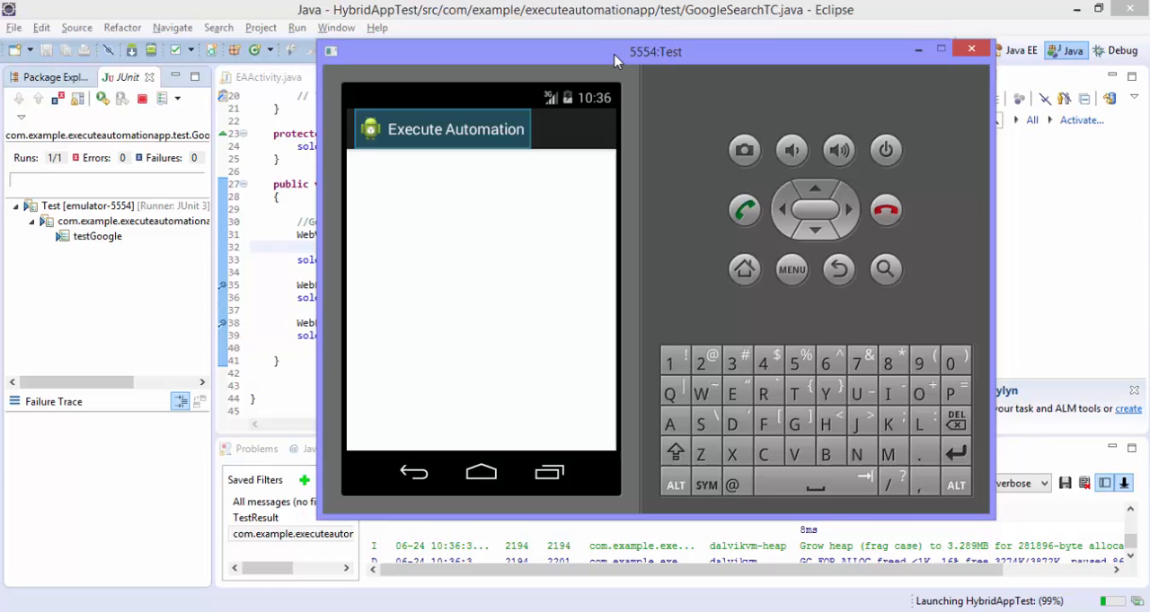
drag(655, 51, 850, 38)
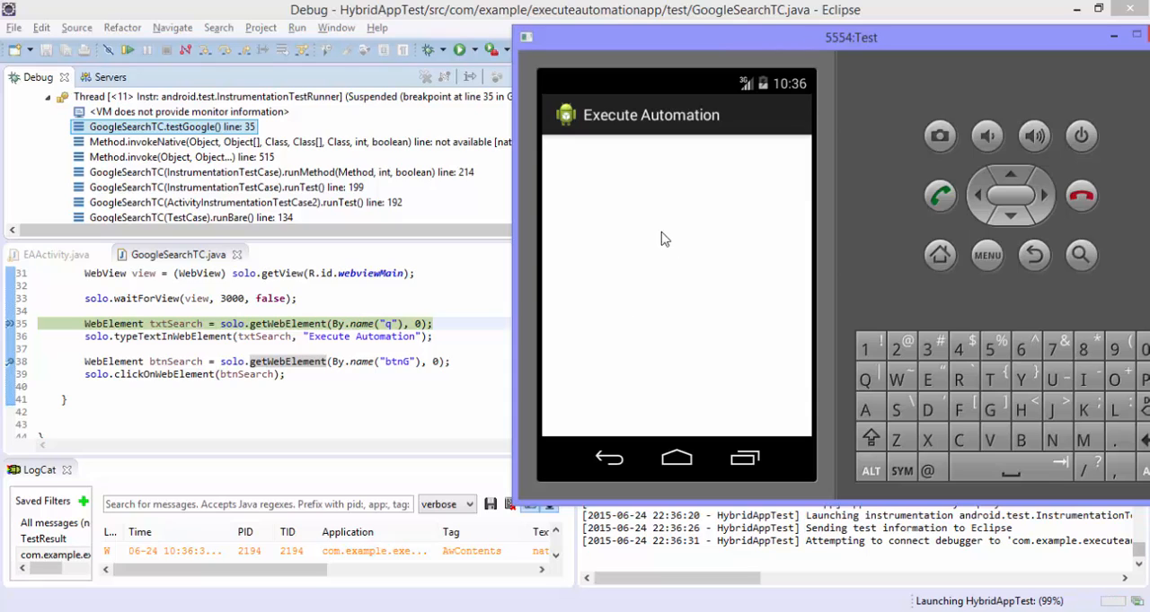
mouse_move(719, 313)
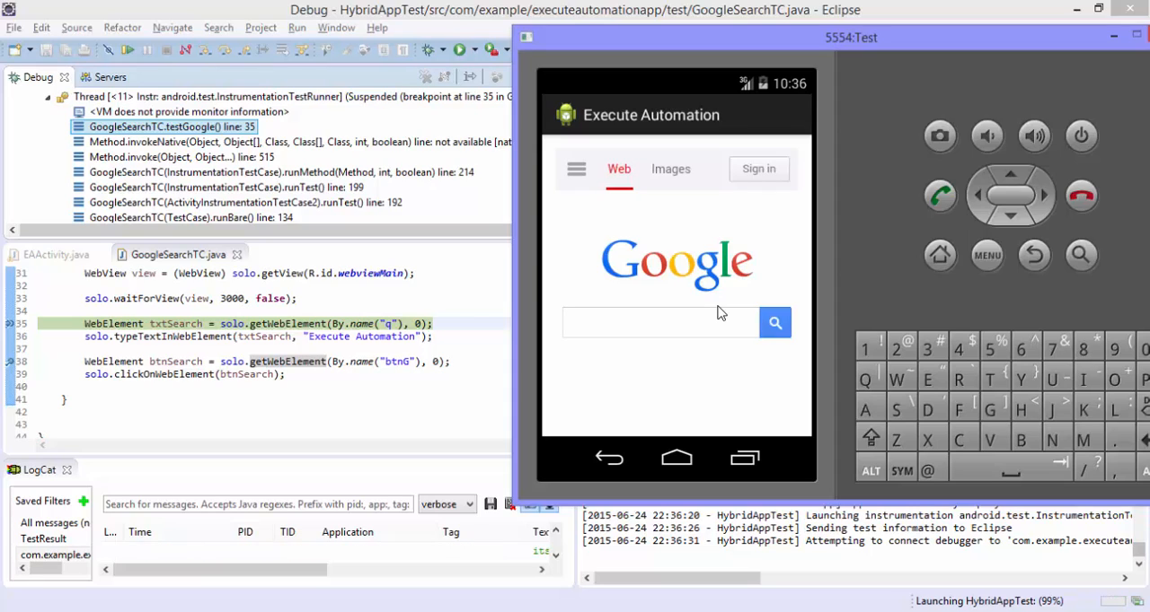
mouse_move(404, 425)
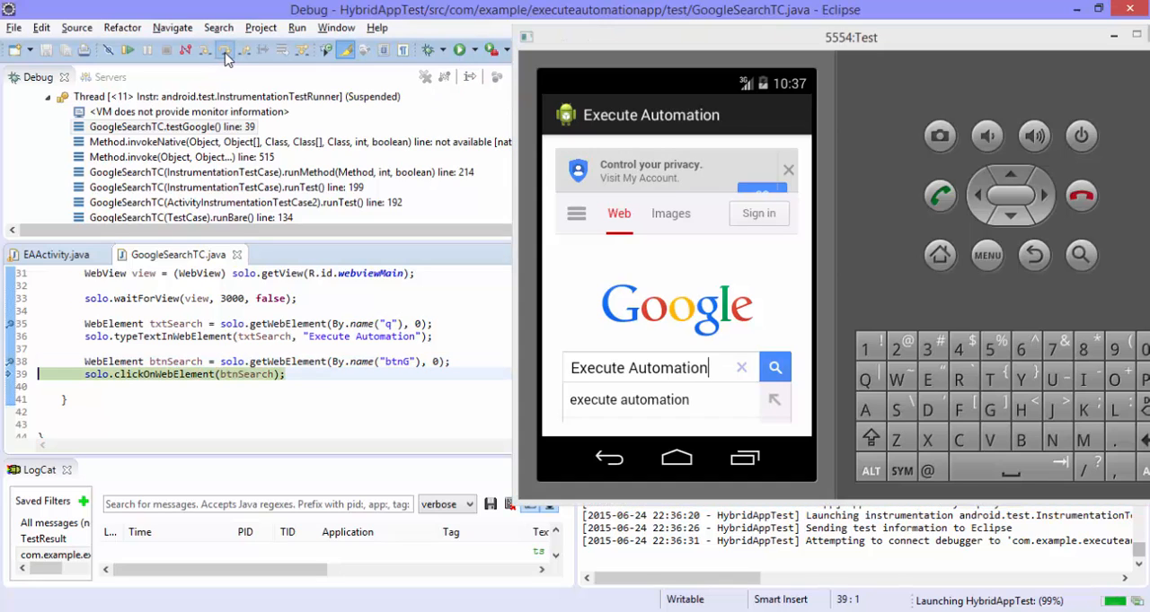
Resume past the breakpoint so 'Execute Automation' is searched and the test run finishes.
click(225, 49)
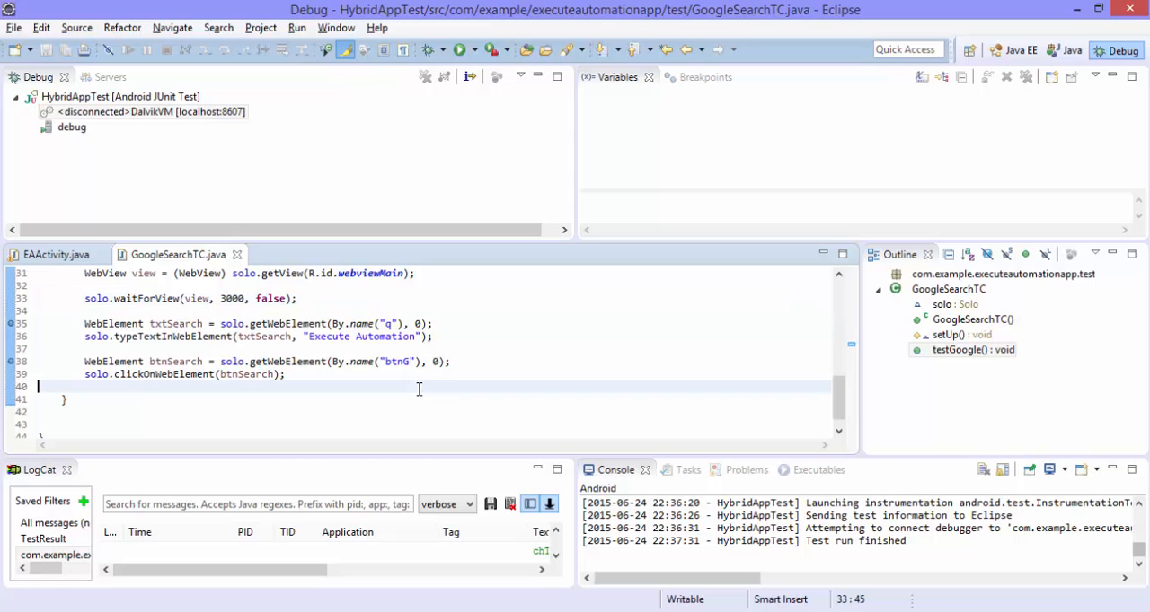
Switch to the Java perspective to view the 1/1 passing JUnit result.
click(1064, 49)
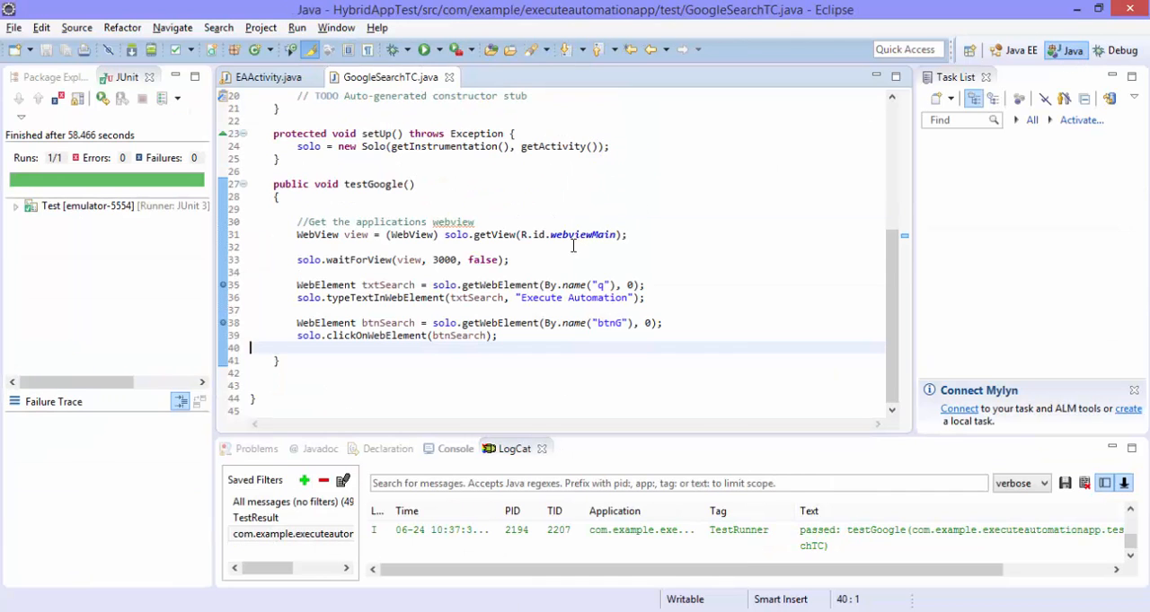
click(572, 234)
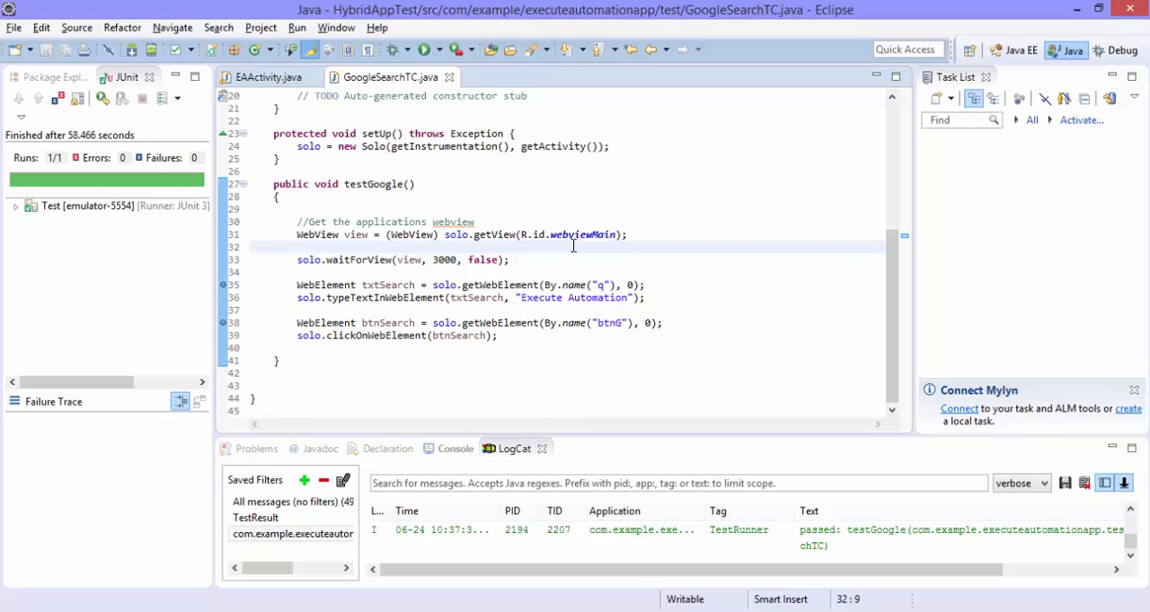